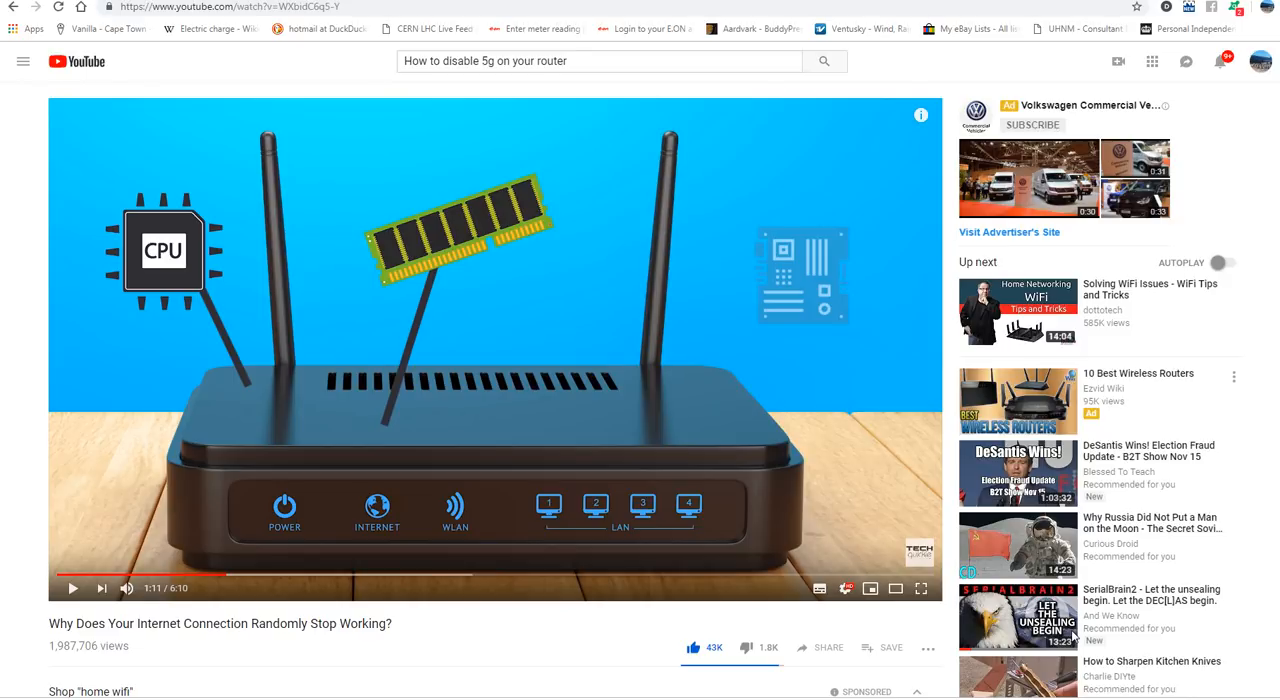
{"action": "mouse_move", "coordinate": [1164, 512]}
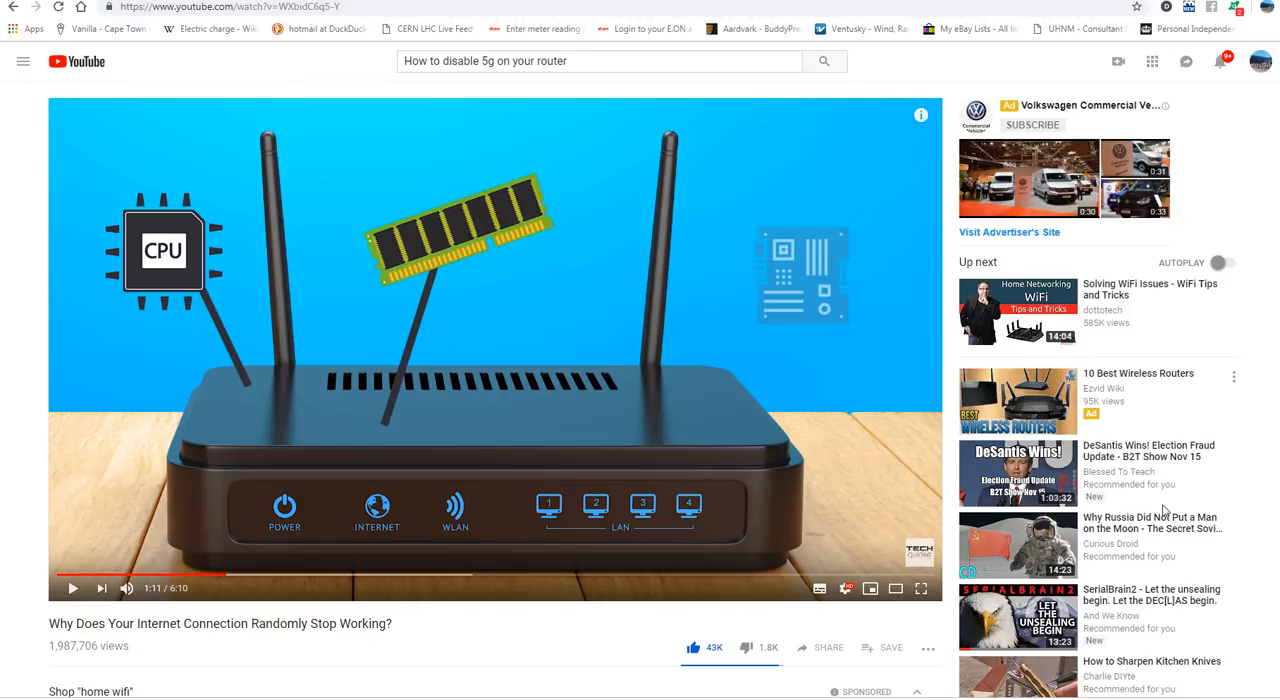
{"action": "mouse_move", "coordinate": [900, 80]}
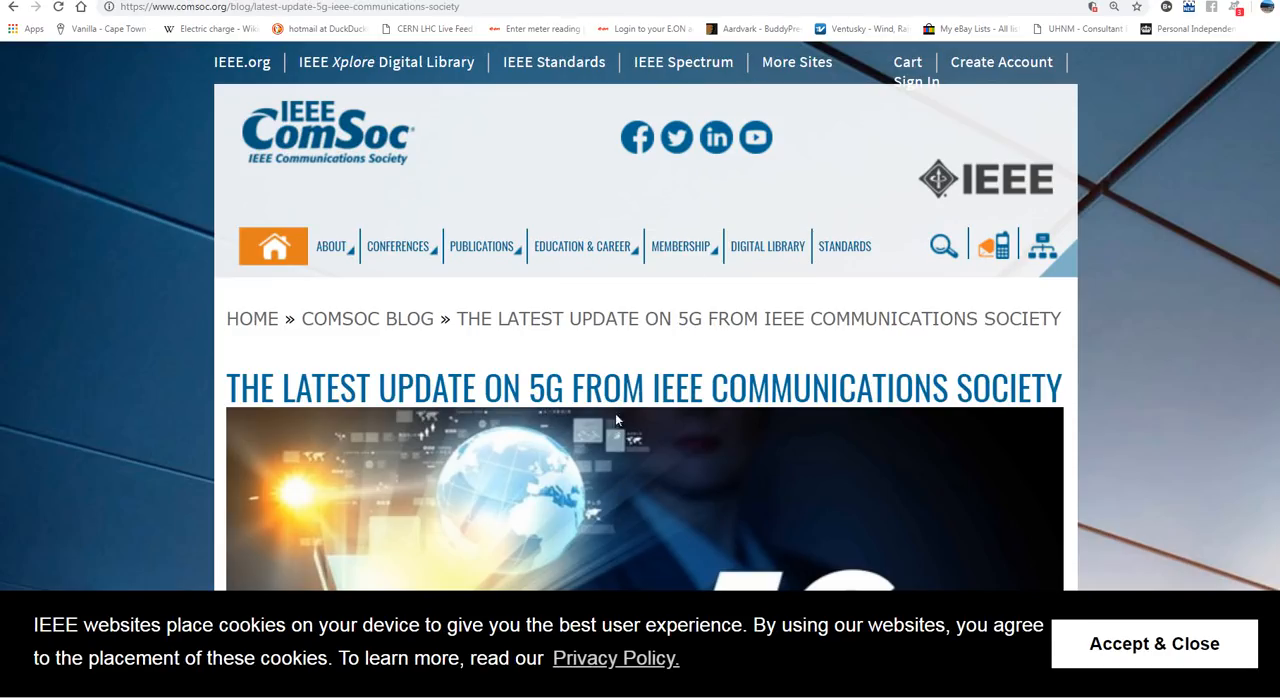
Scroll the ComSoc 5G post past the header image to its introductory paragraph
{"action": "scroll", "scroll_direction": "down", "scroll_amount": 3}
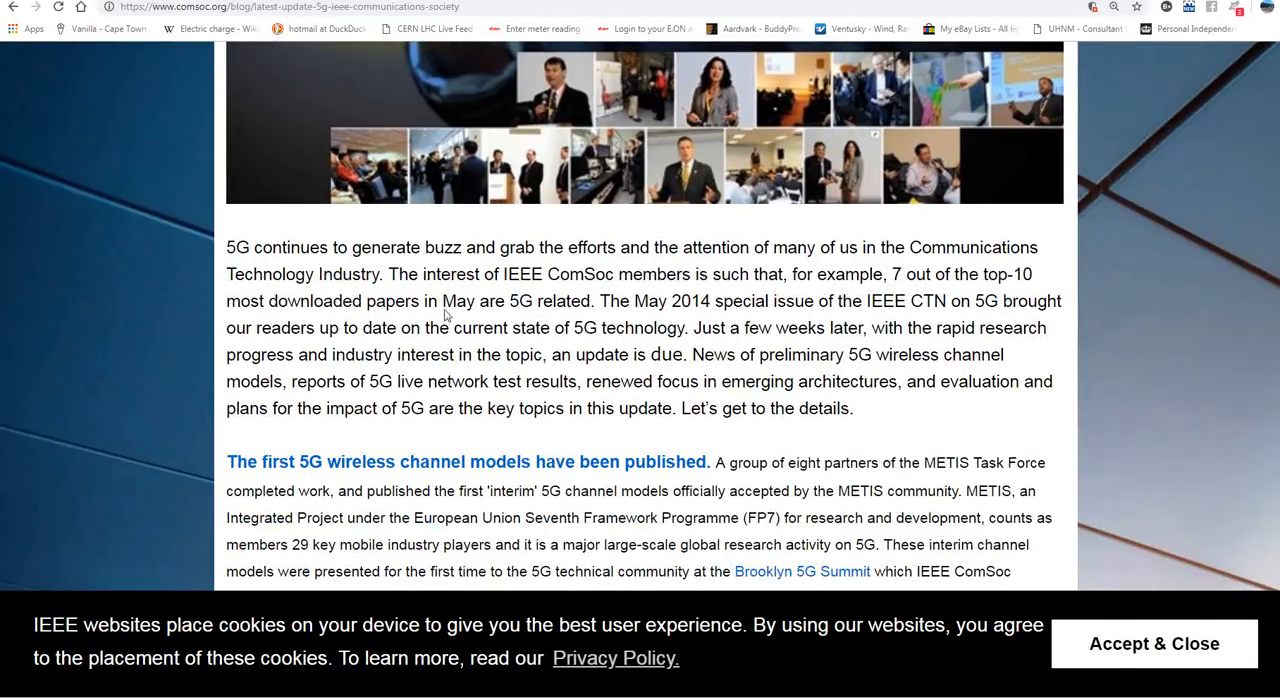
{"action": "mouse_move", "coordinate": [390, 312]}
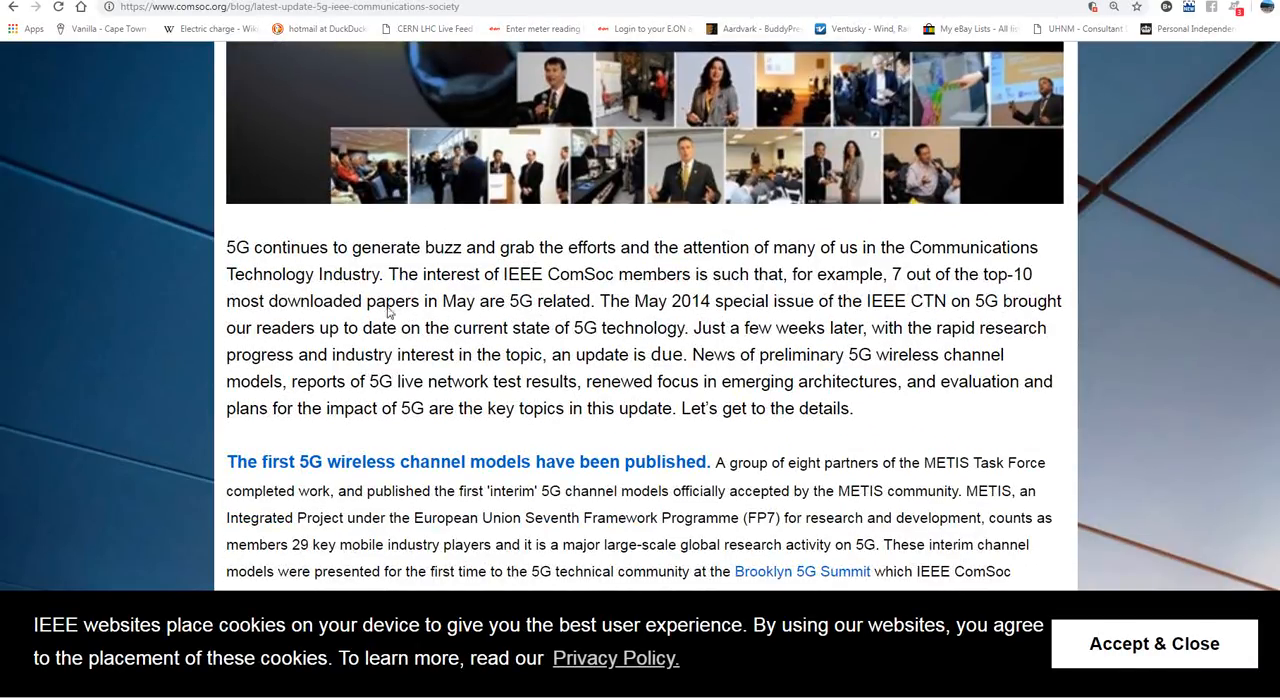
{"action": "mouse_move", "coordinate": [600, 328]}
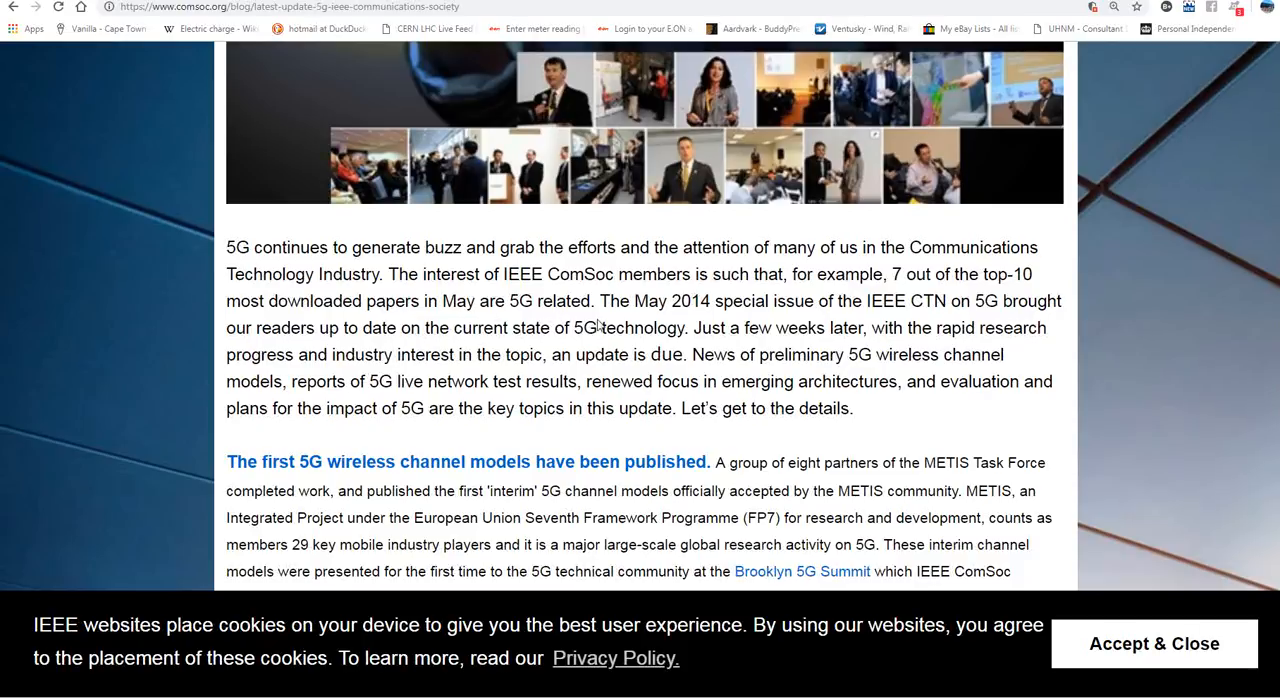
{"action": "mouse_move", "coordinate": [644, 320]}
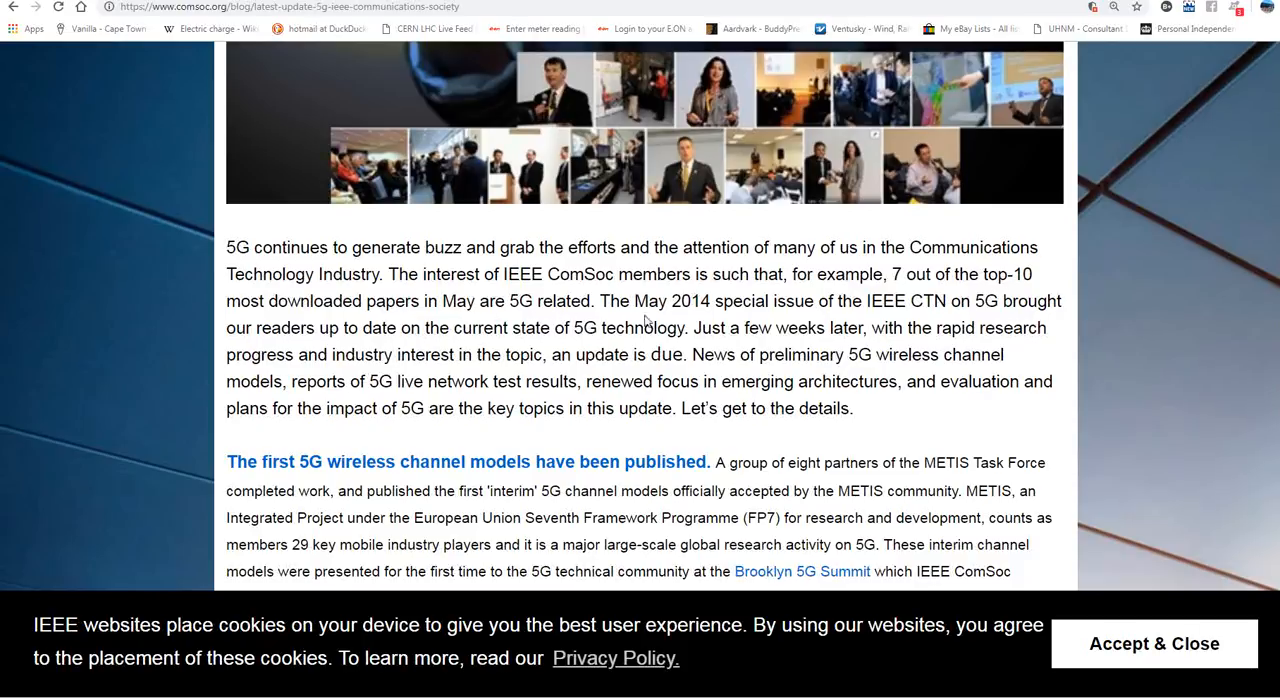
{"action": "mouse_move", "coordinate": [640, 336]}
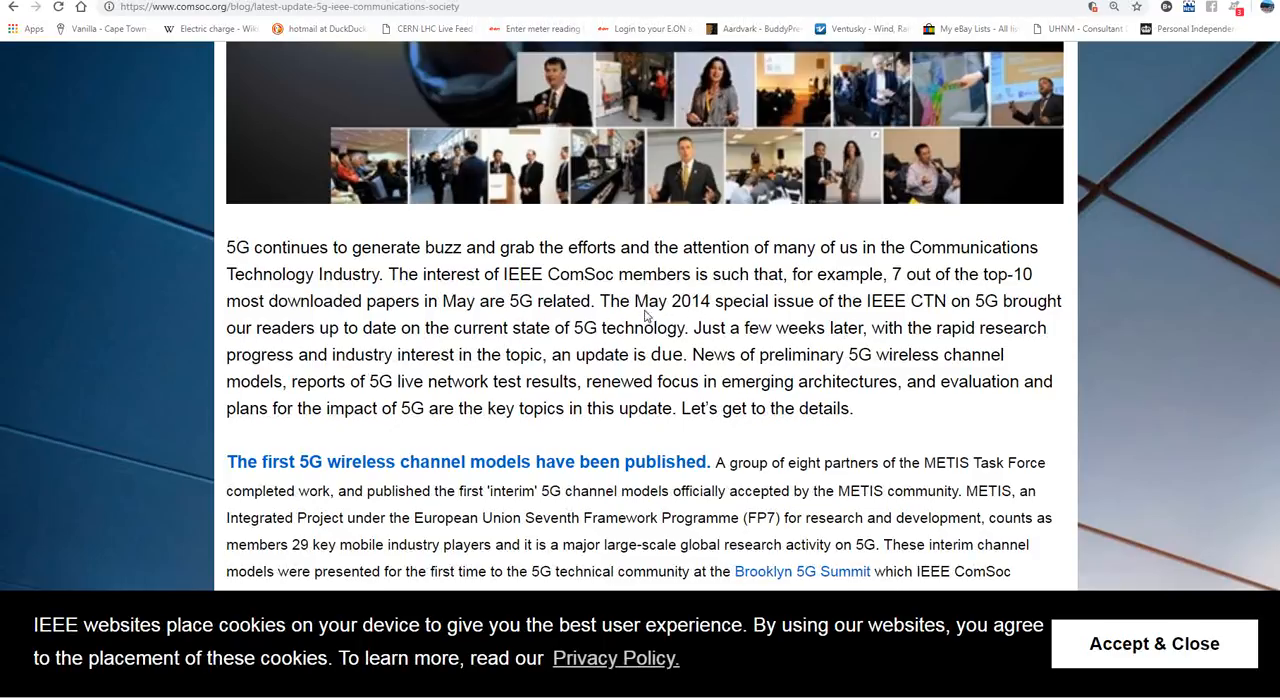
{"action": "mouse_move", "coordinate": [740, 328]}
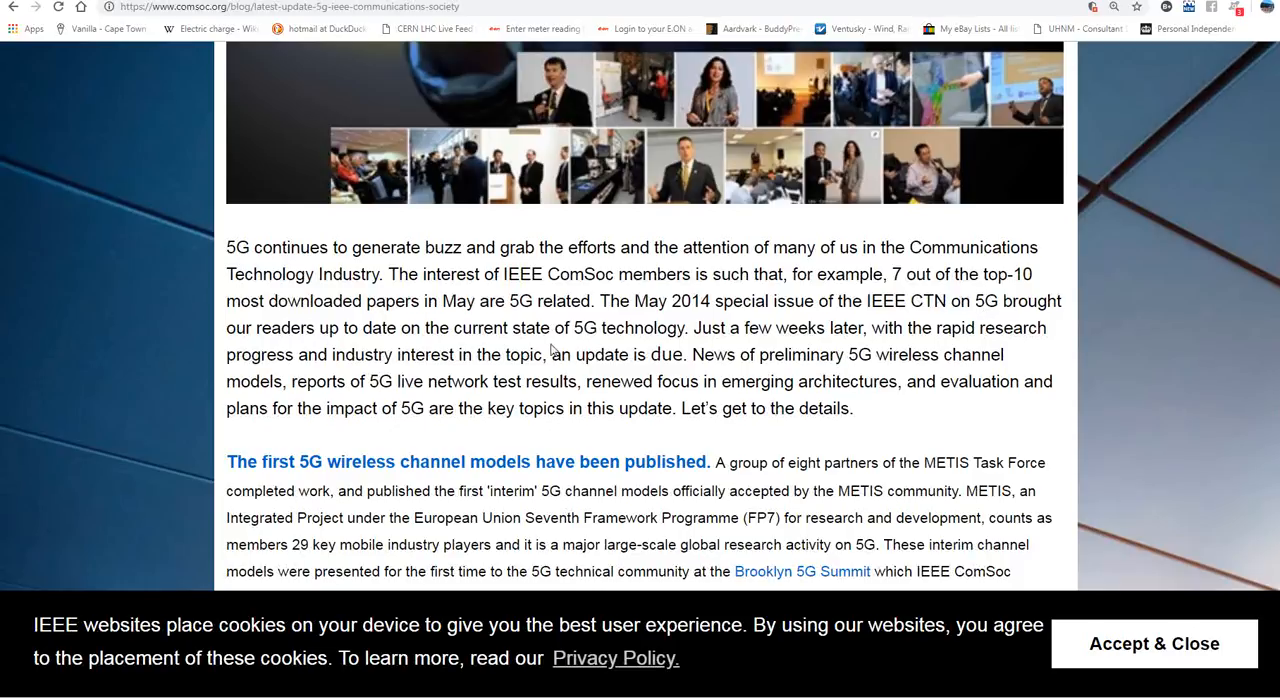
{"action": "mouse_move", "coordinate": [564, 356]}
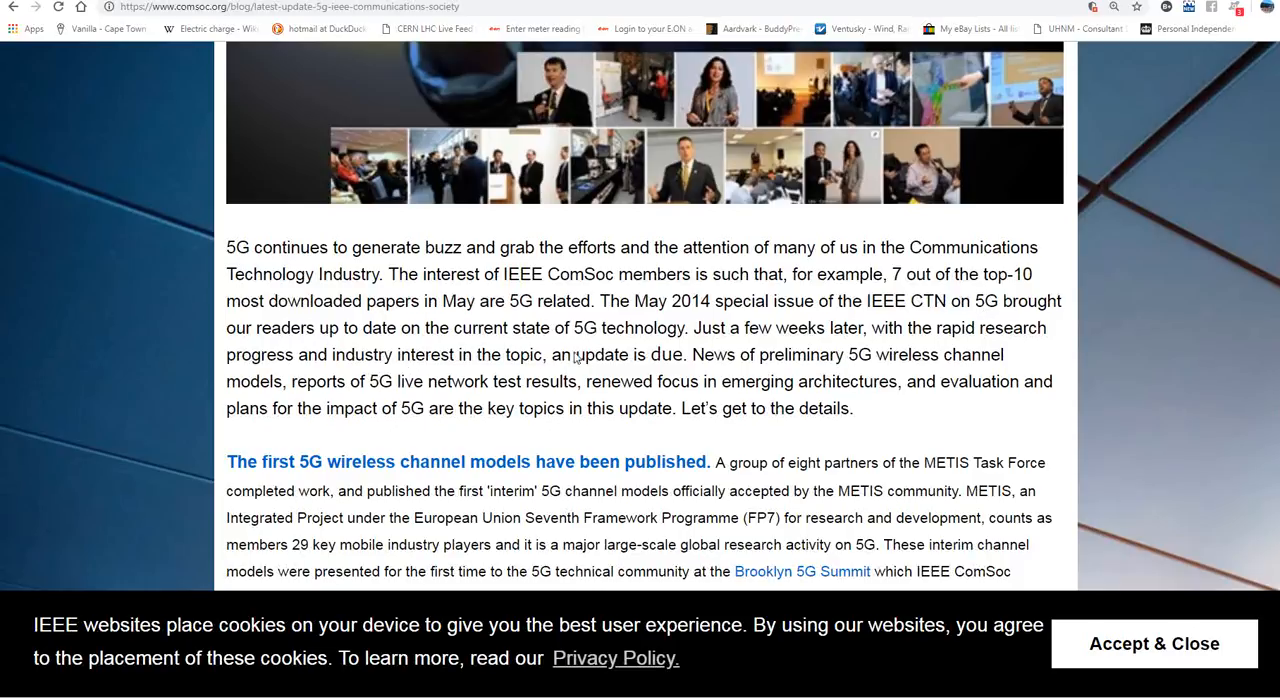
{"action": "mouse_move", "coordinate": [938, 340]}
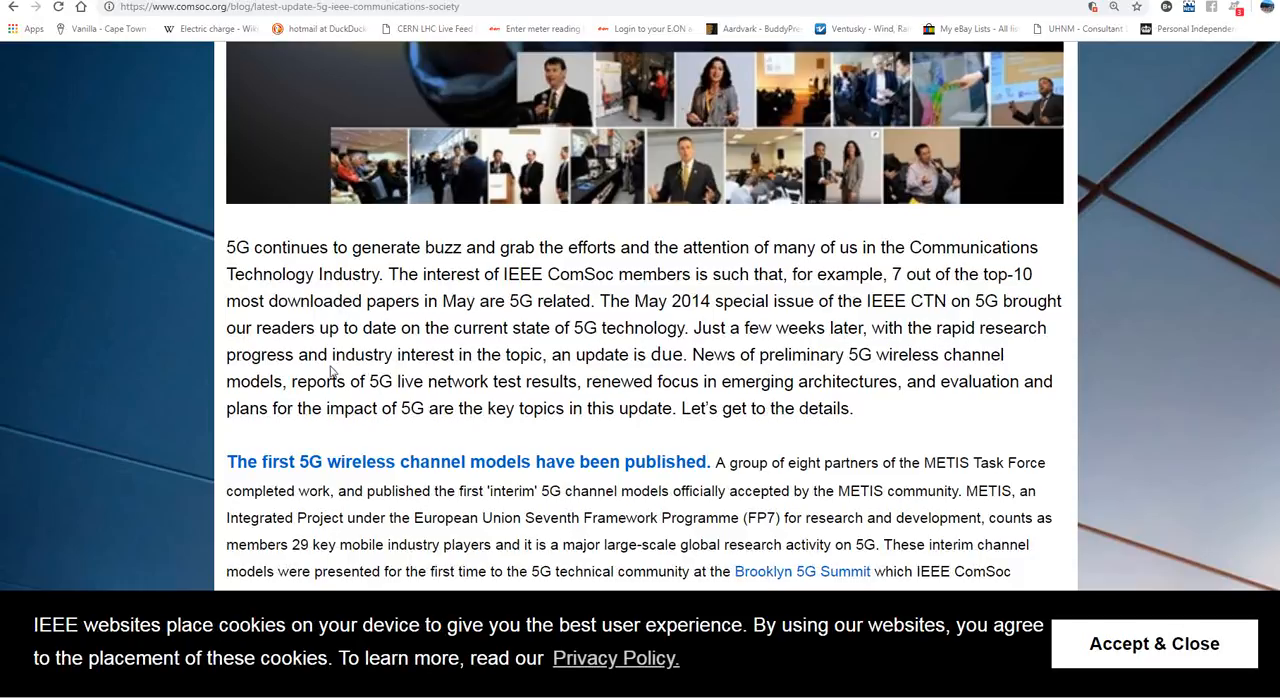
{"action": "mouse_move", "coordinate": [644, 396]}
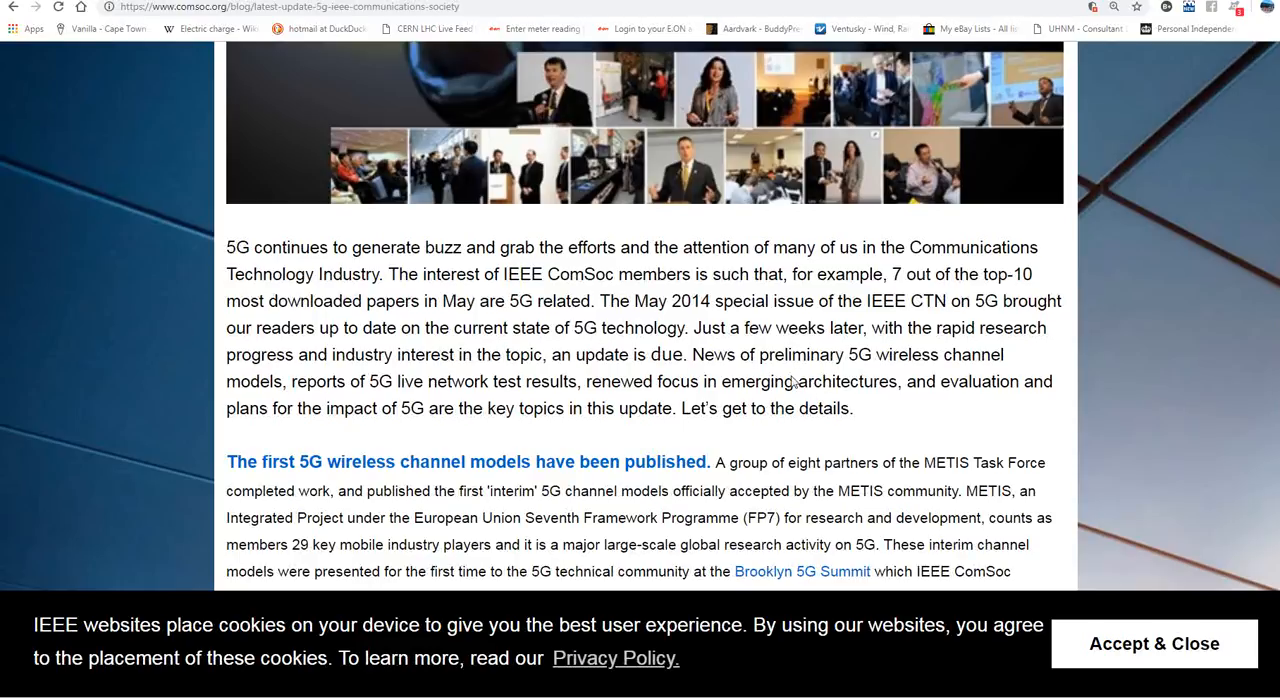
{"action": "mouse_move", "coordinate": [592, 428]}
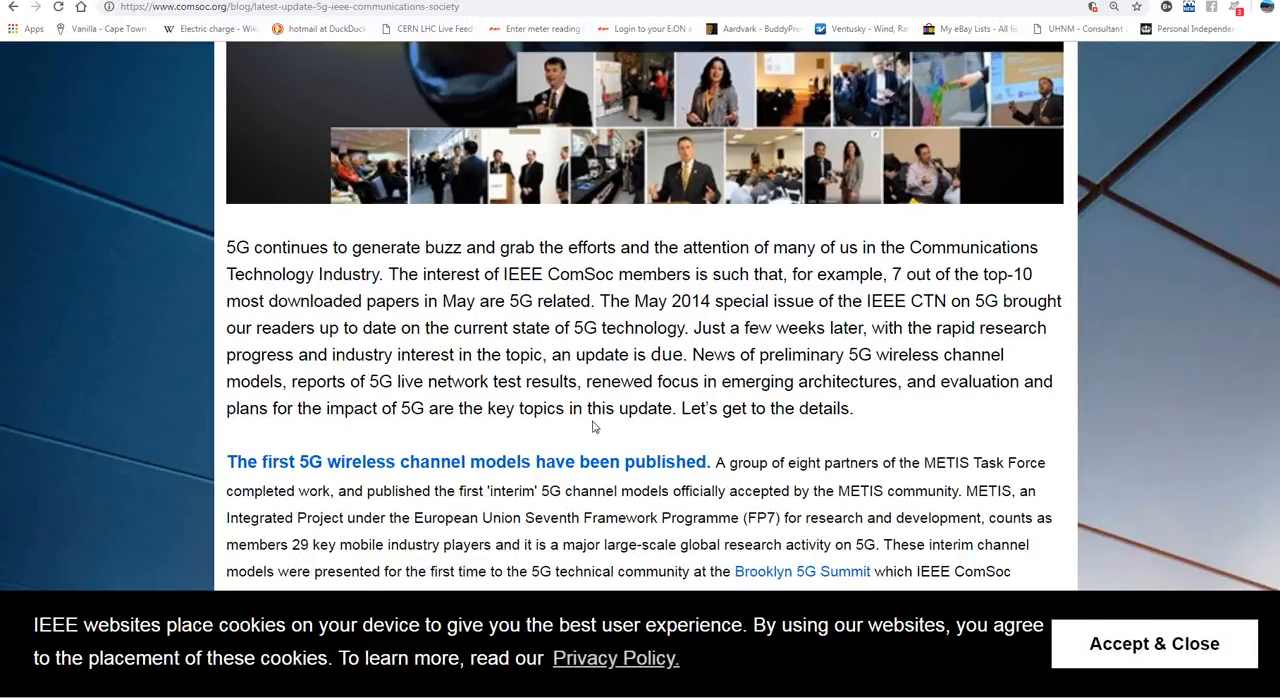
{"action": "mouse_move", "coordinate": [446, 404]}
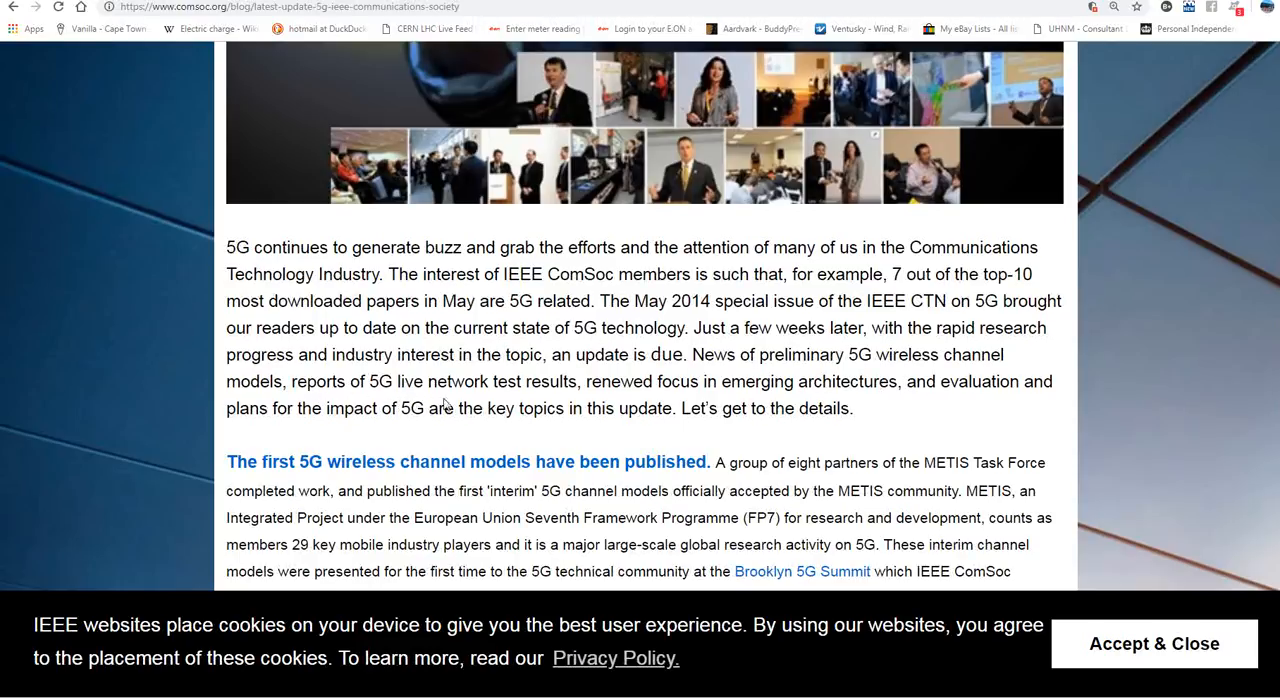
{"action": "mouse_move", "coordinate": [610, 398]}
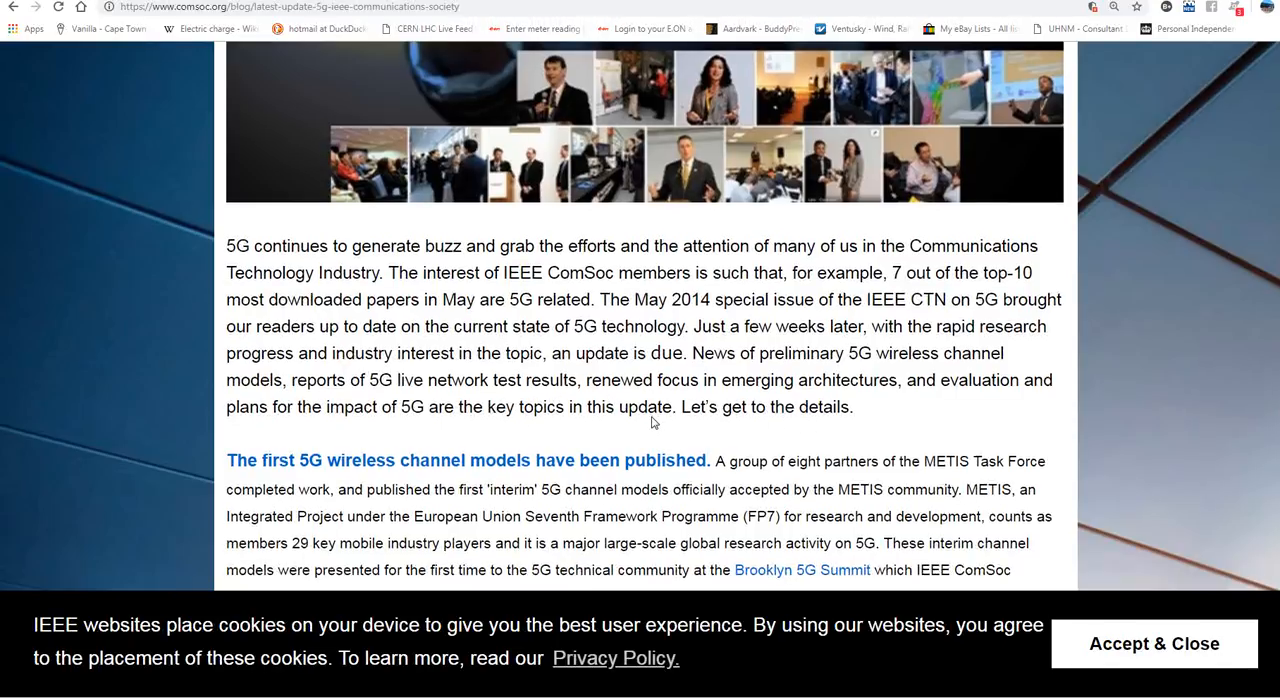
Scroll to the section on the first 5G wireless channel models and their frequencies
{"action": "scroll", "scroll_direction": "down", "scroll_amount": 3}
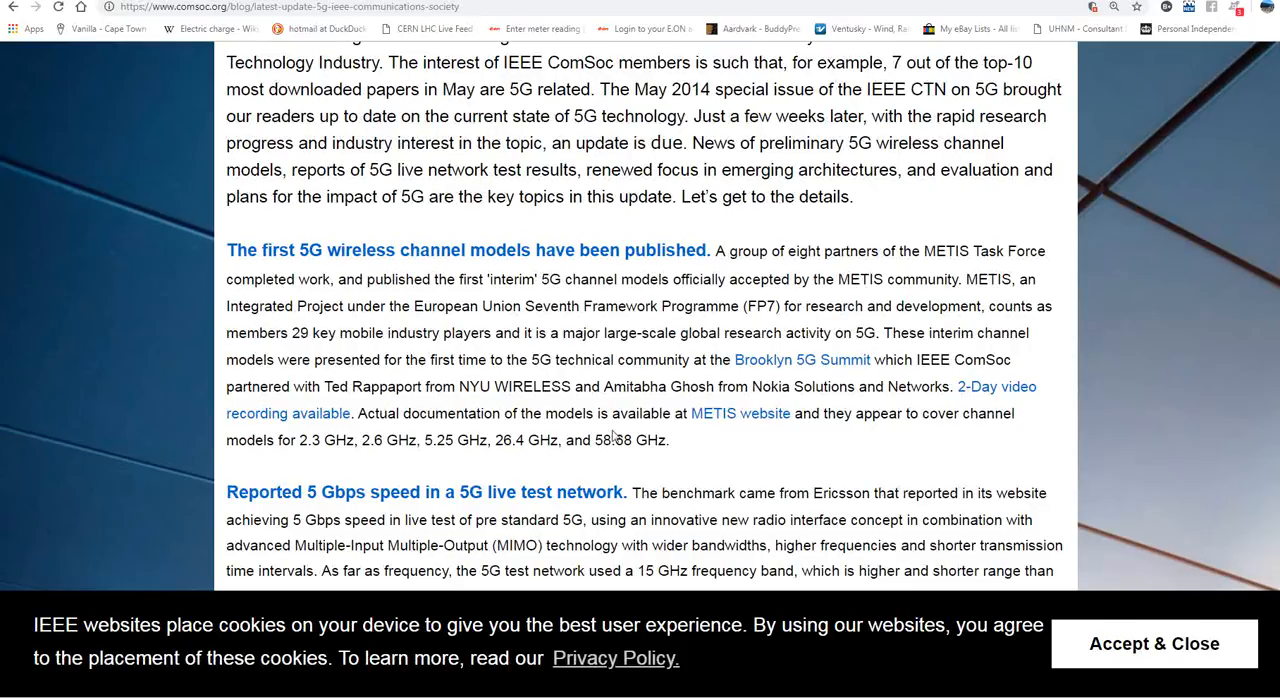
{"action": "mouse_move", "coordinate": [314, 460]}
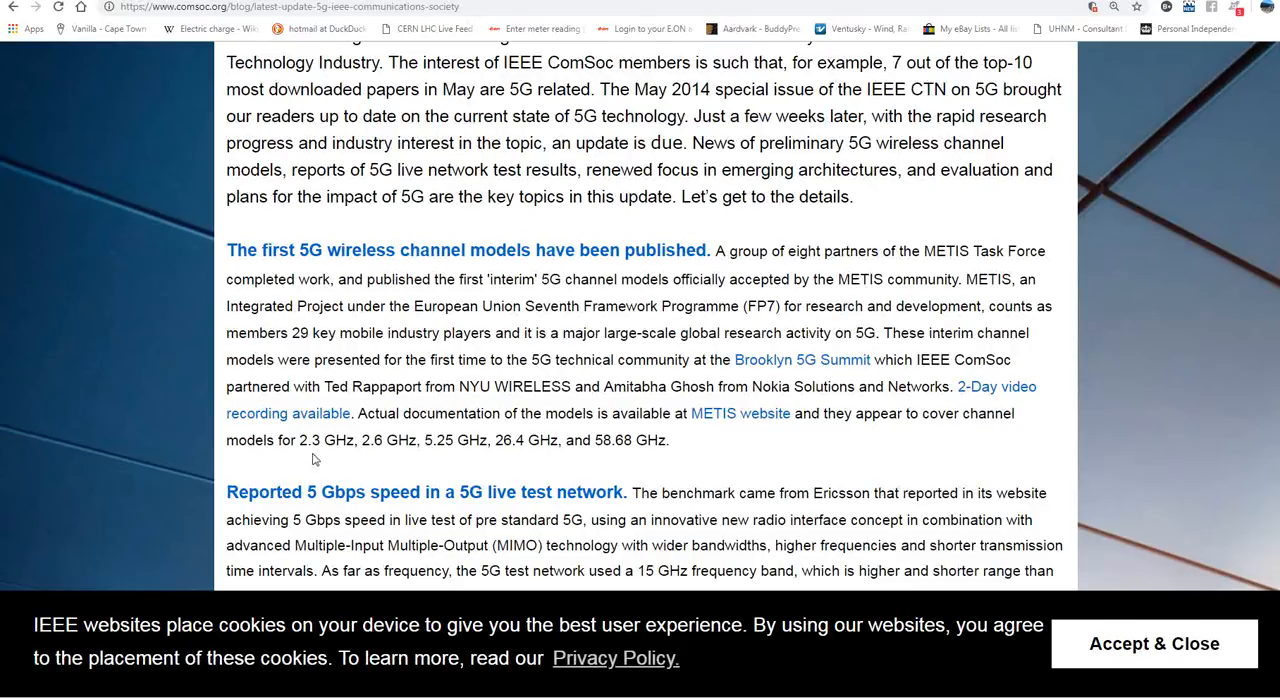
{"action": "mouse_move", "coordinate": [260, 458]}
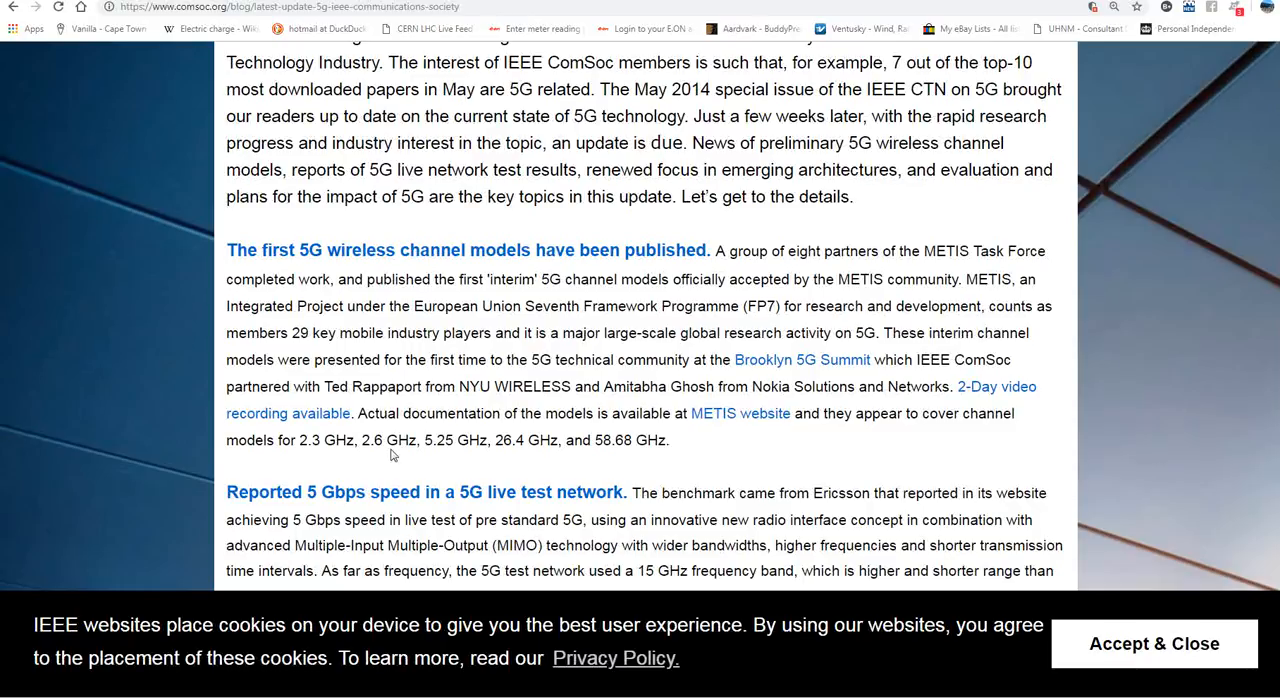
{"action": "mouse_move", "coordinate": [528, 464]}
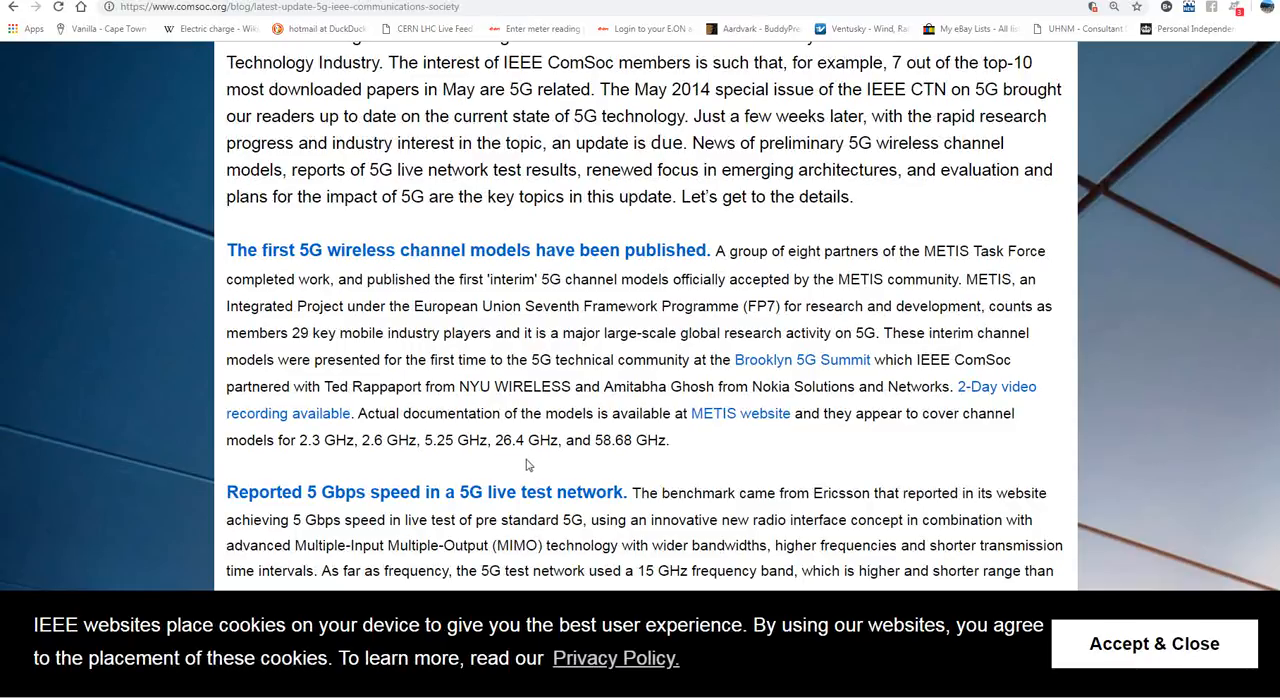
{"action": "mouse_move", "coordinate": [616, 458]}
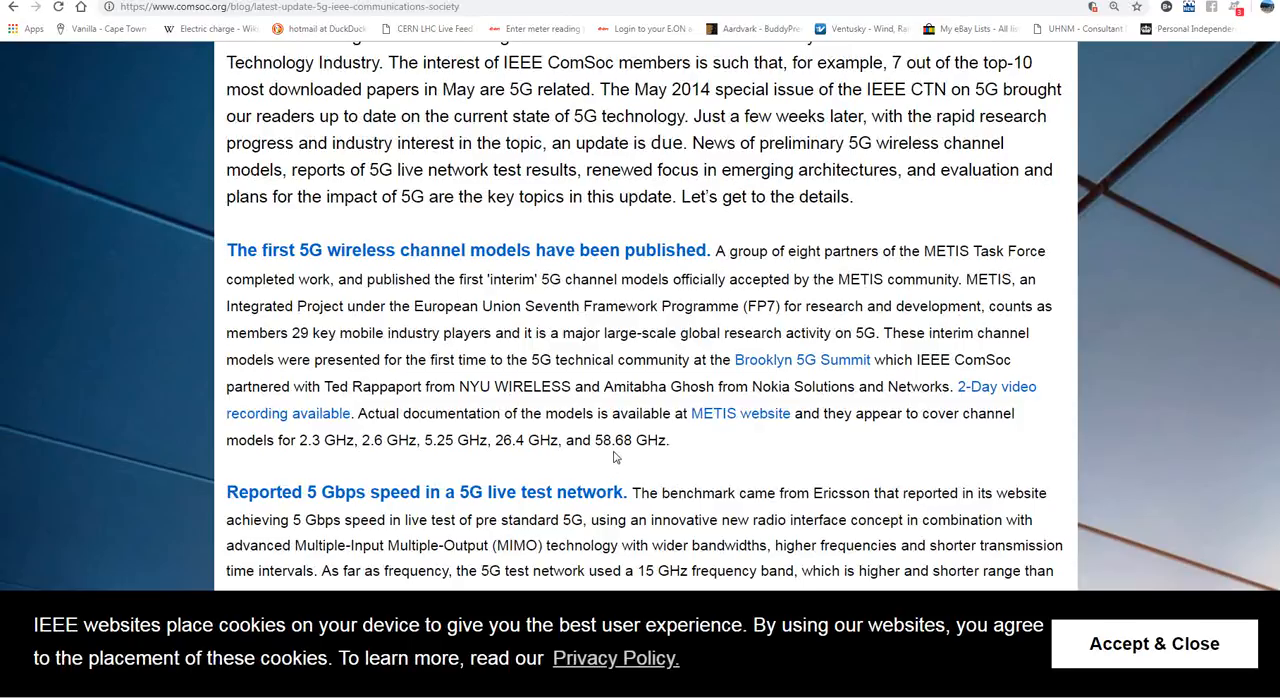
{"action": "mouse_move", "coordinate": [644, 458]}
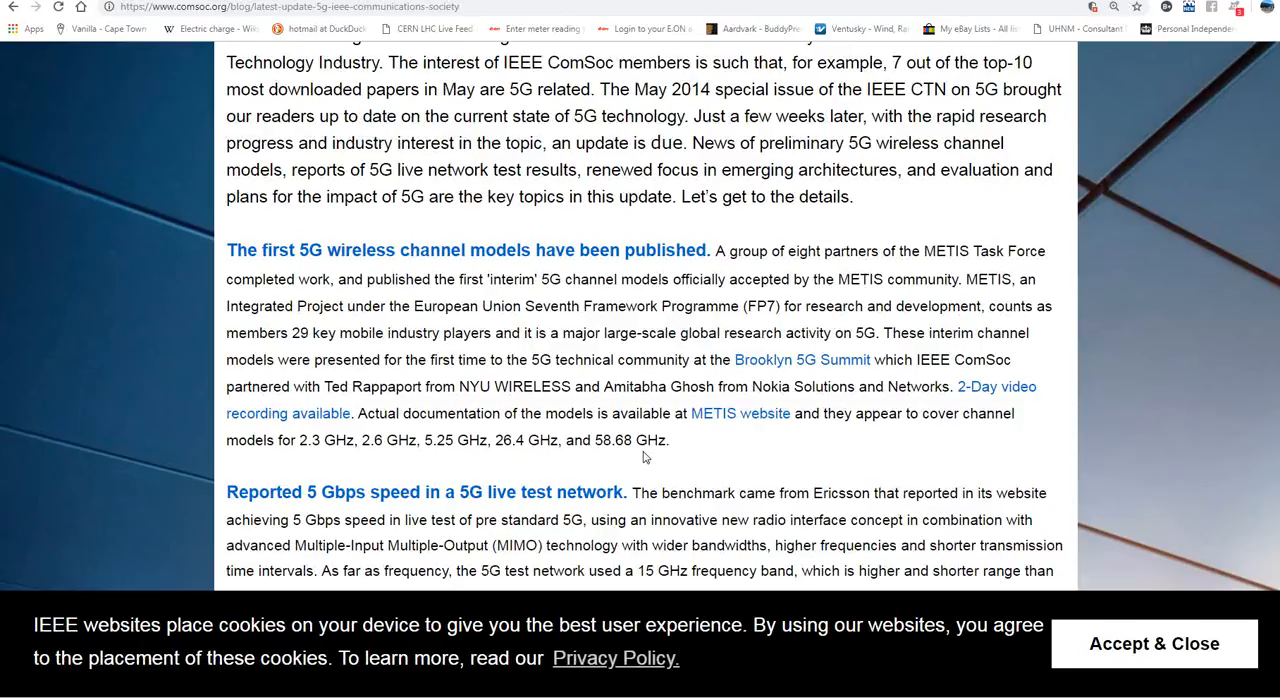
{"action": "mouse_move", "coordinate": [648, 450]}
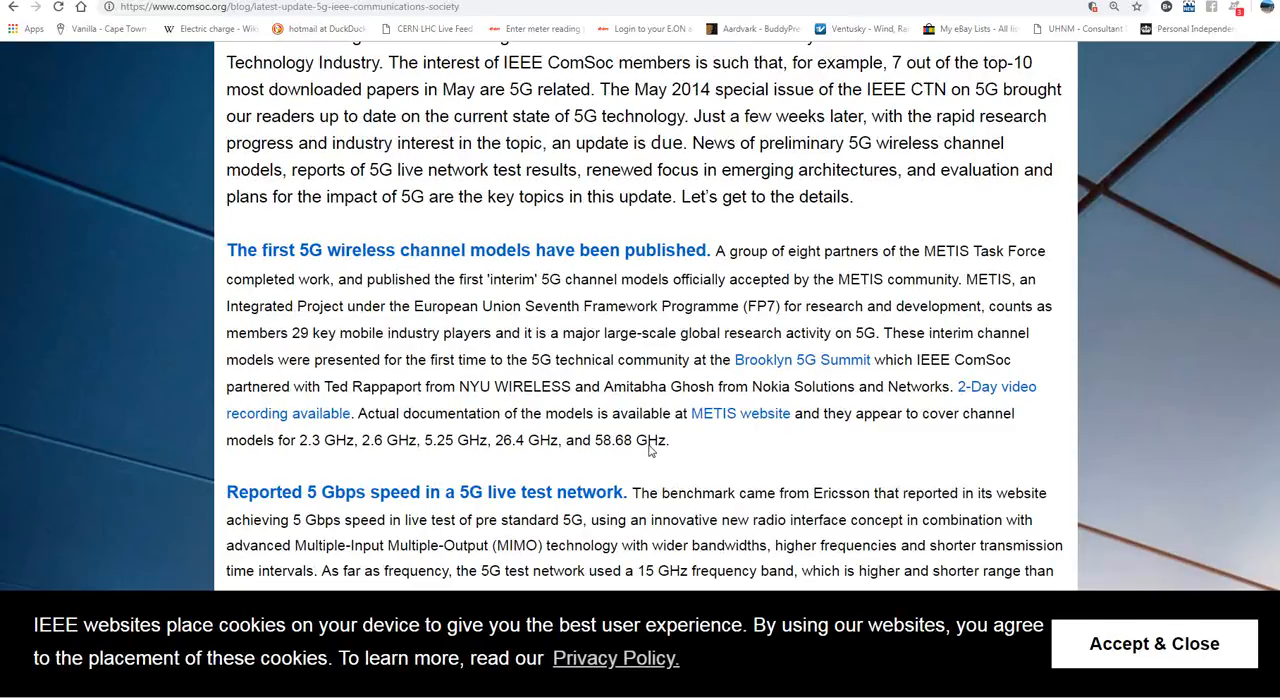
{"action": "scroll", "scroll_direction": "down", "scroll_amount": 3}
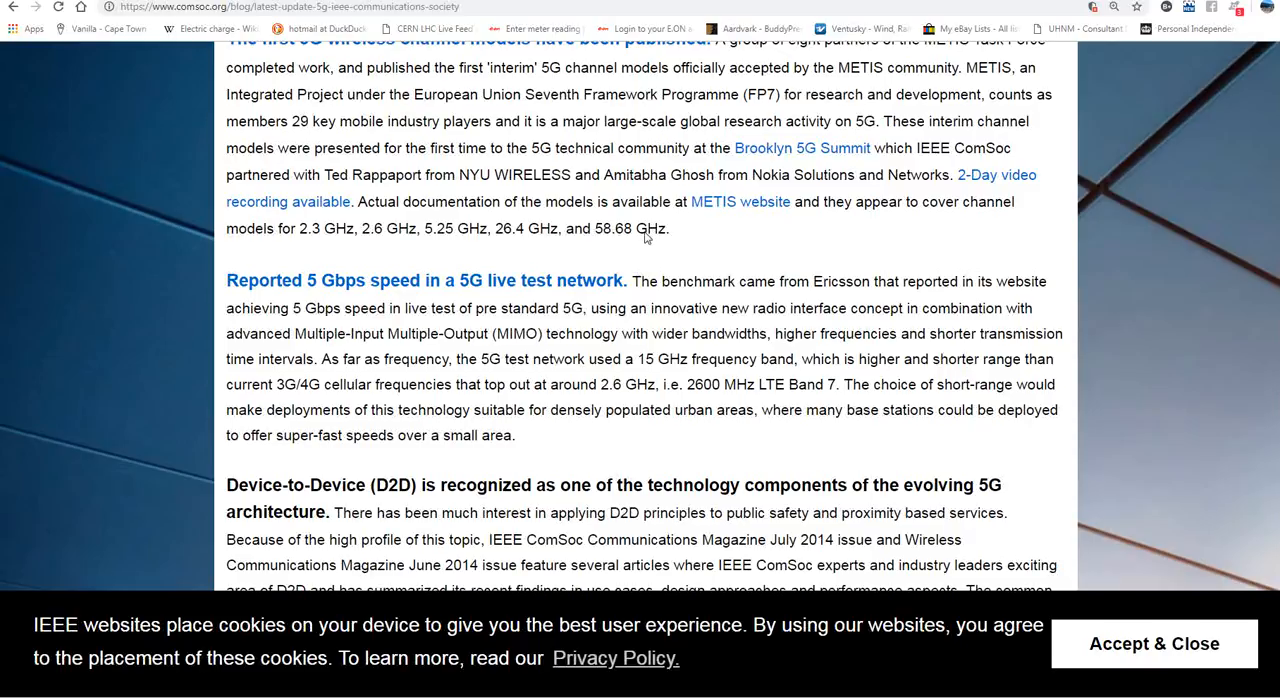
{"action": "mouse_move", "coordinate": [618, 244]}
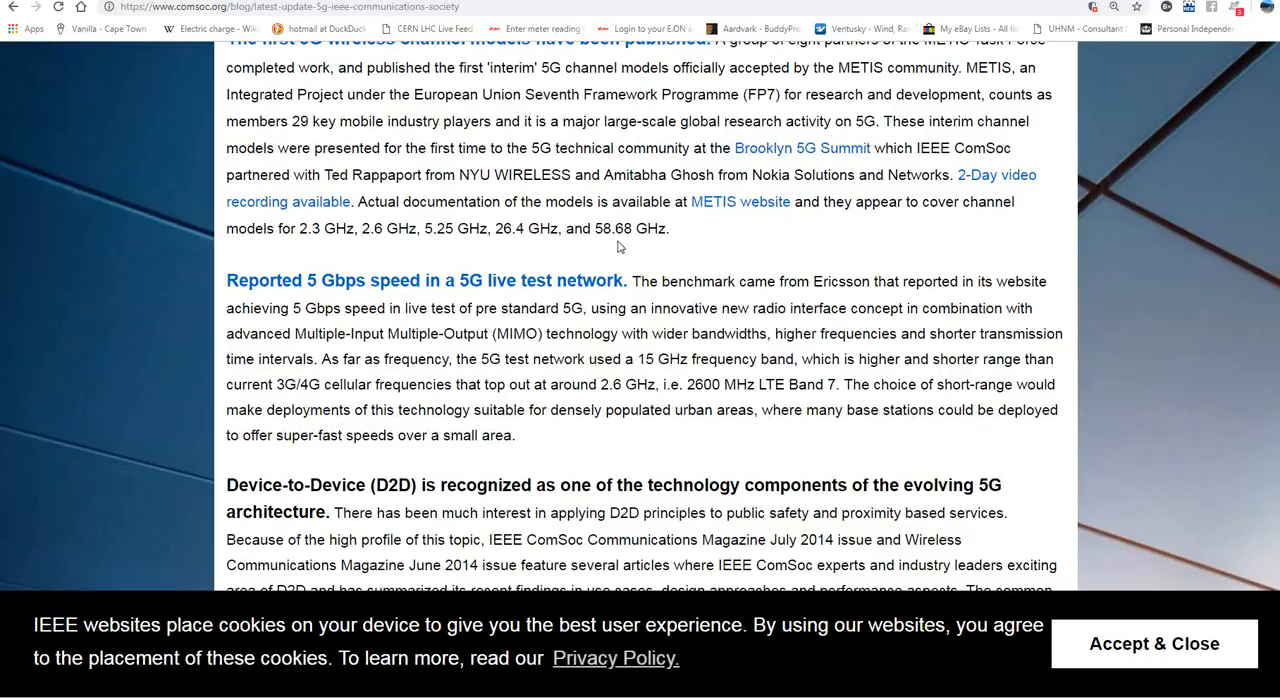
{"action": "mouse_move", "coordinate": [630, 250]}
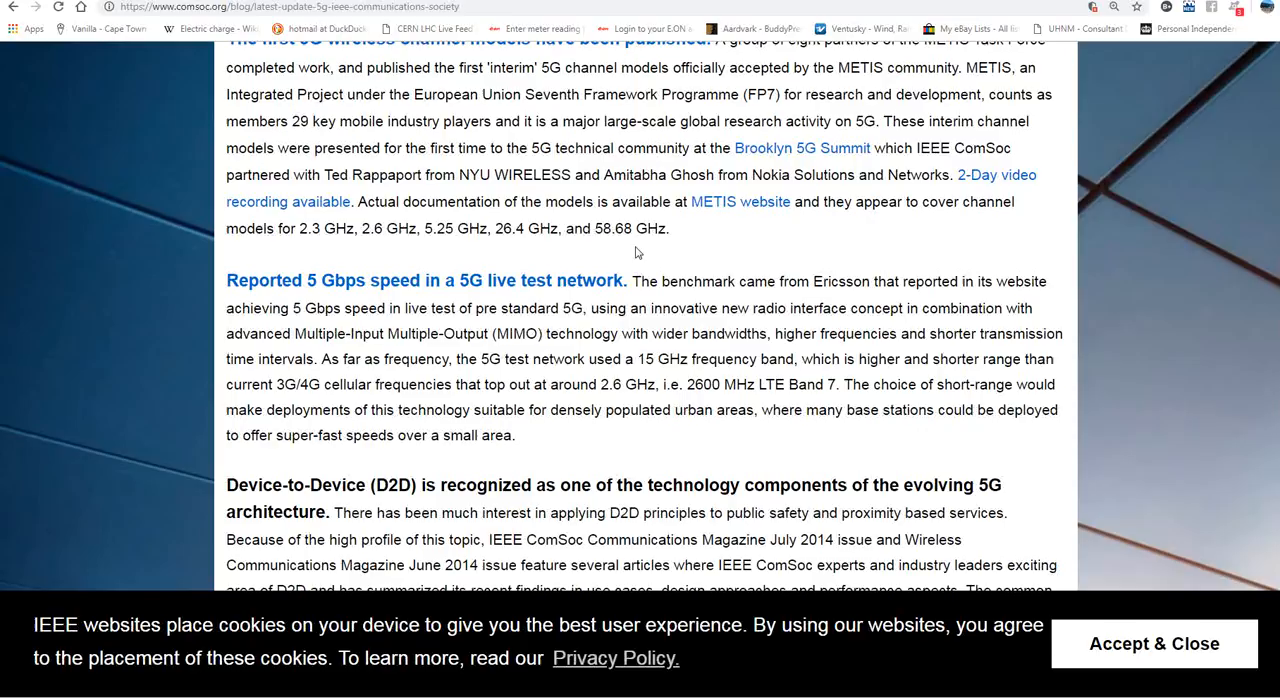
{"action": "mouse_move", "coordinate": [680, 252]}
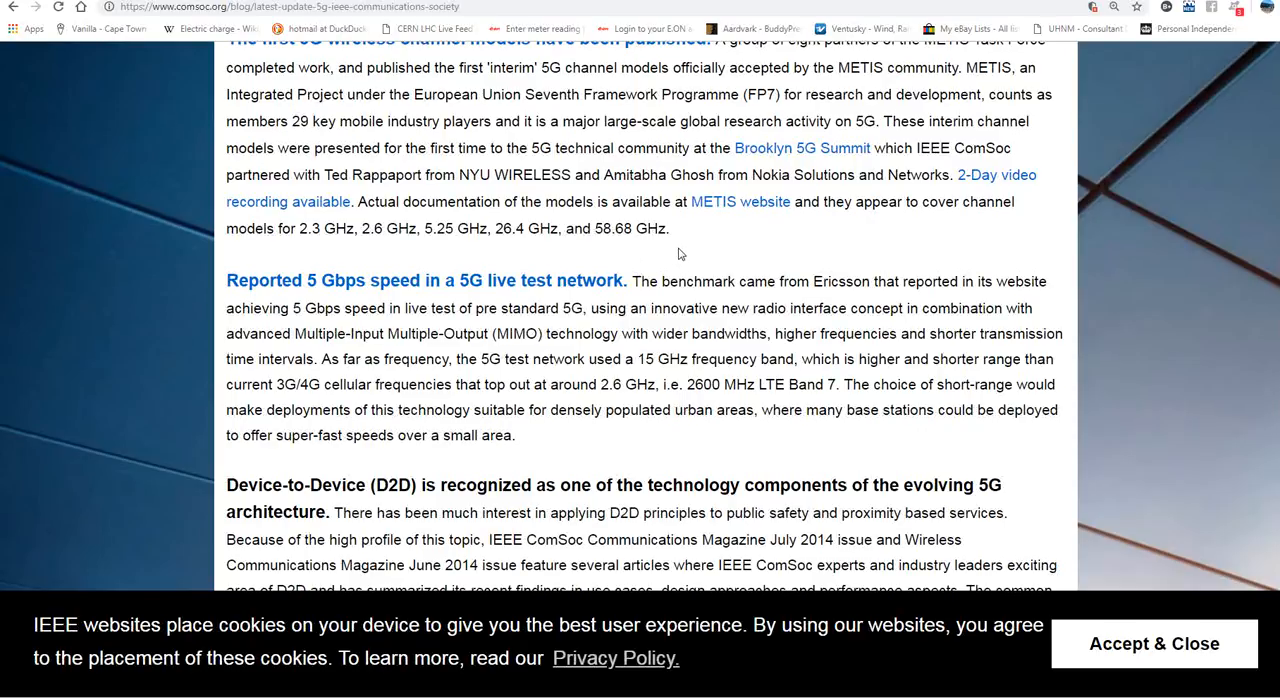
{"action": "mouse_move", "coordinate": [628, 262]}
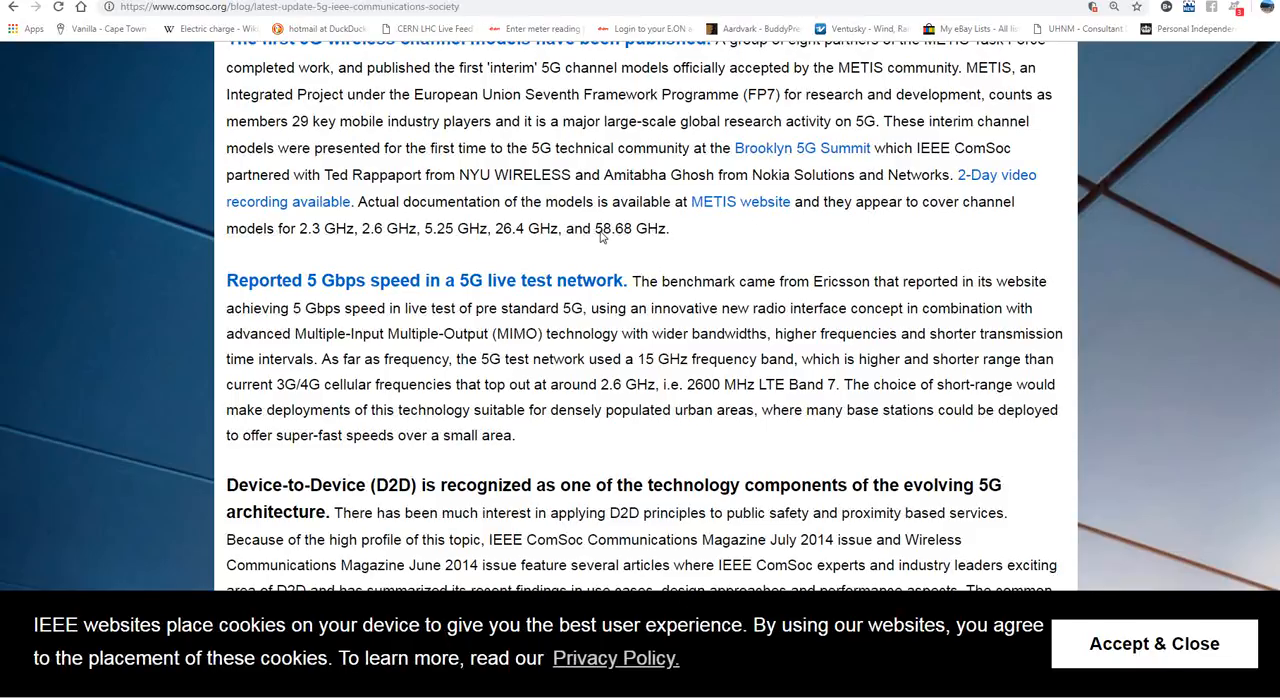
{"action": "mouse_move", "coordinate": [636, 248]}
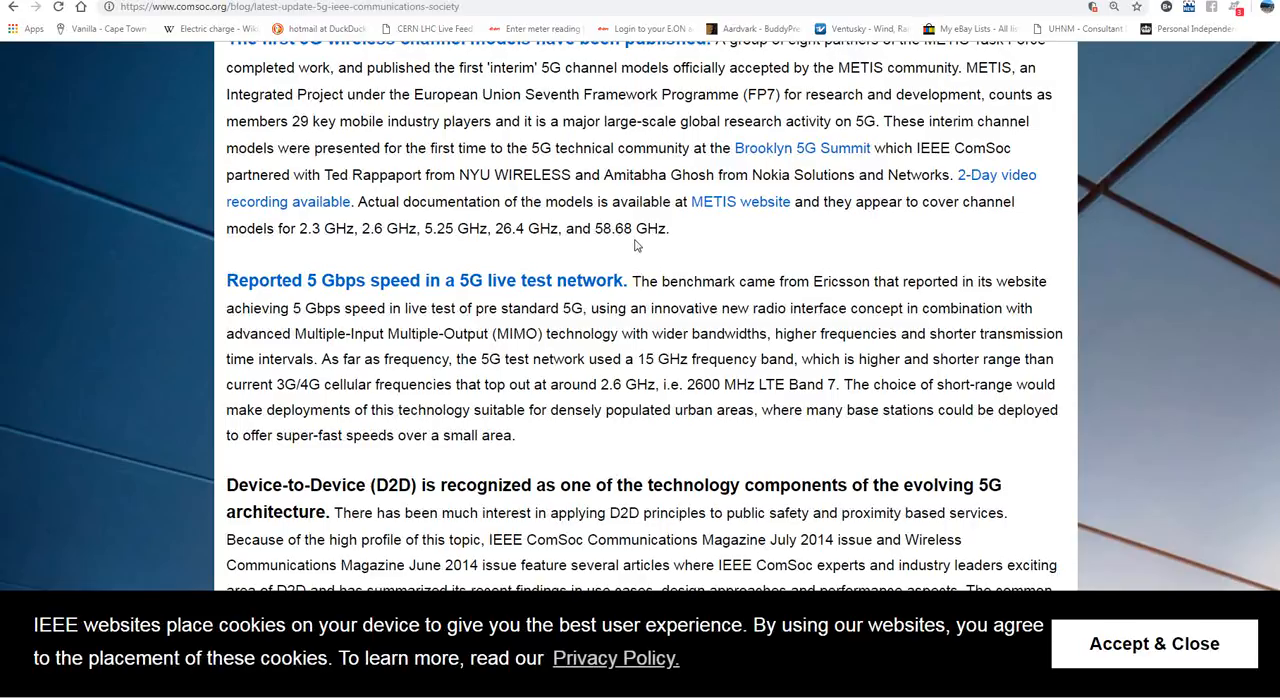
{"action": "mouse_move", "coordinate": [626, 248]}
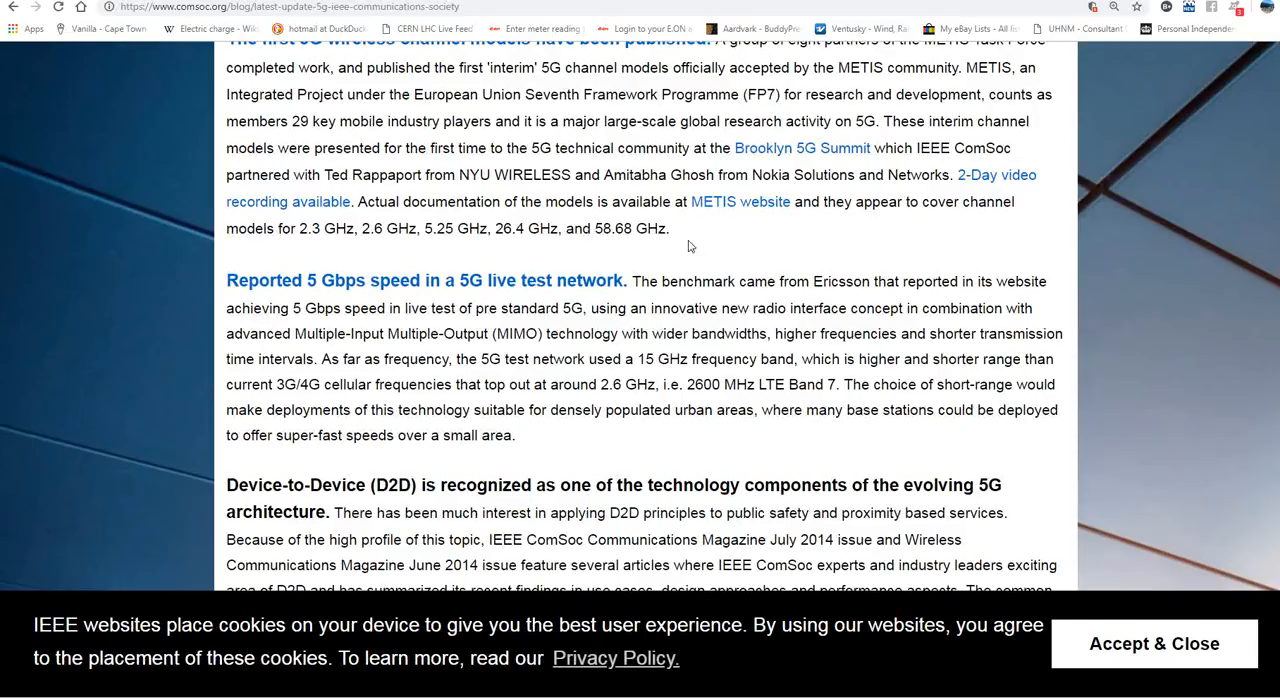
{"action": "mouse_move", "coordinate": [604, 252]}
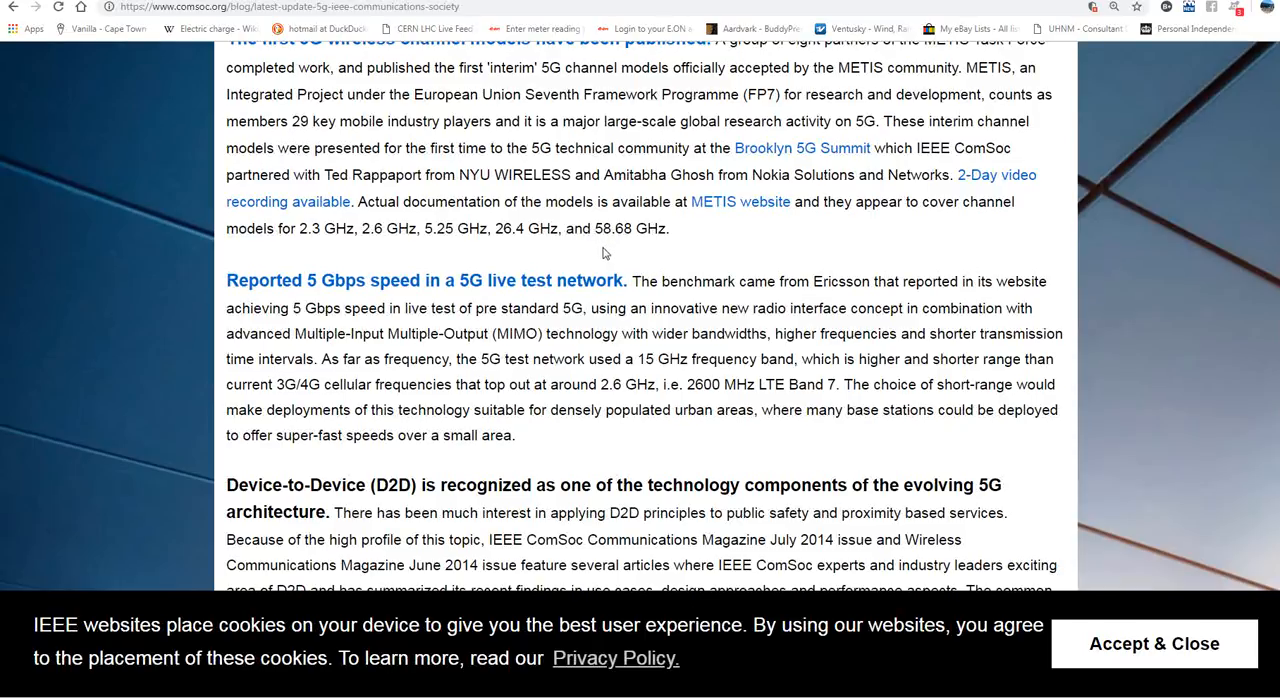
{"action": "mouse_move", "coordinate": [552, 290]}
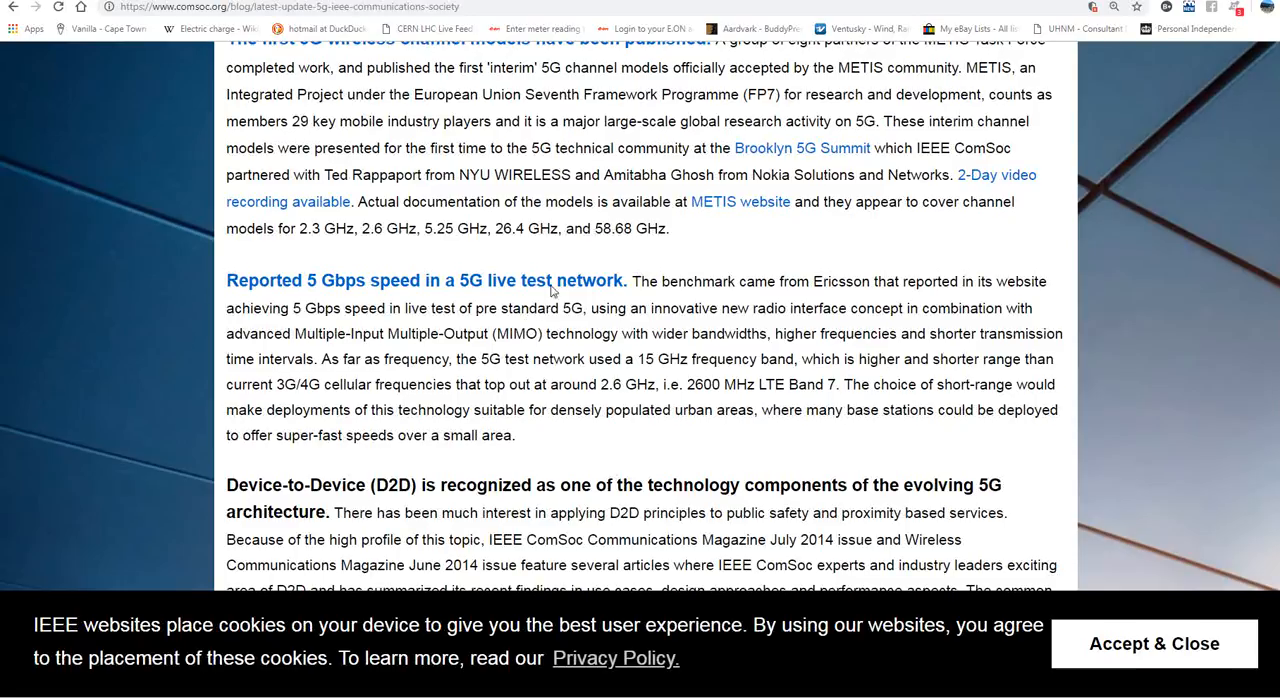
{"action": "mouse_move", "coordinate": [328, 248]}
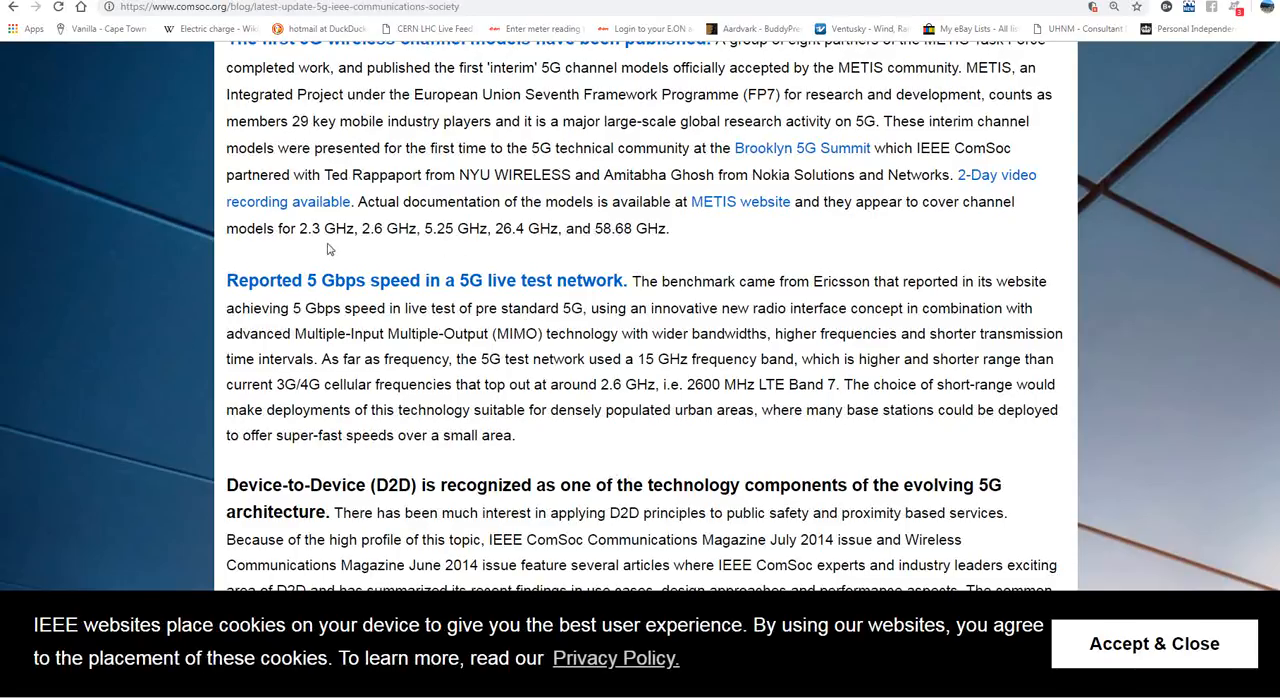
{"action": "mouse_move", "coordinate": [656, 260]}
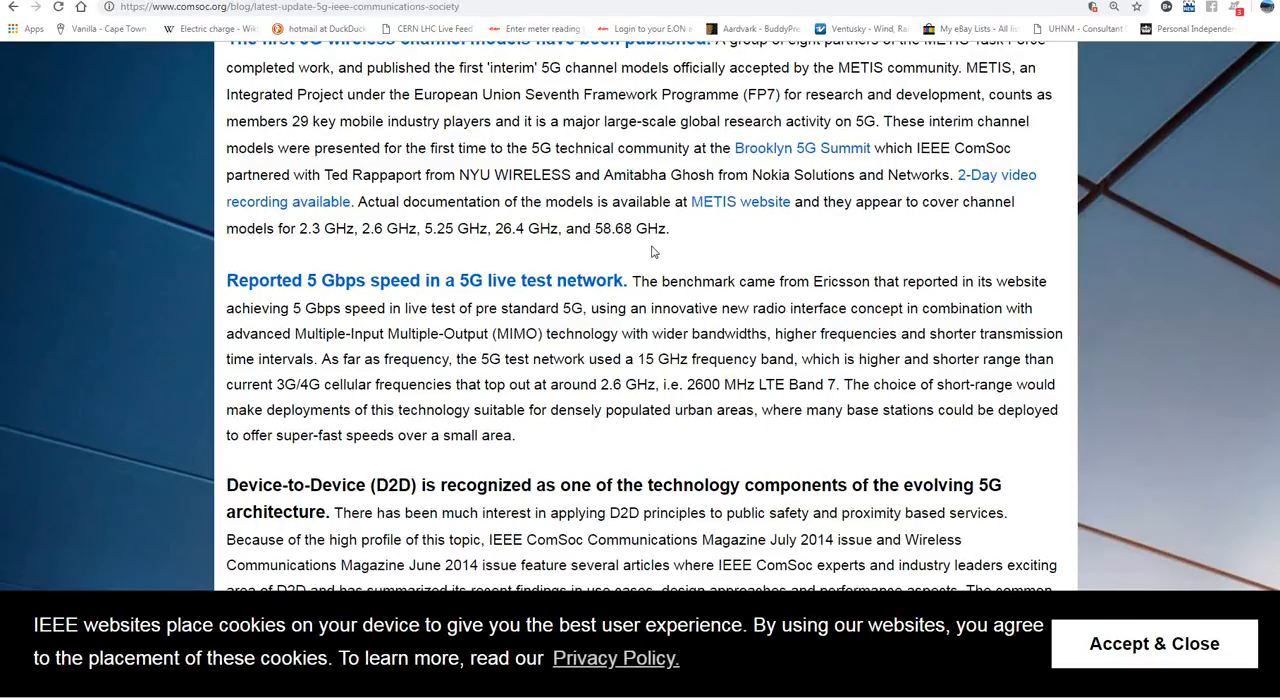
{"action": "scroll", "scroll_direction": "down", "scroll_amount": 3}
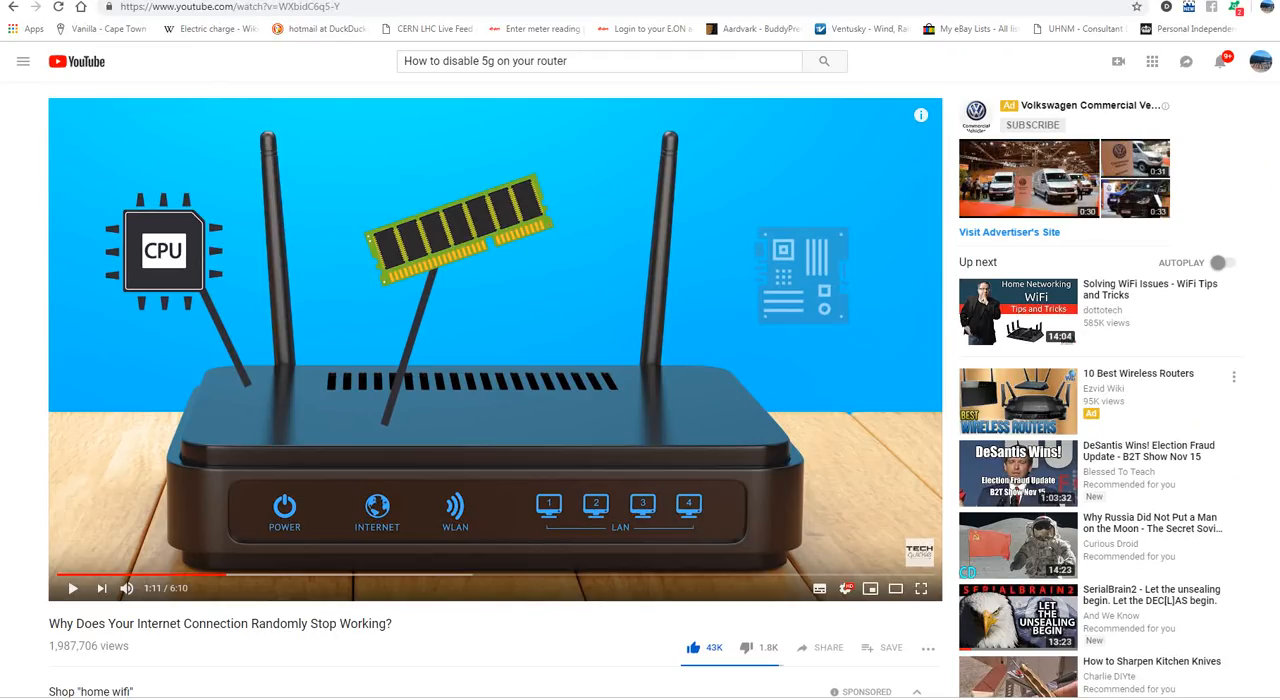
{"action": "mouse_move", "coordinate": [552, 324]}
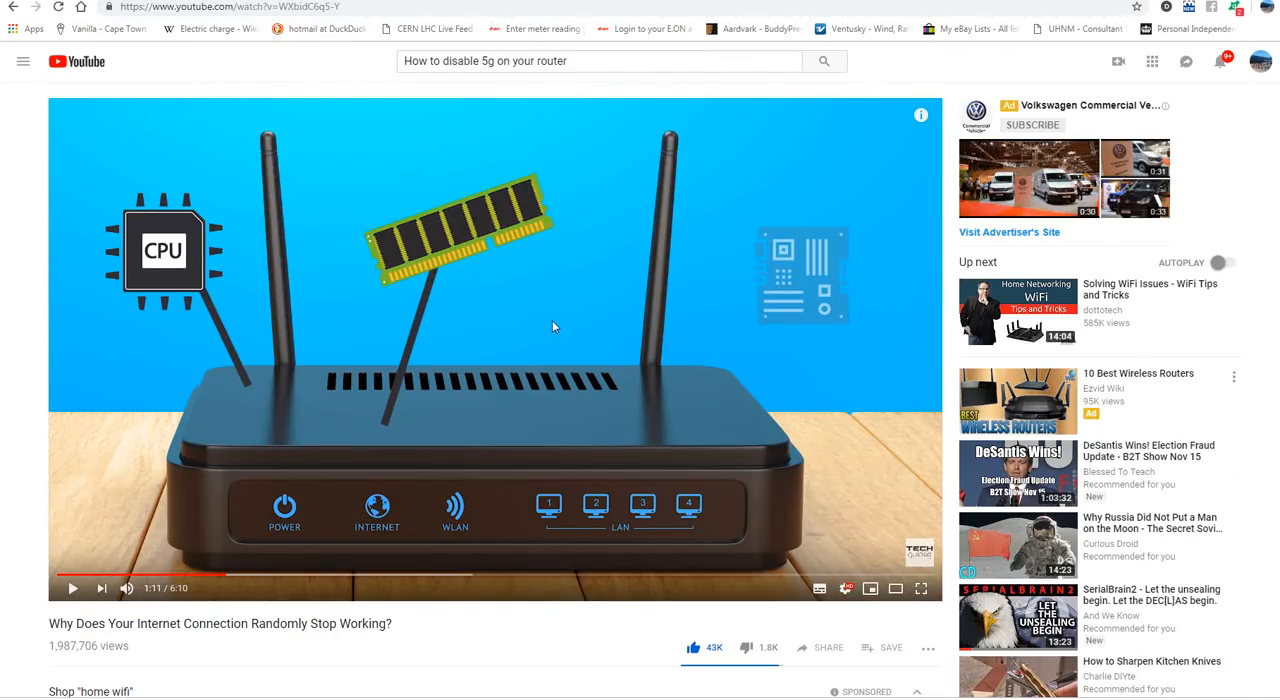
Scroll past the video to its description and the start of the comments
{"action": "scroll", "scroll_direction": "down", "scroll_amount": 3}
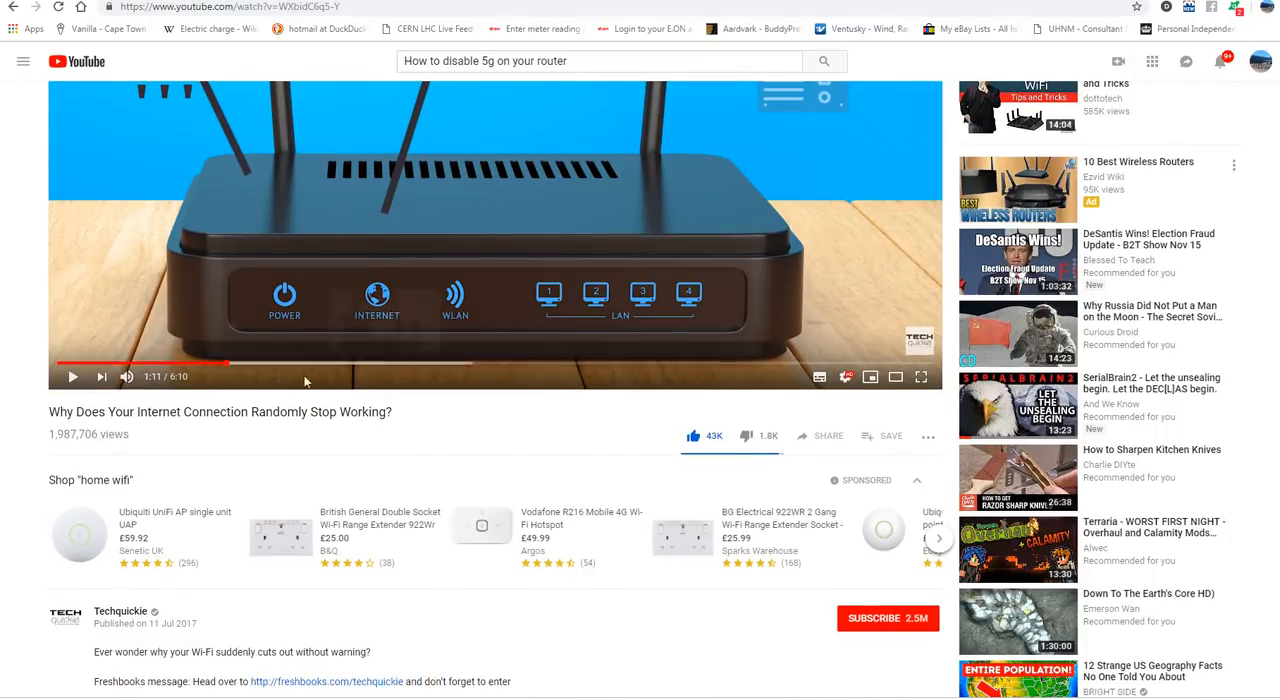
{"action": "mouse_move", "coordinate": [238, 560]}
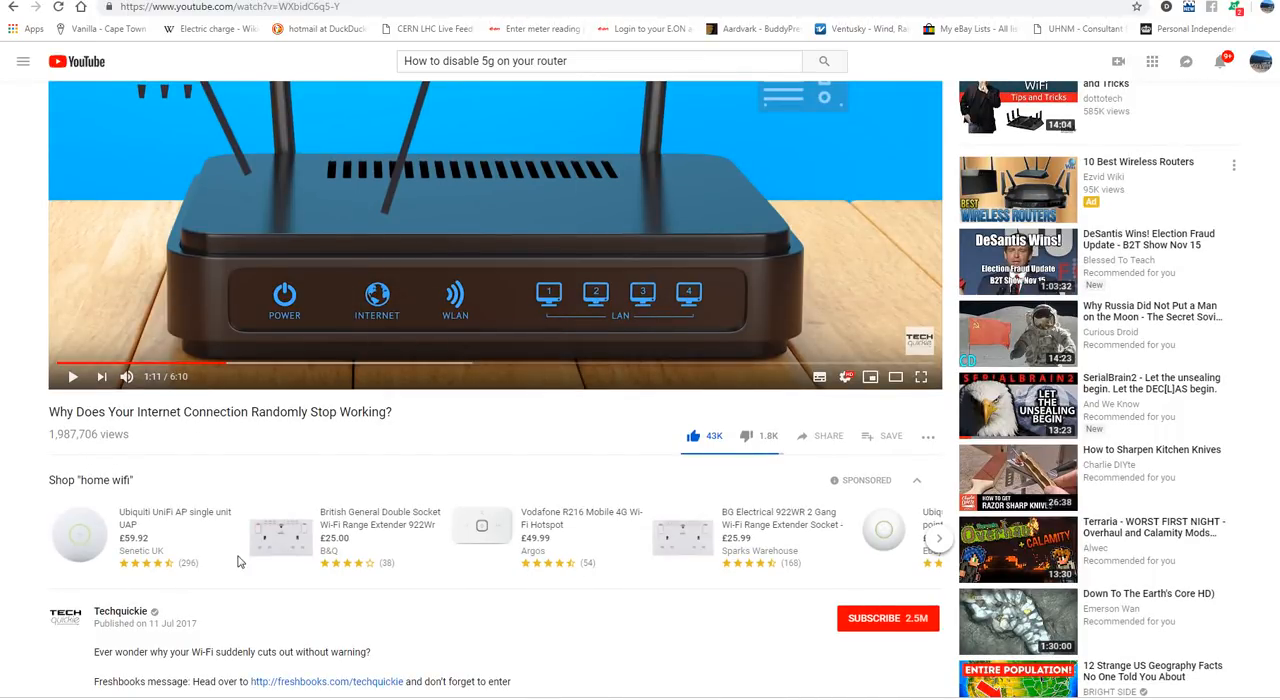
{"action": "scroll", "scroll_direction": "down", "scroll_amount": 3}
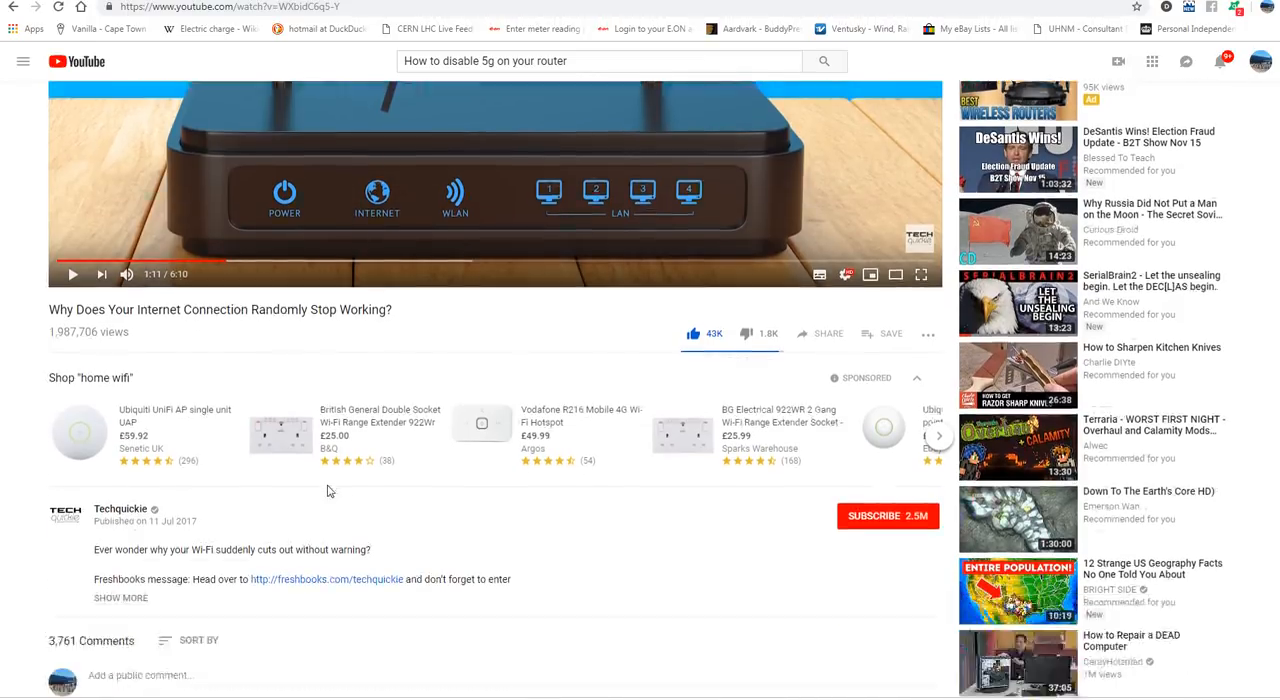
{"action": "scroll", "scroll_direction": "down", "scroll_amount": 3}
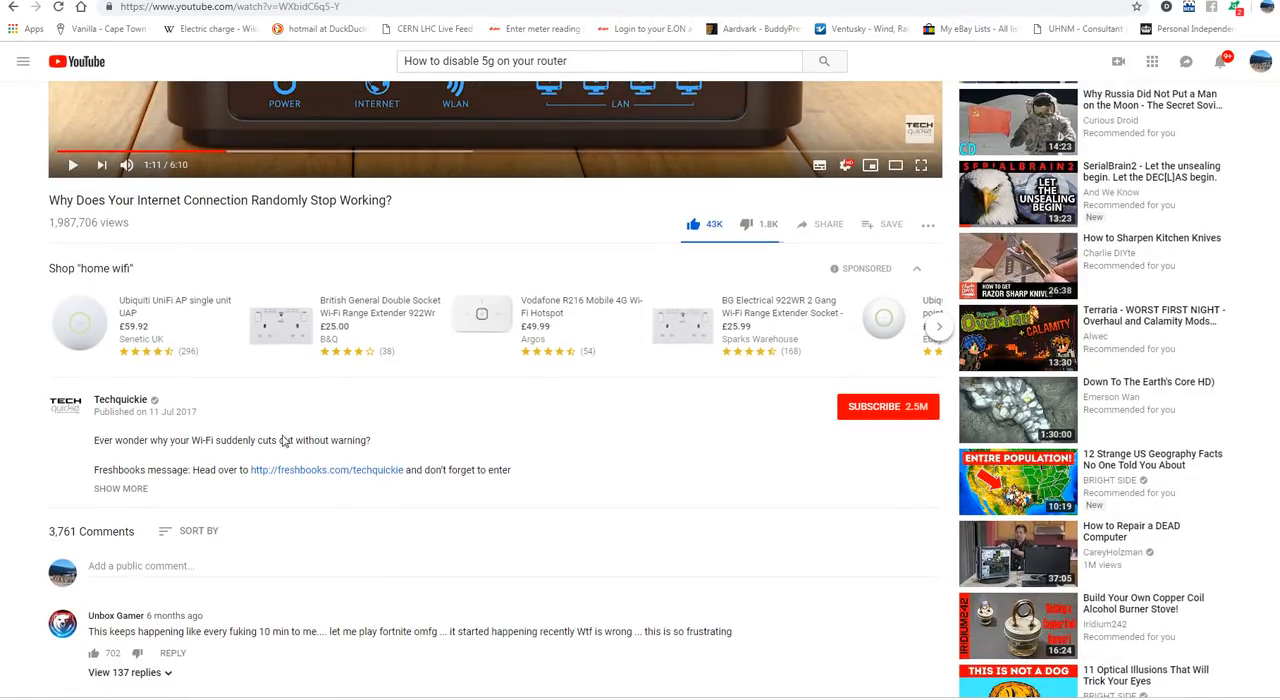
{"action": "mouse_move", "coordinate": [182, 430]}
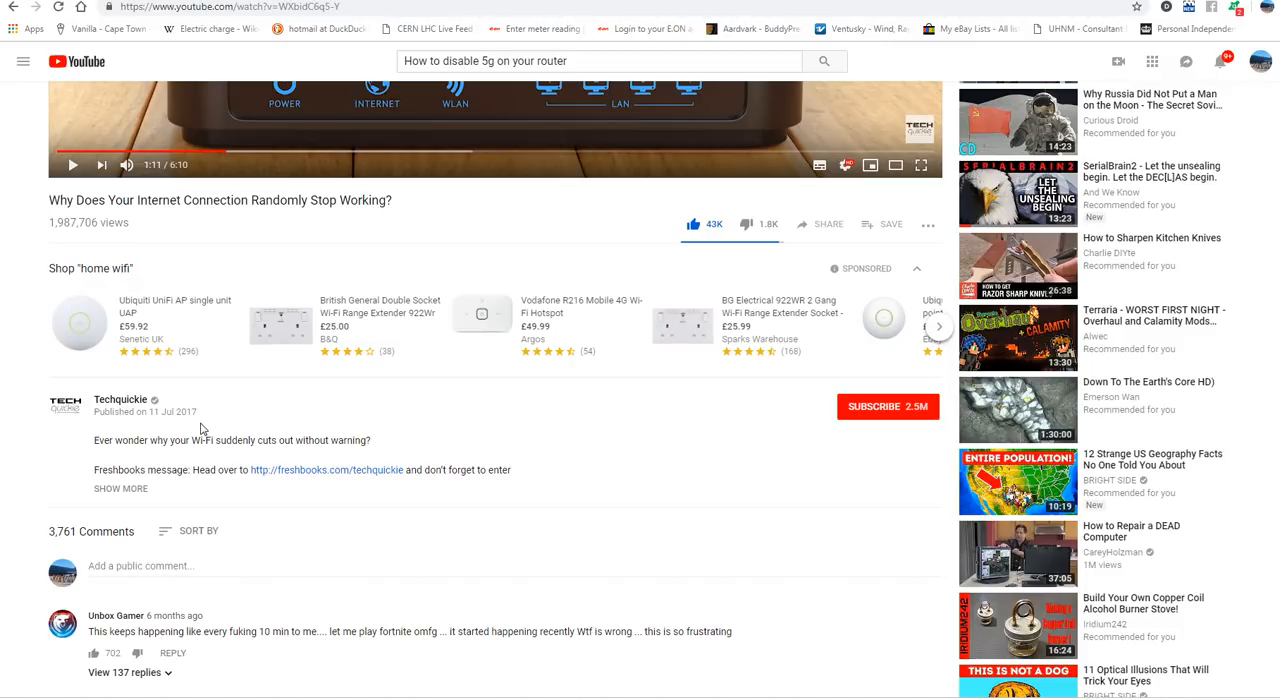
{"action": "mouse_move", "coordinate": [368, 464]}
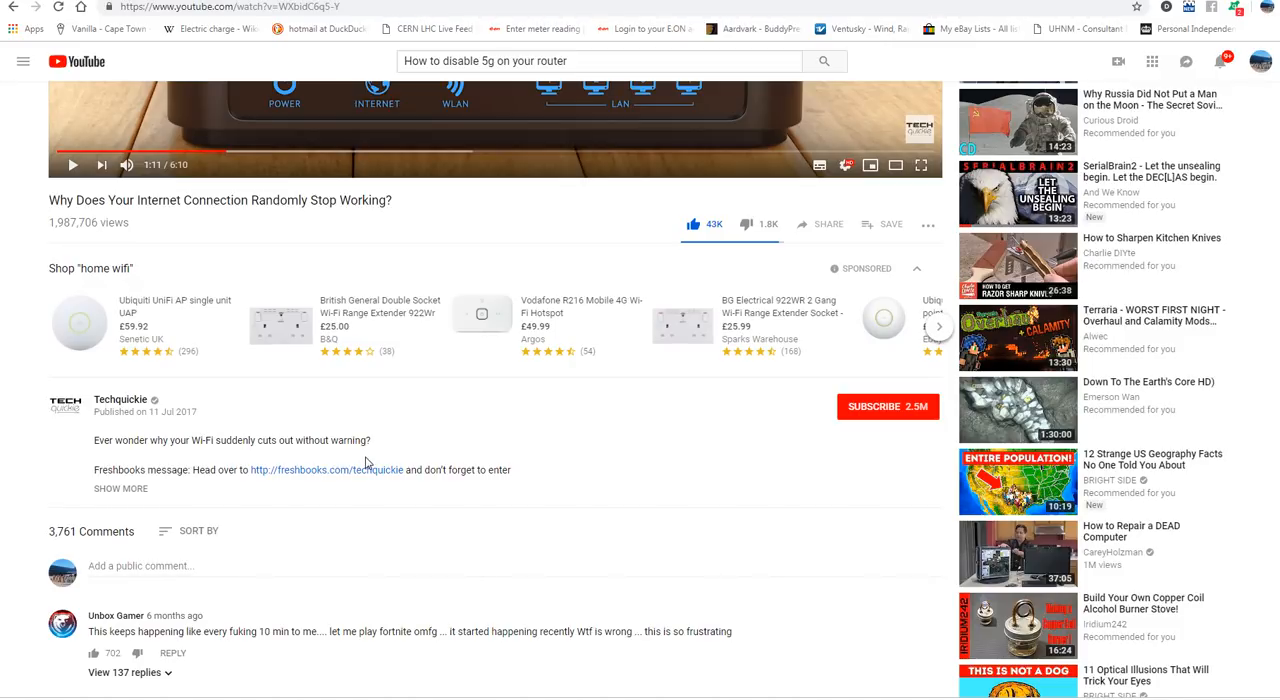
{"action": "mouse_move", "coordinate": [584, 472]}
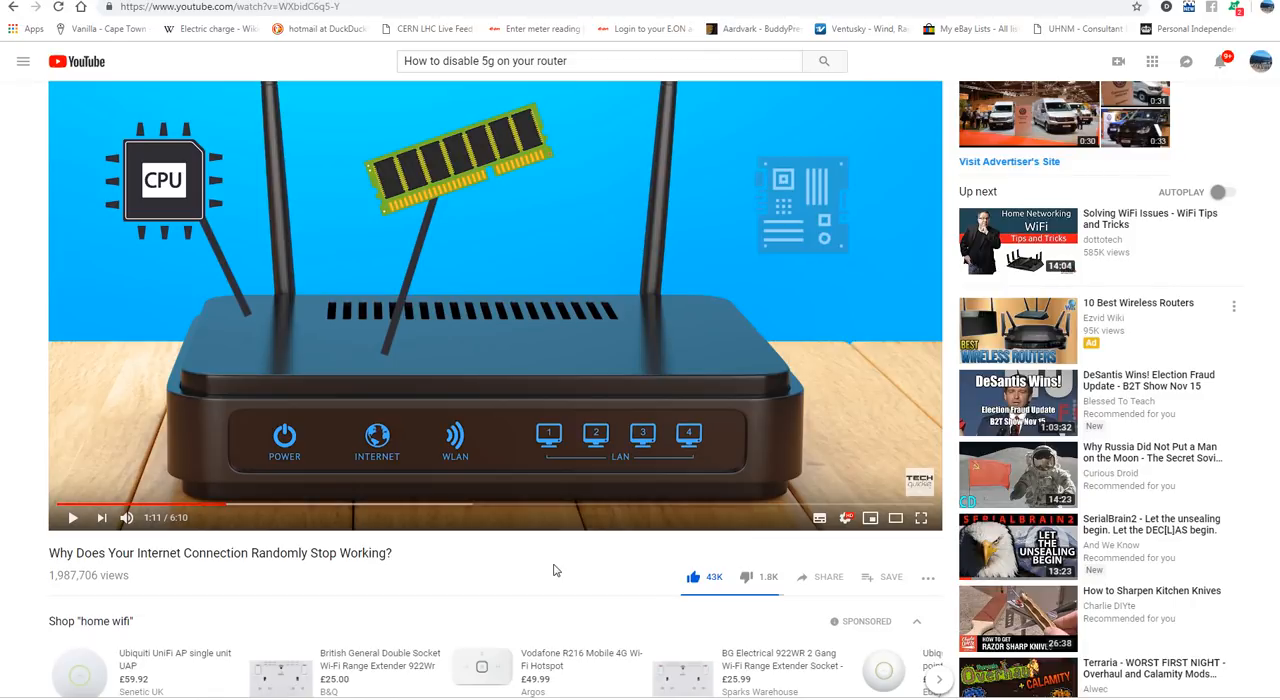
{"action": "mouse_move", "coordinate": [544, 584]}
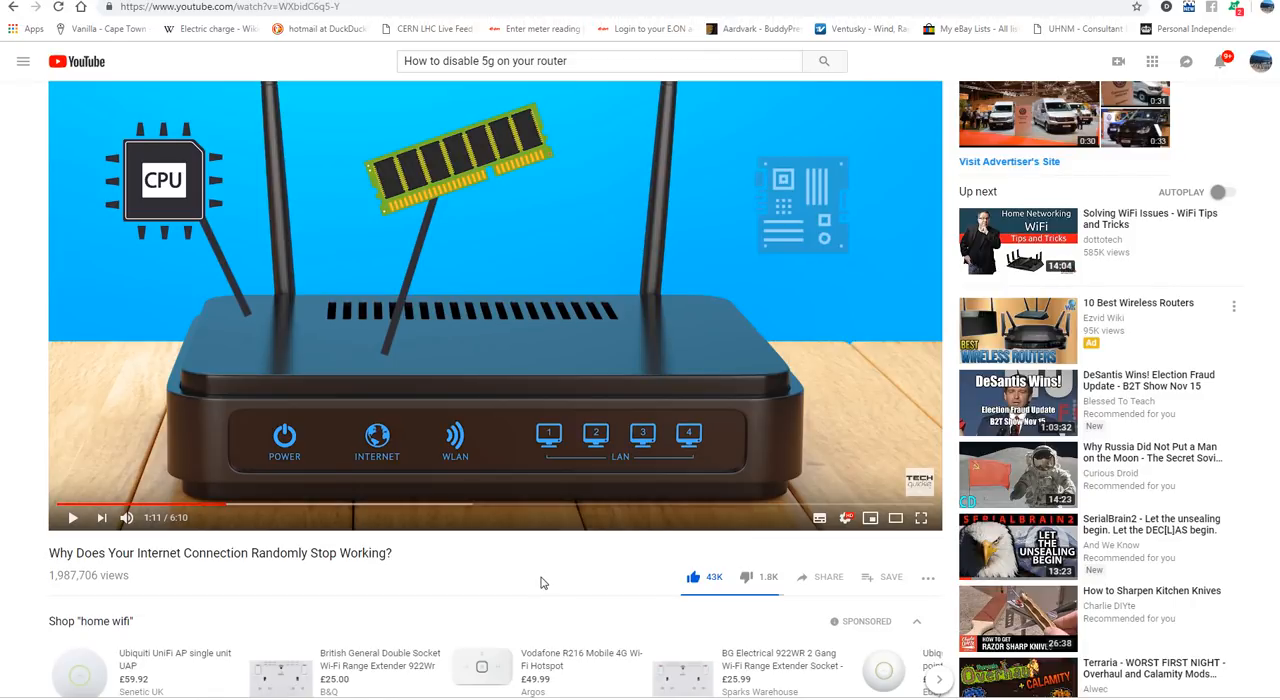
{"action": "mouse_move", "coordinate": [532, 576]}
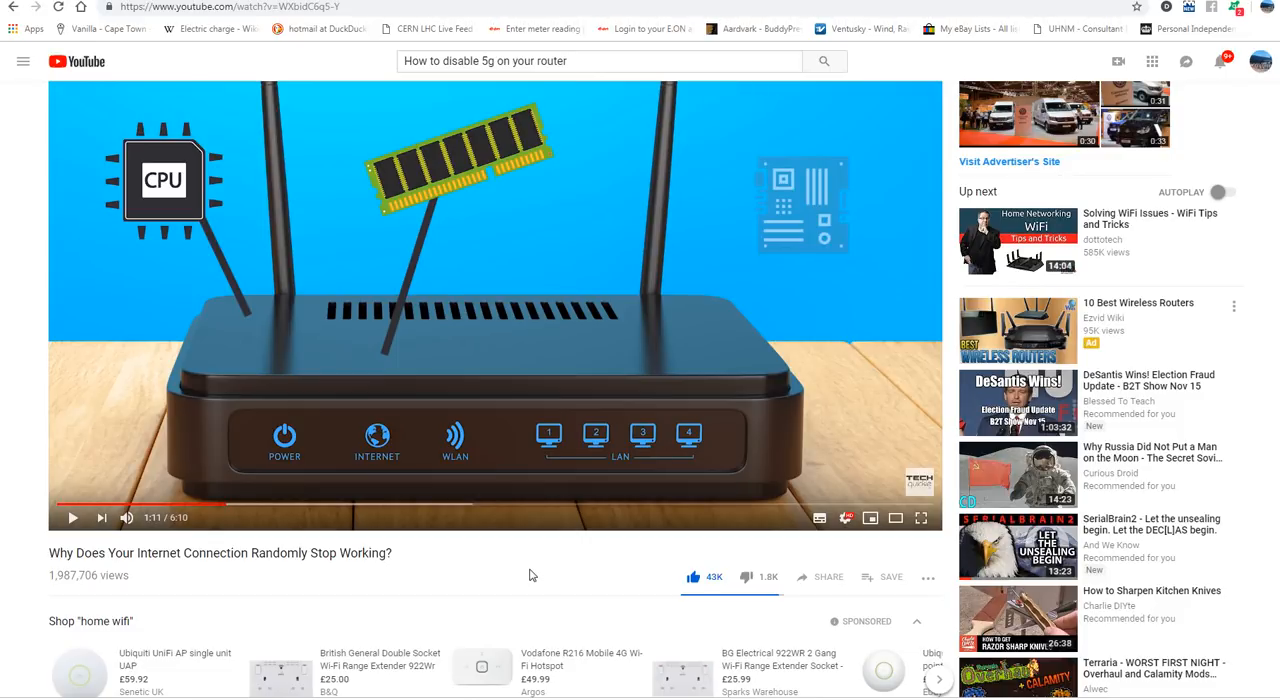
{"action": "mouse_move", "coordinate": [518, 440]}
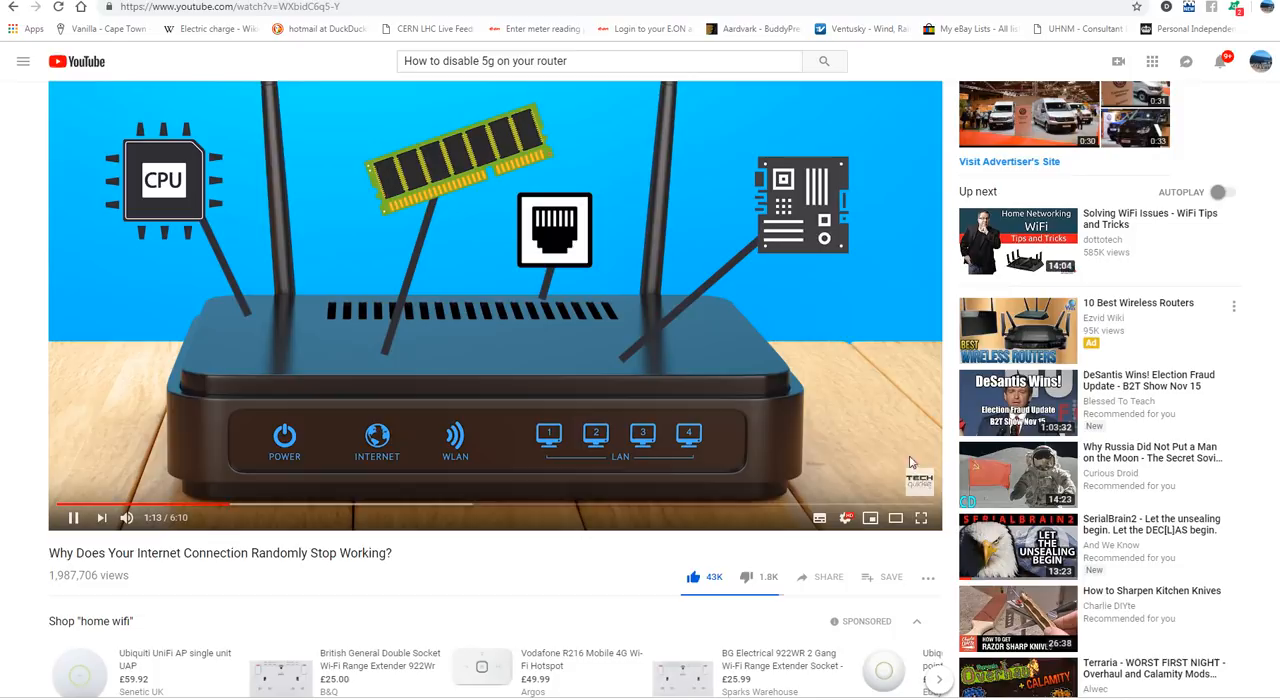
{"action": "left_click", "coordinate": [920, 516]}
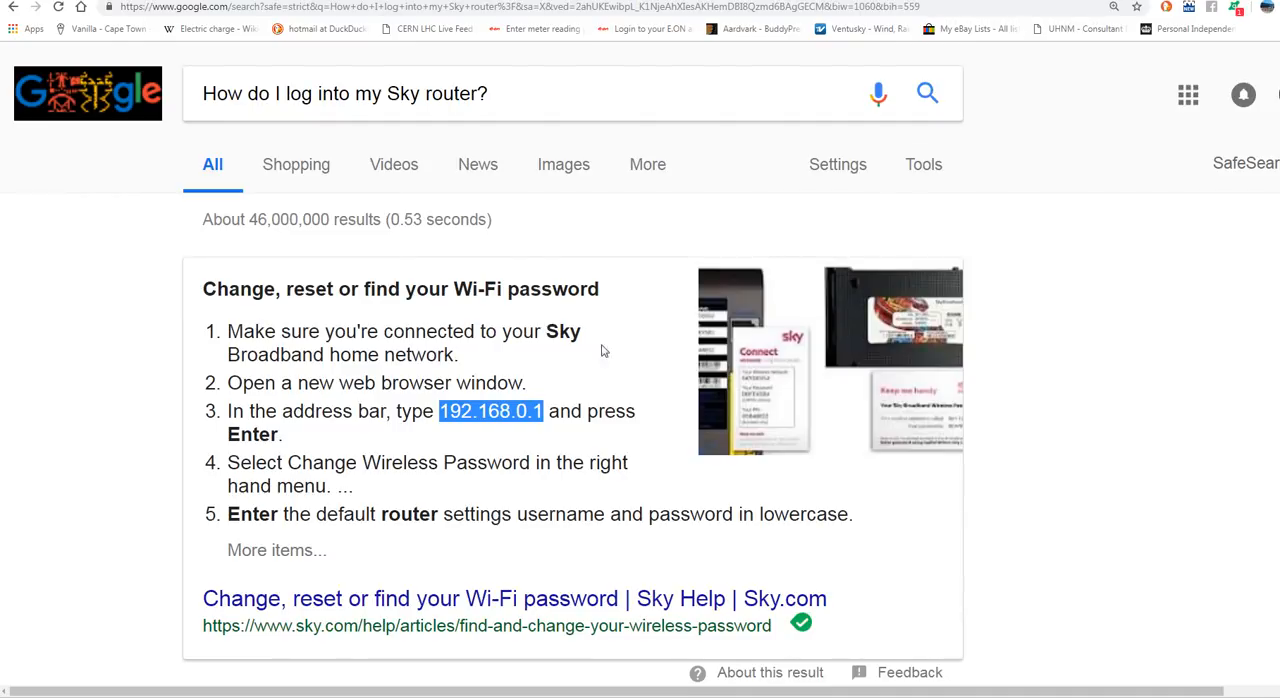
{"action": "mouse_move", "coordinate": [576, 348]}
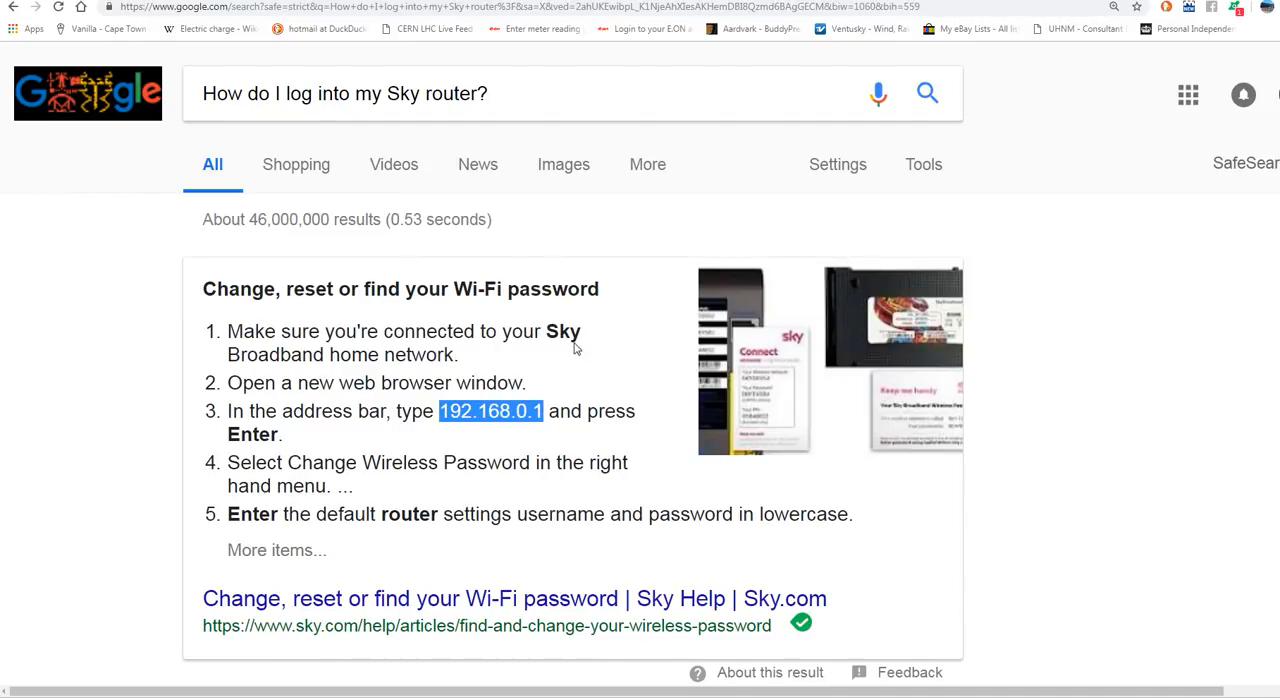
{"action": "mouse_move", "coordinate": [492, 420]}
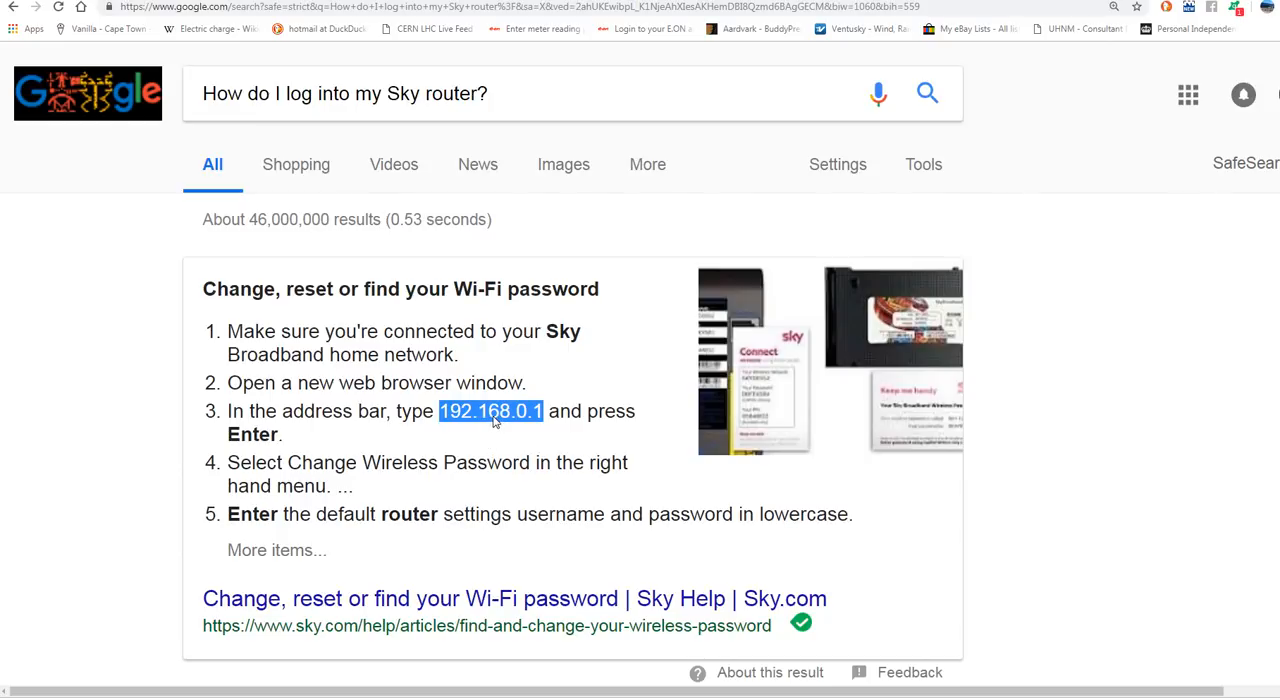
{"action": "mouse_move", "coordinate": [528, 432]}
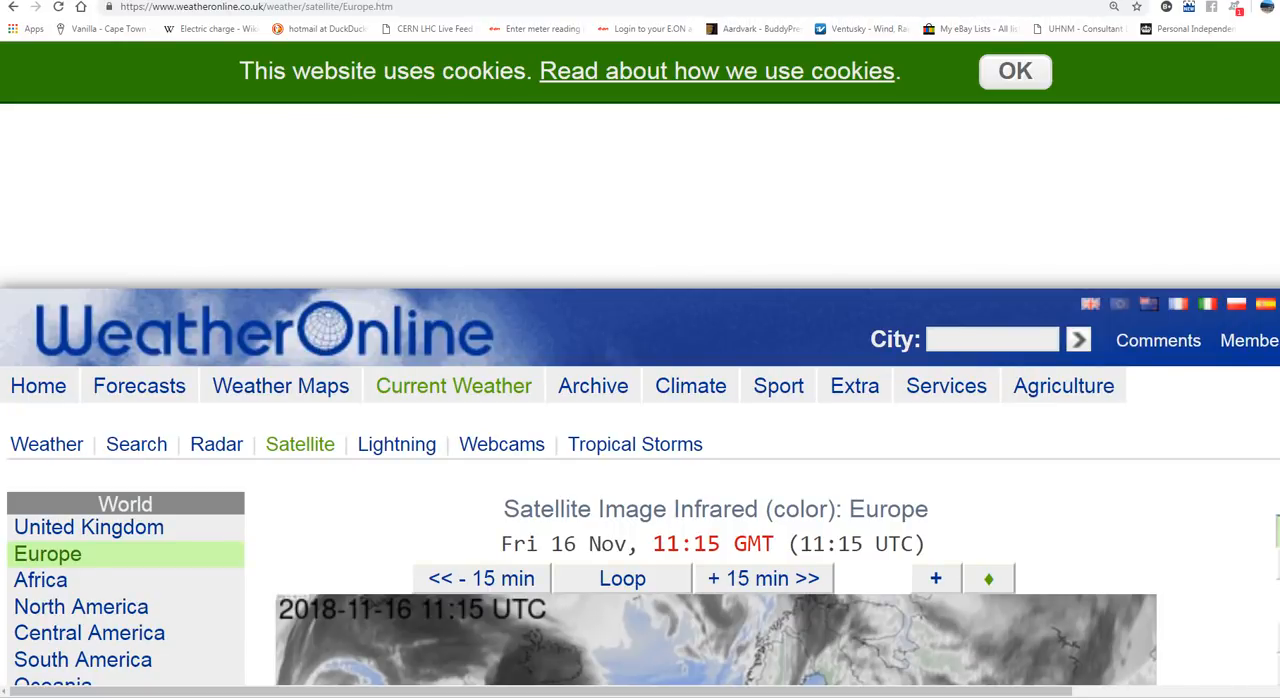
Enter the router address 192.168.0.1 in the other tab's address bar
{"action": "left_click", "coordinate": [250, 8]}
{"action": "type", "text": "192.168.0.1"}
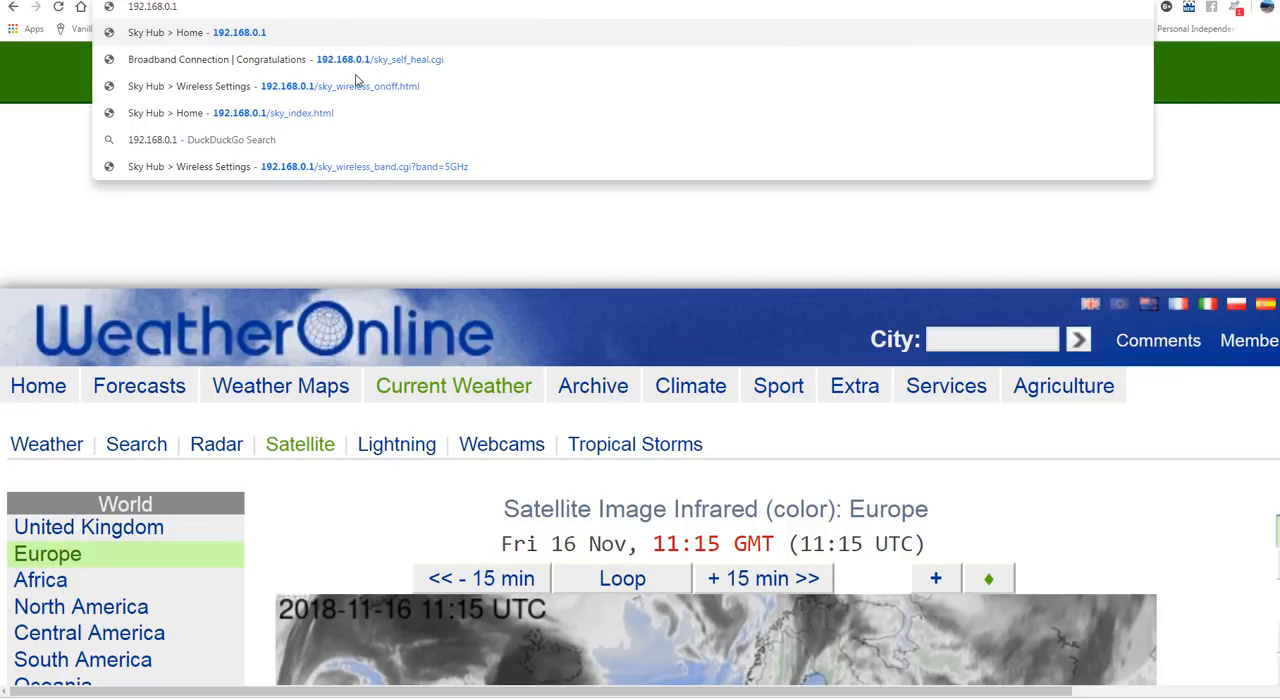
{"action": "mouse_move", "coordinate": [156, 48]}
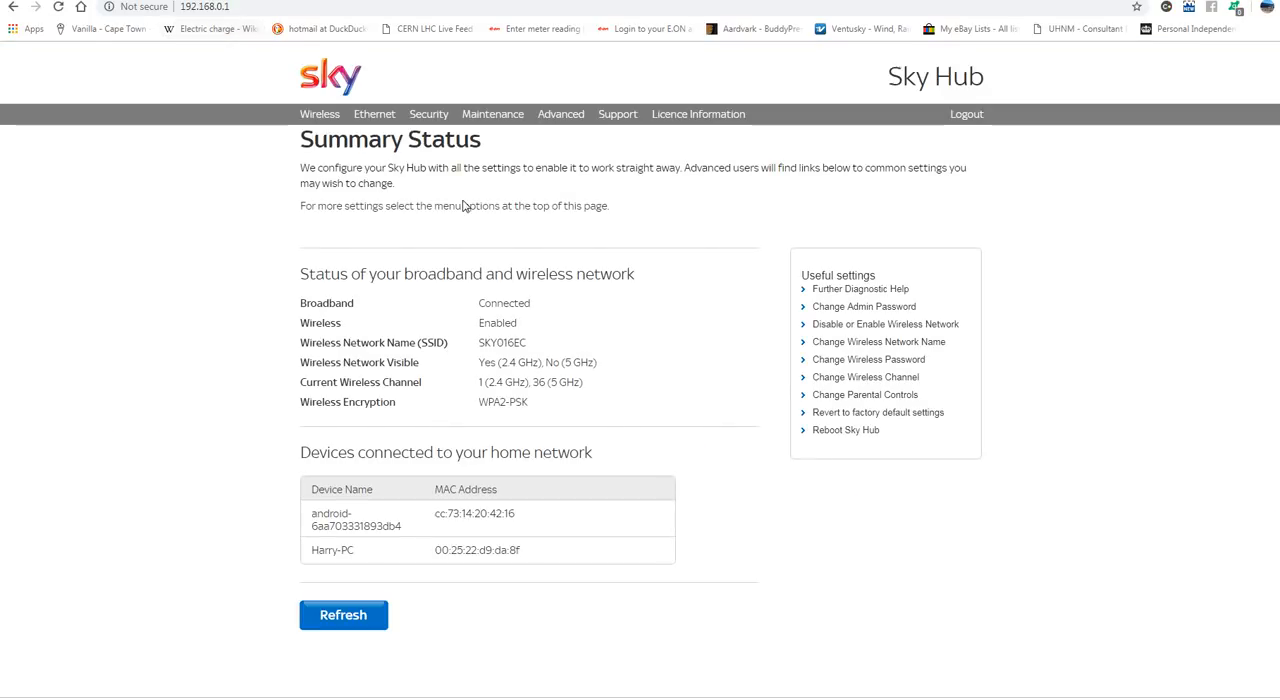
{"action": "mouse_move", "coordinate": [592, 218]}
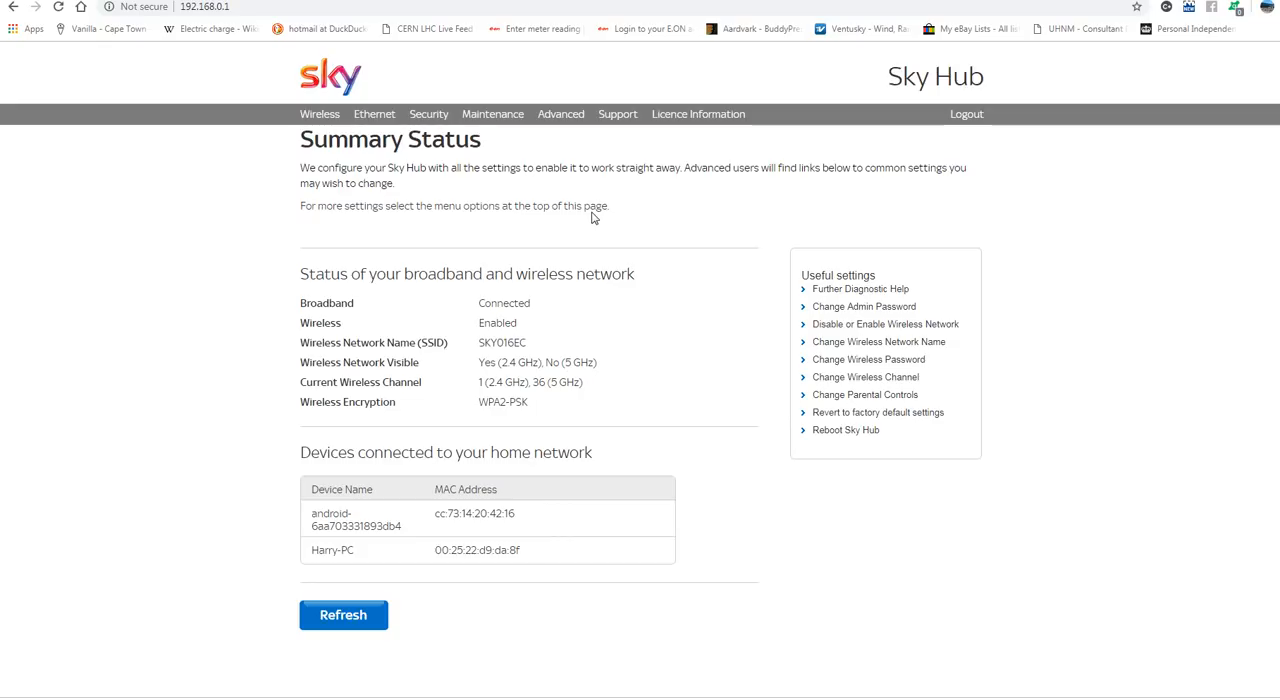
{"action": "mouse_move", "coordinate": [520, 364]}
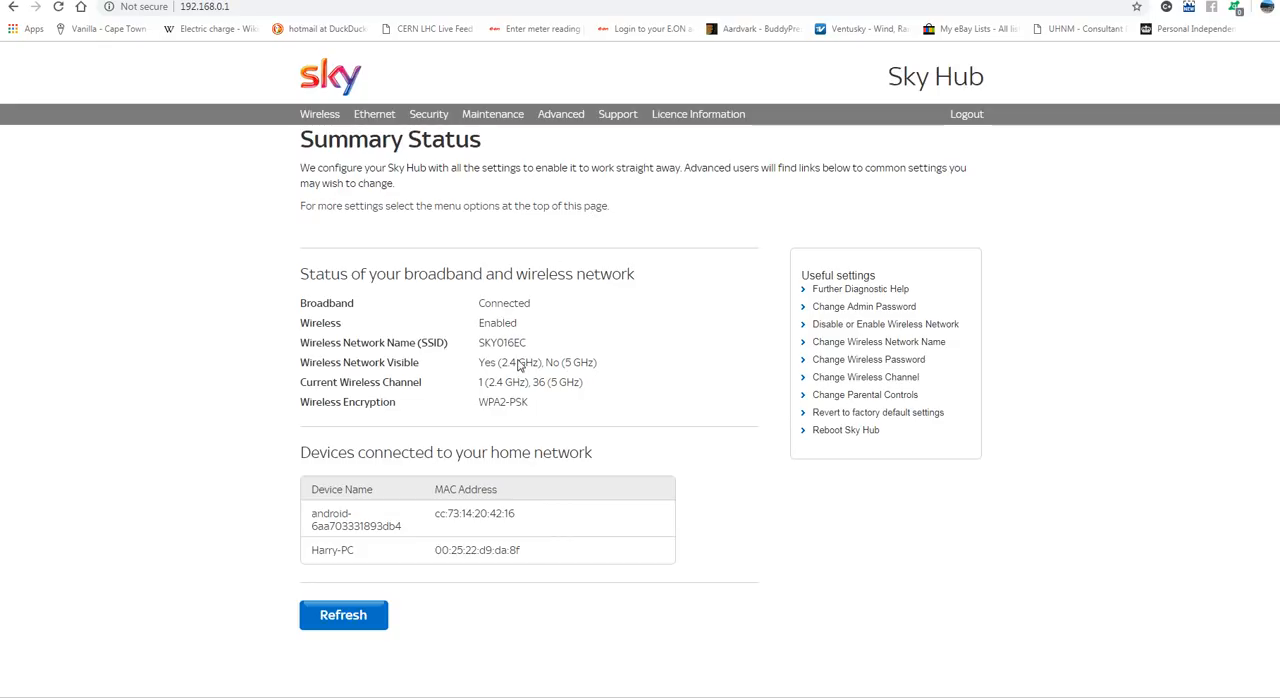
{"action": "mouse_move", "coordinate": [504, 368]}
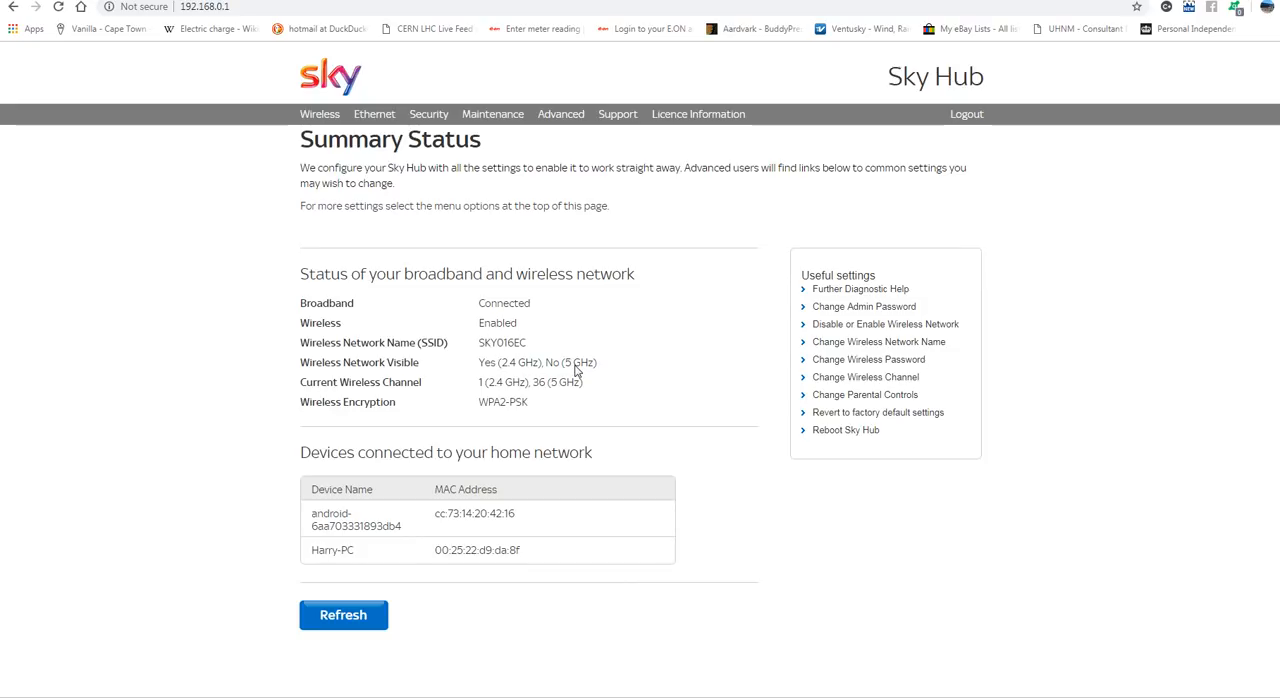
{"action": "mouse_move", "coordinate": [464, 380]}
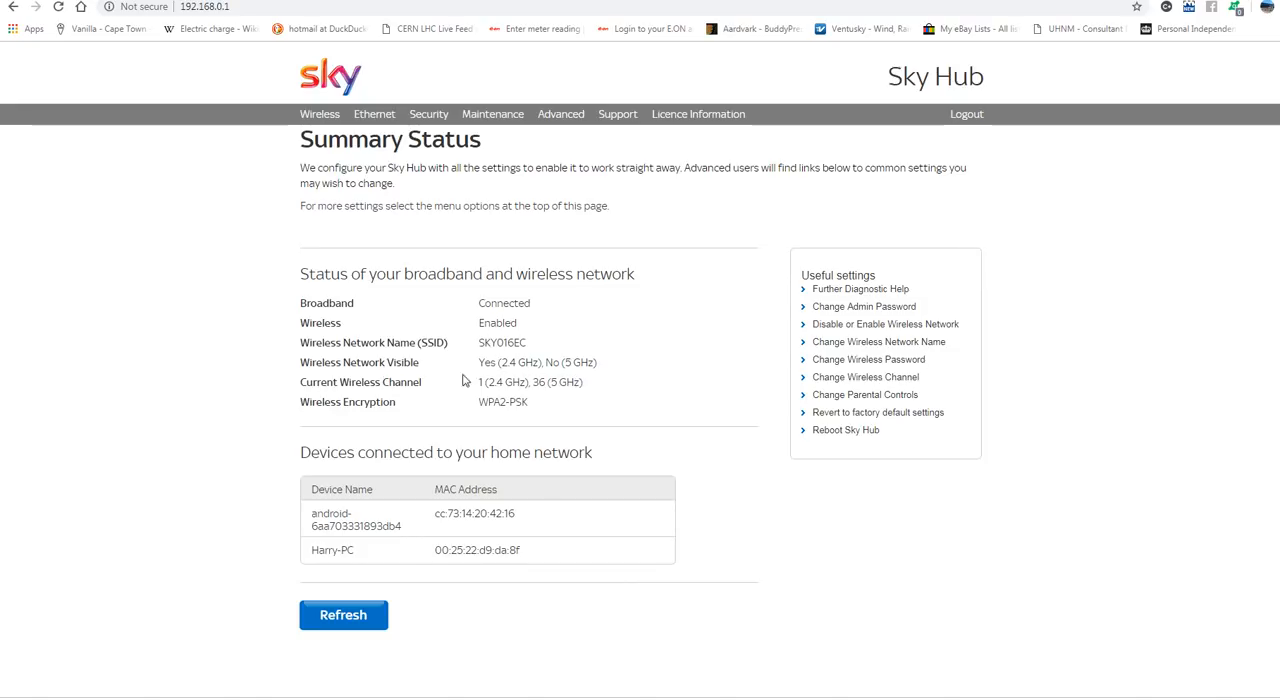
{"action": "mouse_move", "coordinate": [560, 376]}
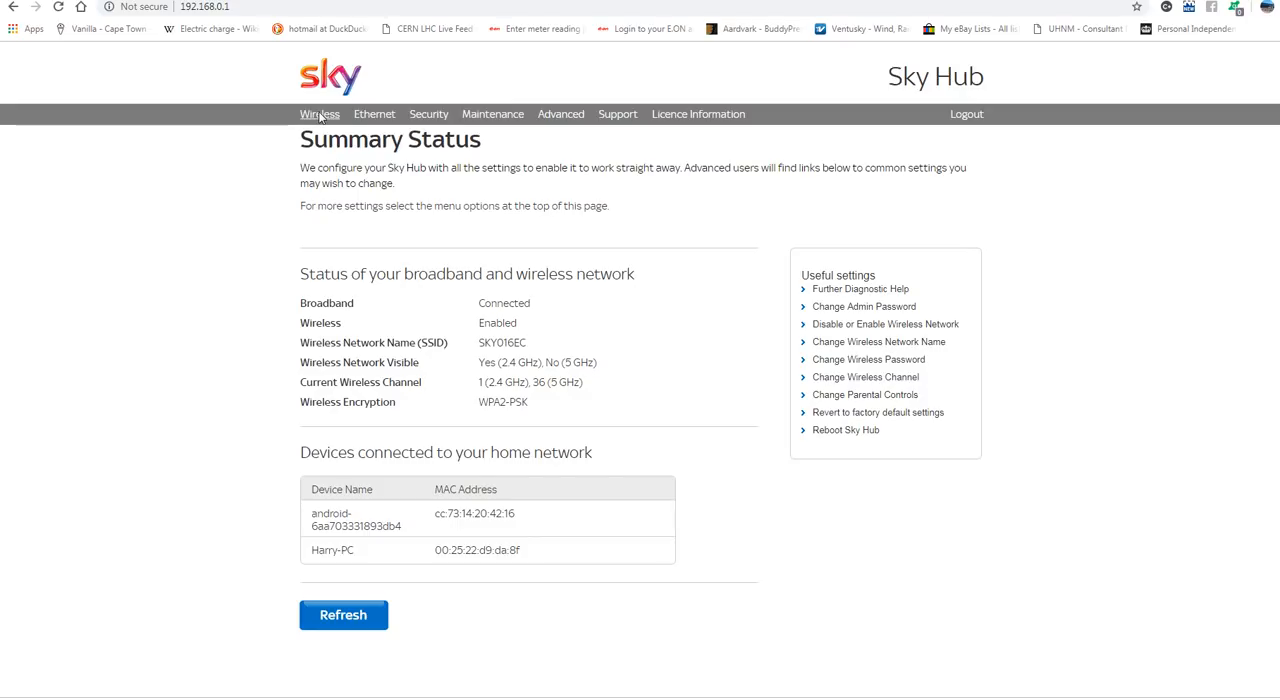
Sign in to the Sky Hub admin as administrator from the Wireless section
{"action": "left_click", "coordinate": [320, 112]}
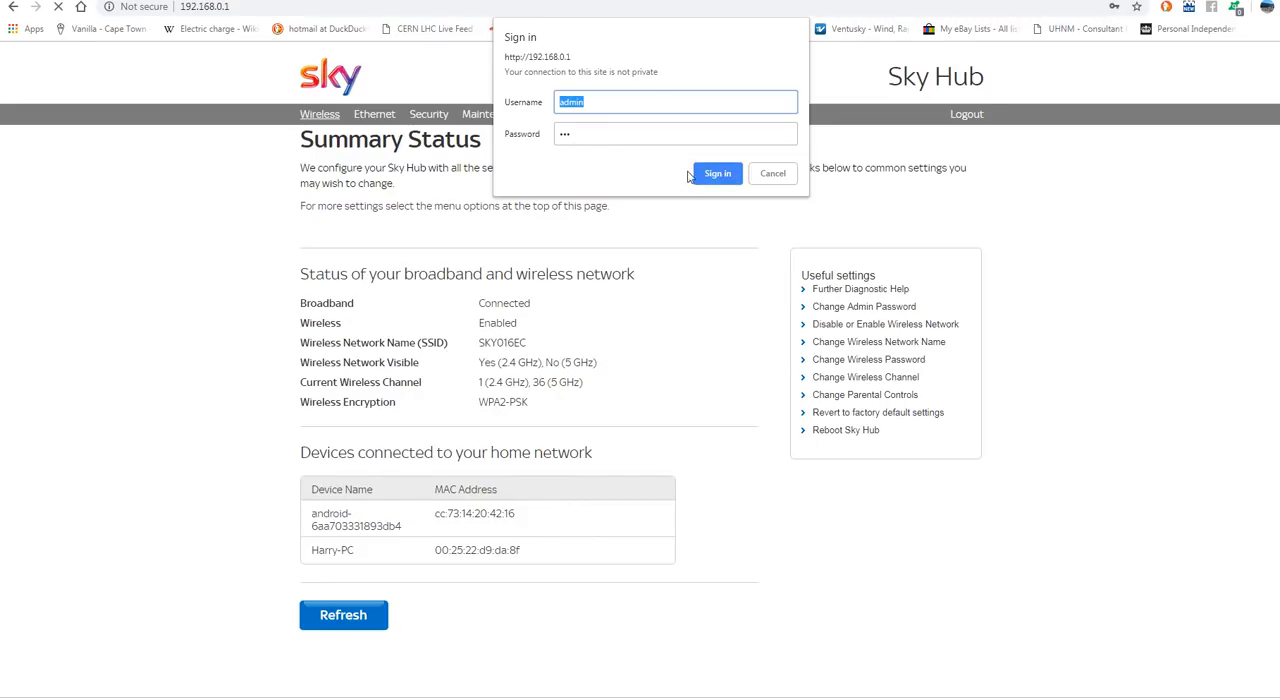
{"action": "left_click", "coordinate": [716, 172]}
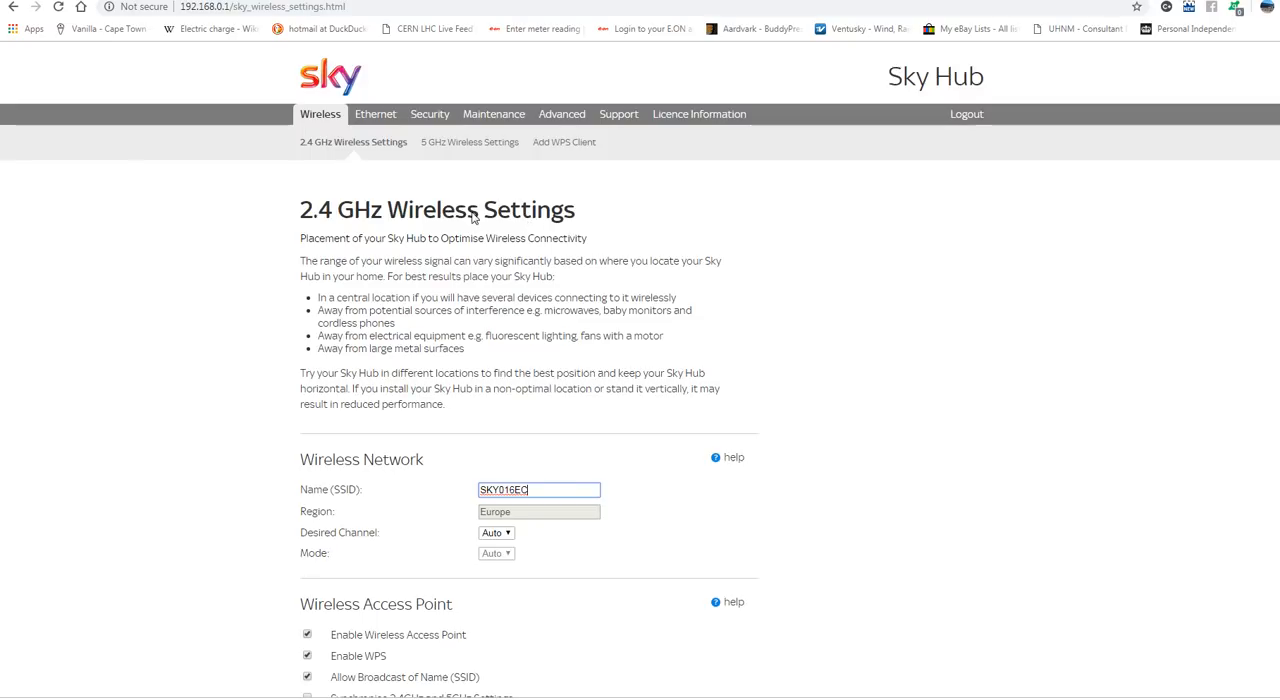
Review the 2.4 GHz network name, WPS access point and WPA2-PSK security options
{"action": "scroll", "scroll_direction": "down", "scroll_amount": 3}
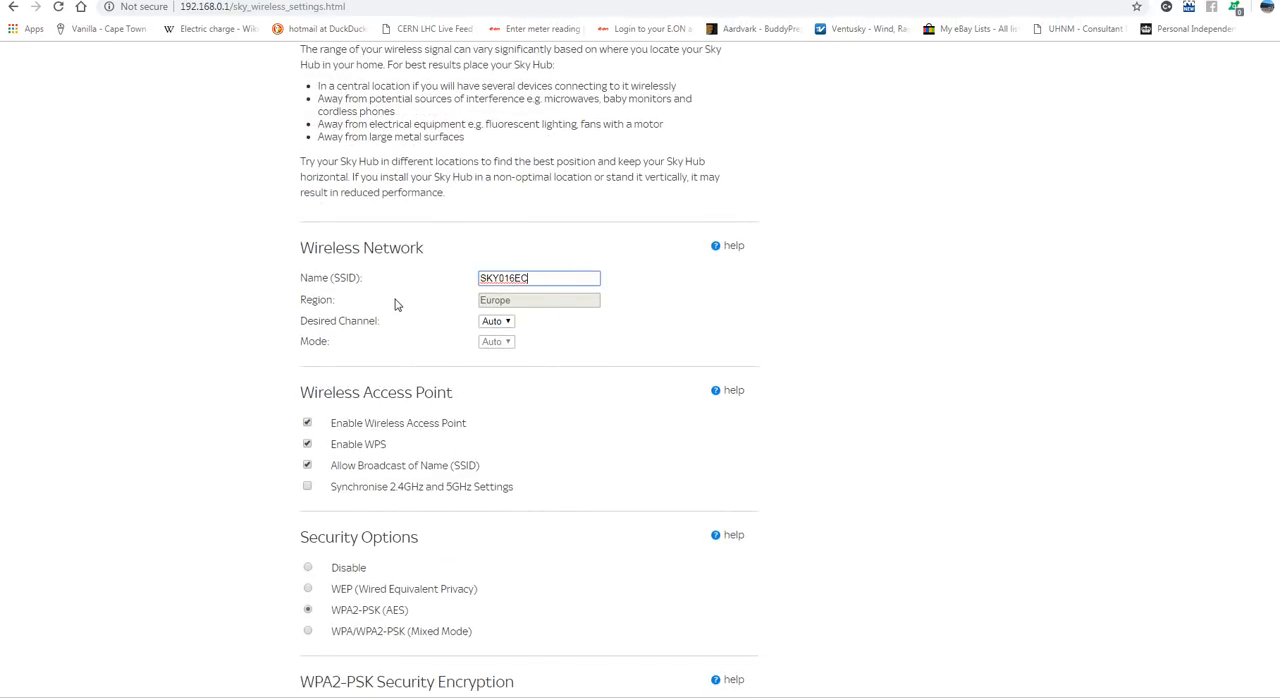
{"action": "mouse_move", "coordinate": [490, 370]}
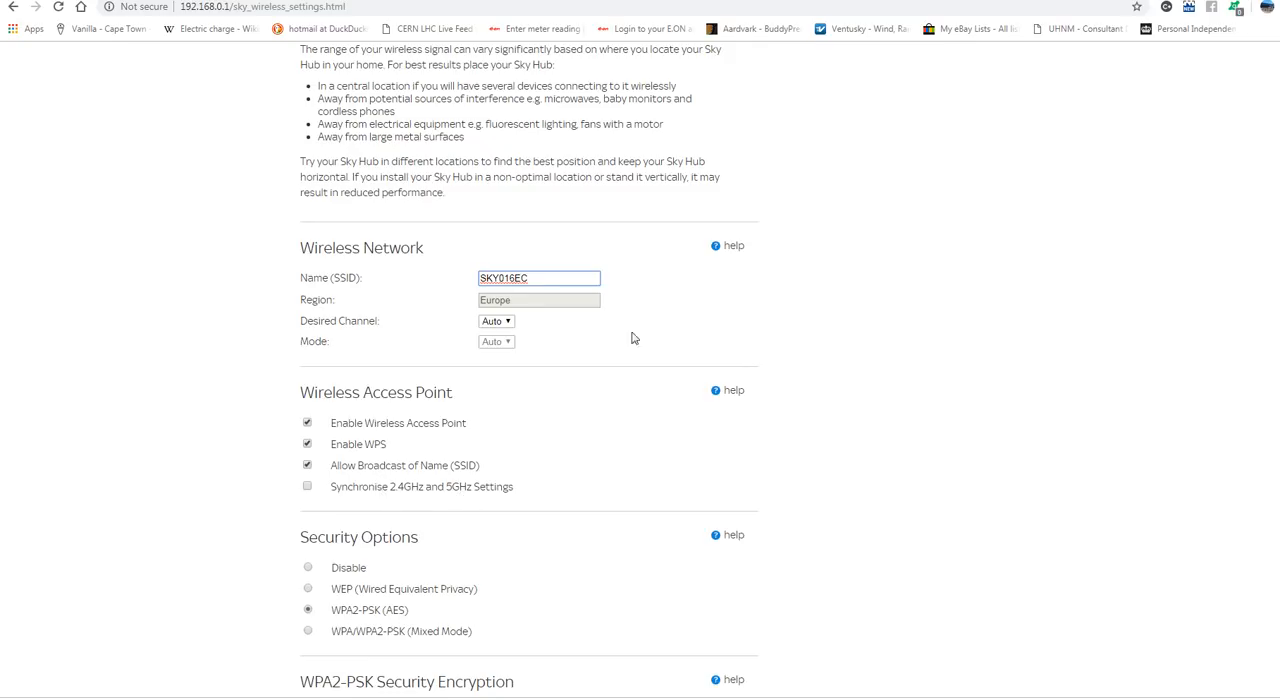
{"action": "mouse_move", "coordinate": [516, 320]}
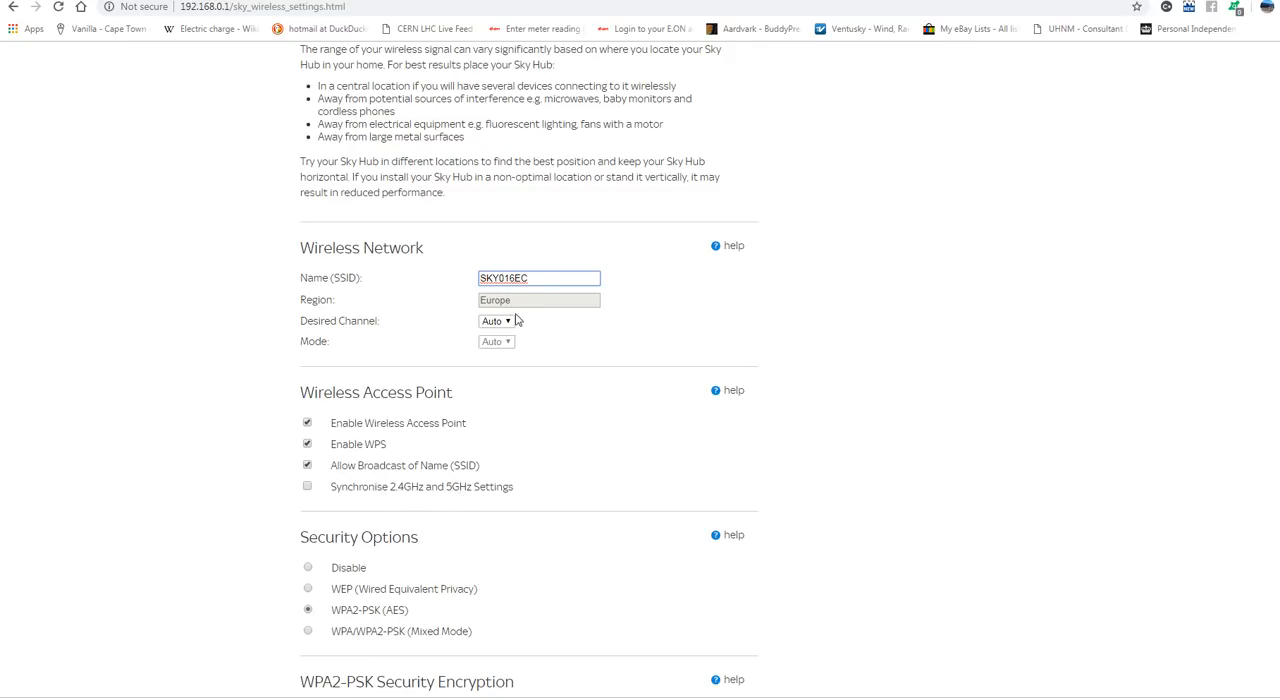
{"action": "mouse_move", "coordinate": [572, 412]}
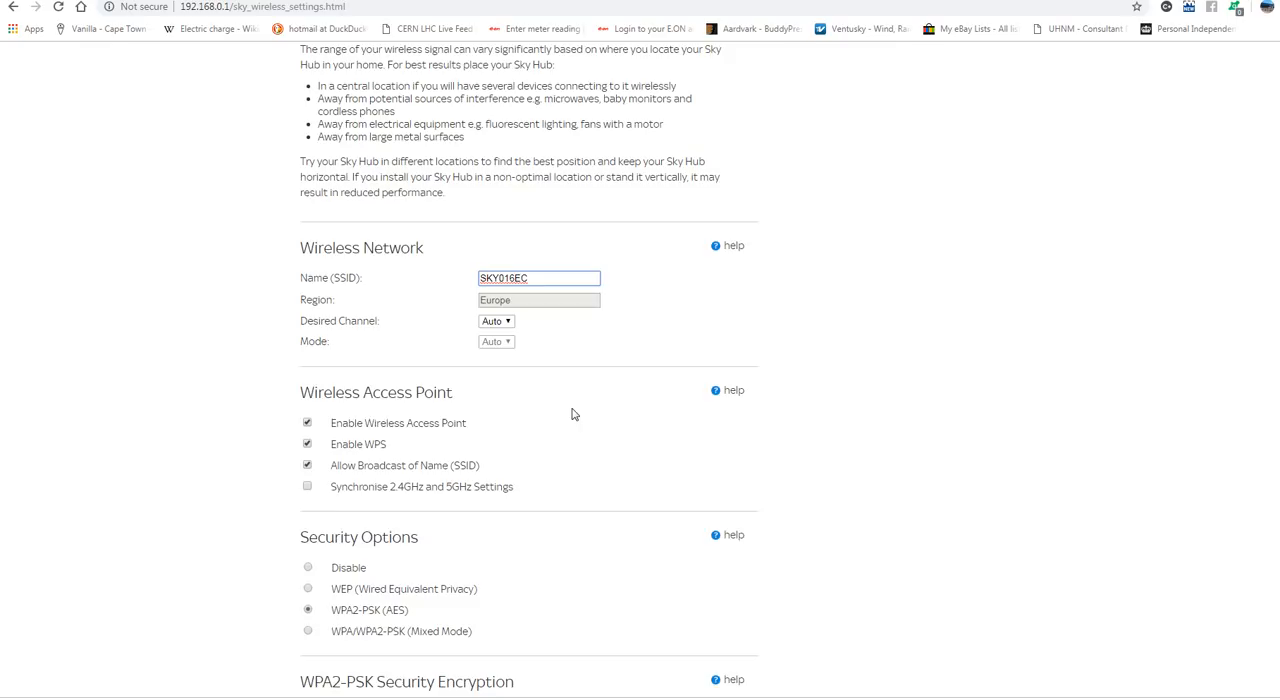
{"action": "scroll", "scroll_direction": "down", "scroll_amount": 3}
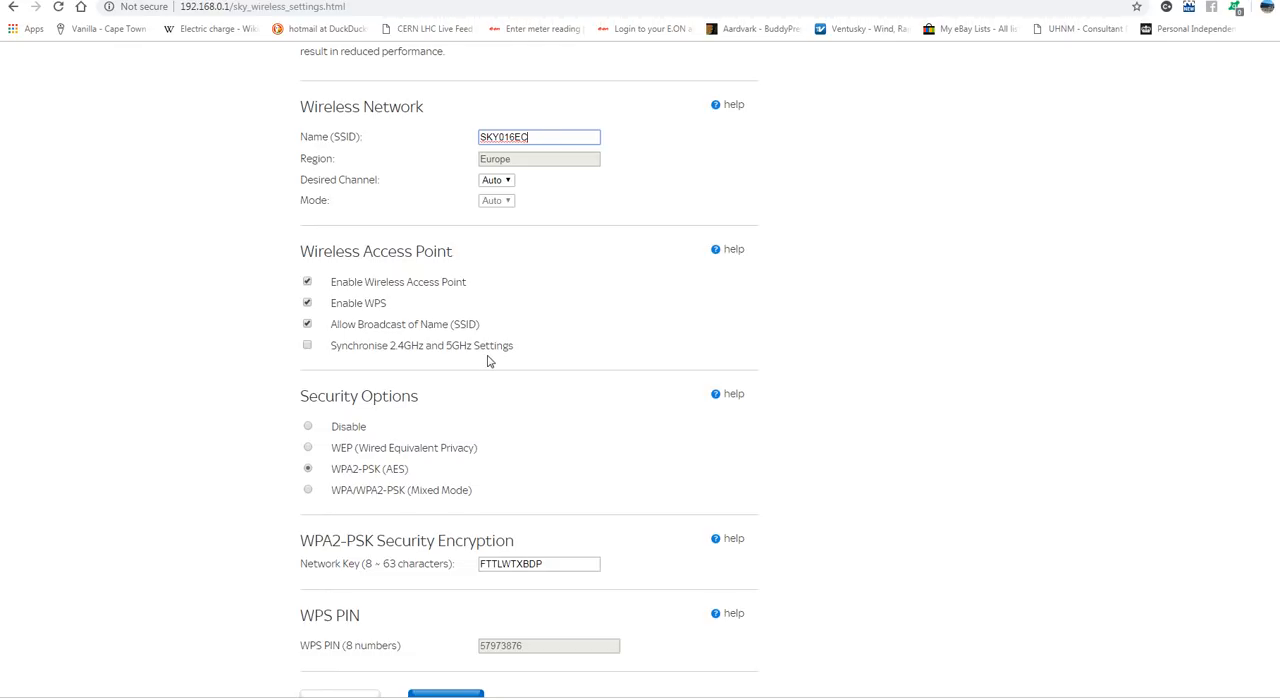
{"action": "mouse_move", "coordinate": [458, 362]}
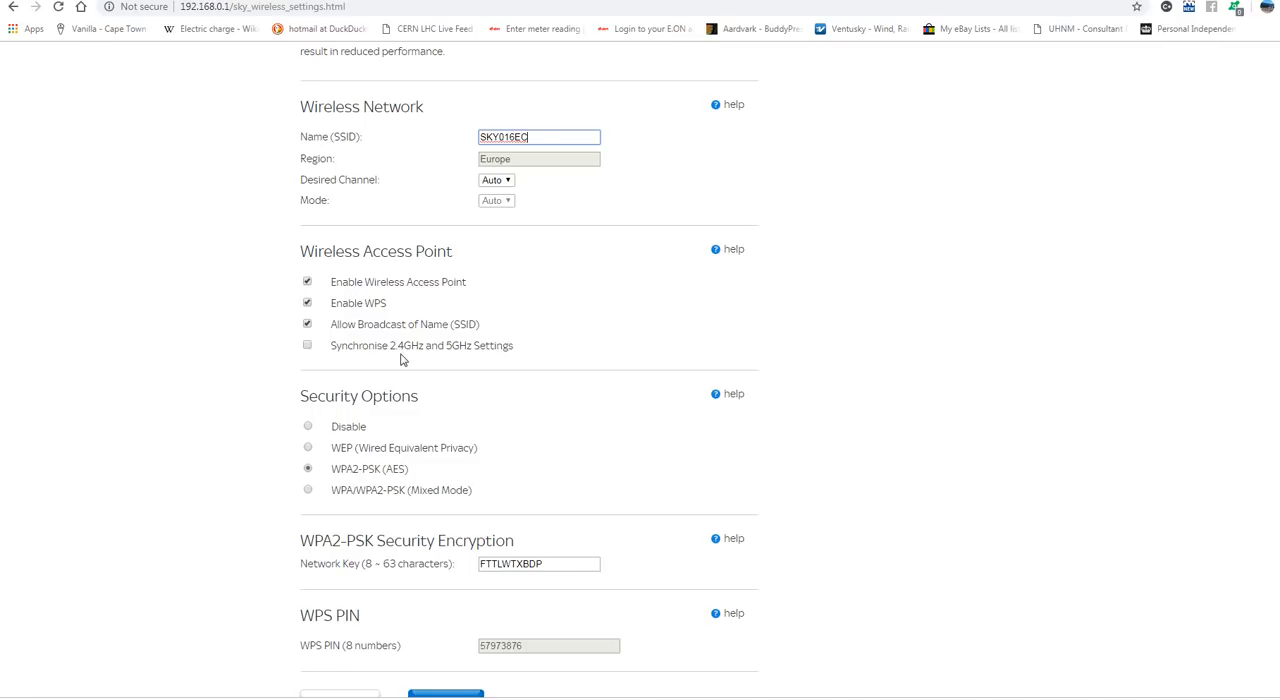
{"action": "mouse_move", "coordinate": [508, 360]}
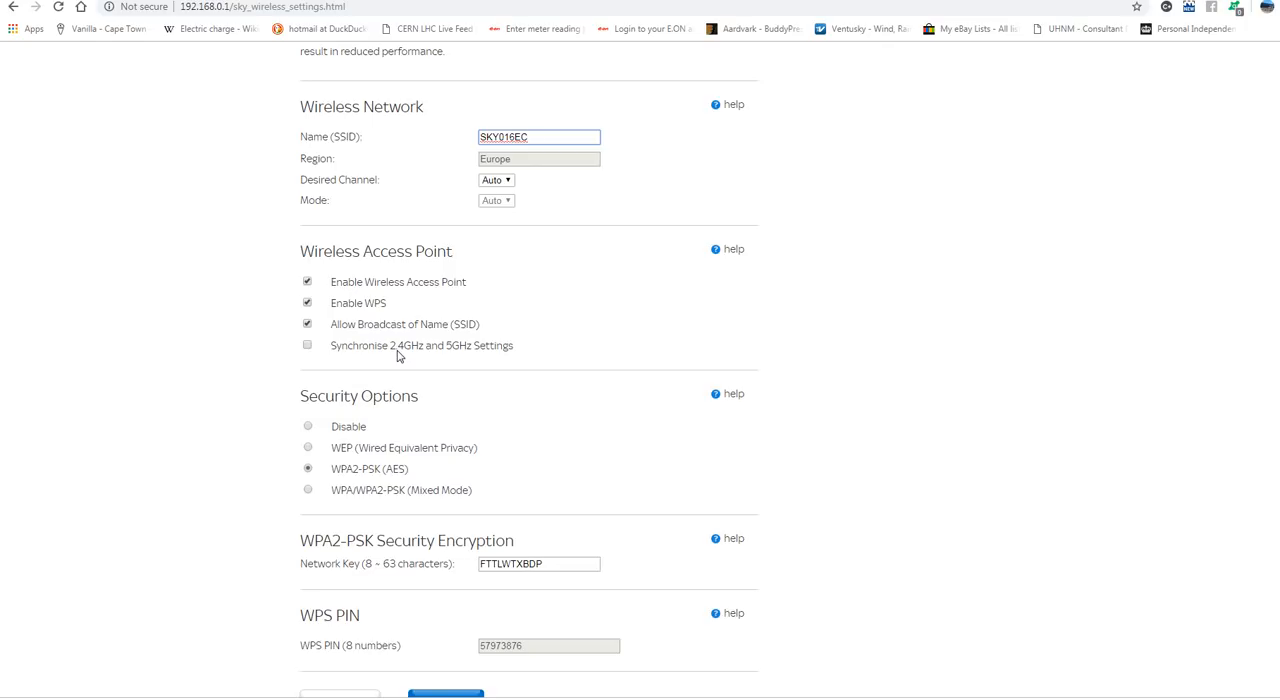
{"action": "mouse_move", "coordinate": [476, 360]}
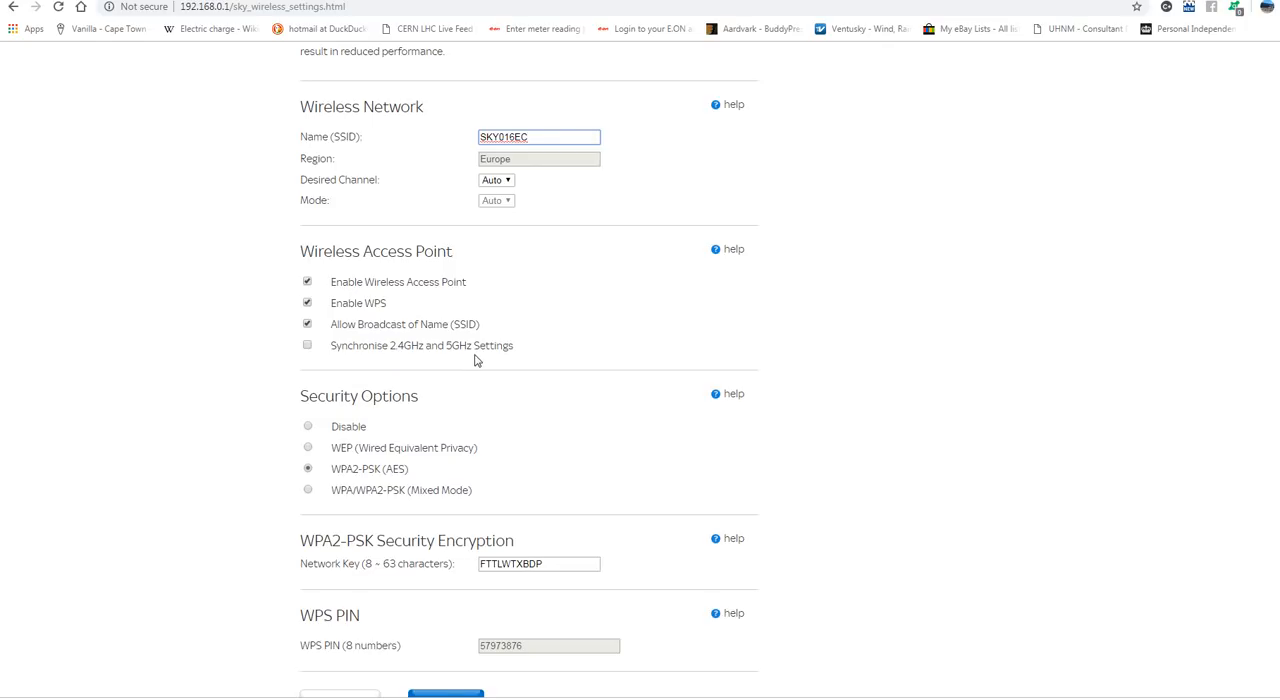
{"action": "mouse_move", "coordinate": [424, 292]}
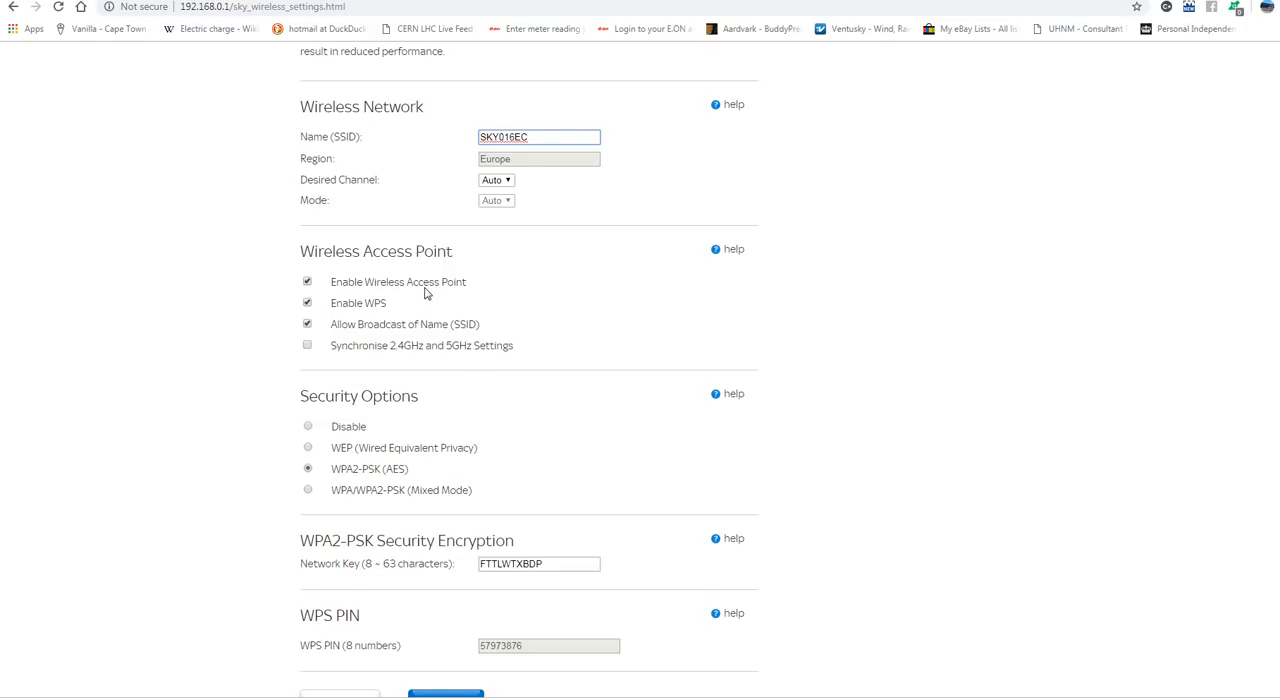
{"action": "left_click", "coordinate": [538, 136]}
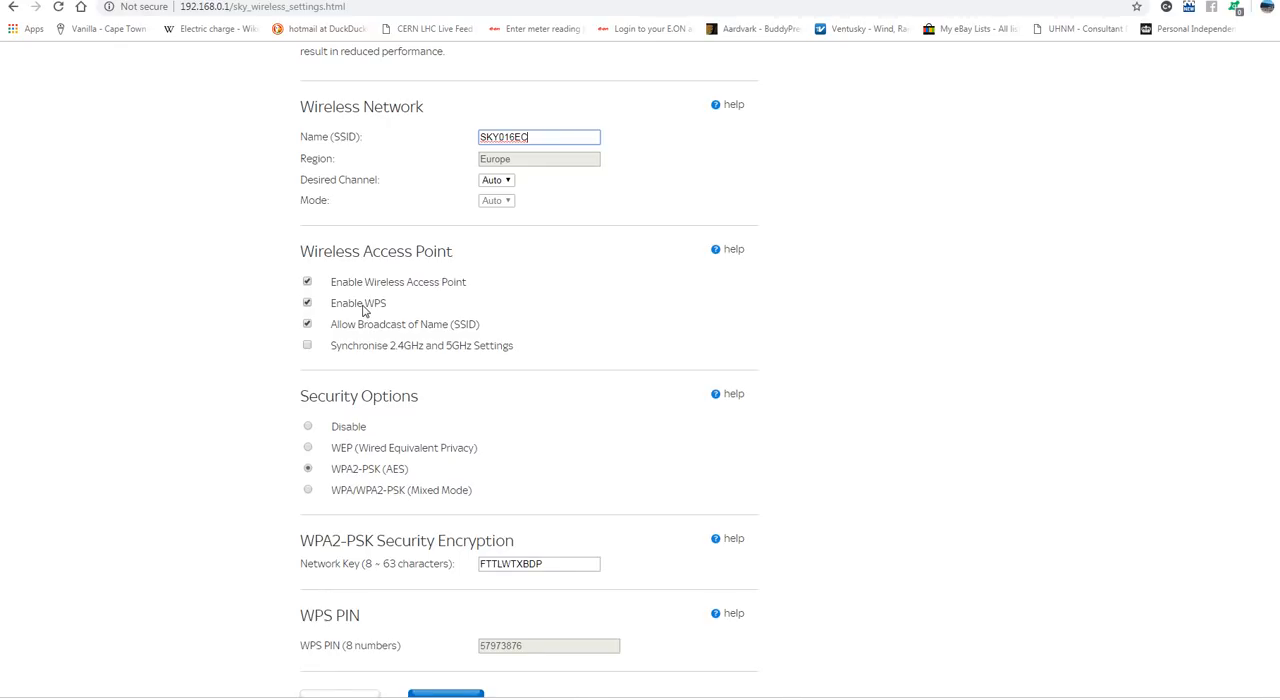
{"action": "mouse_move", "coordinate": [470, 214]}
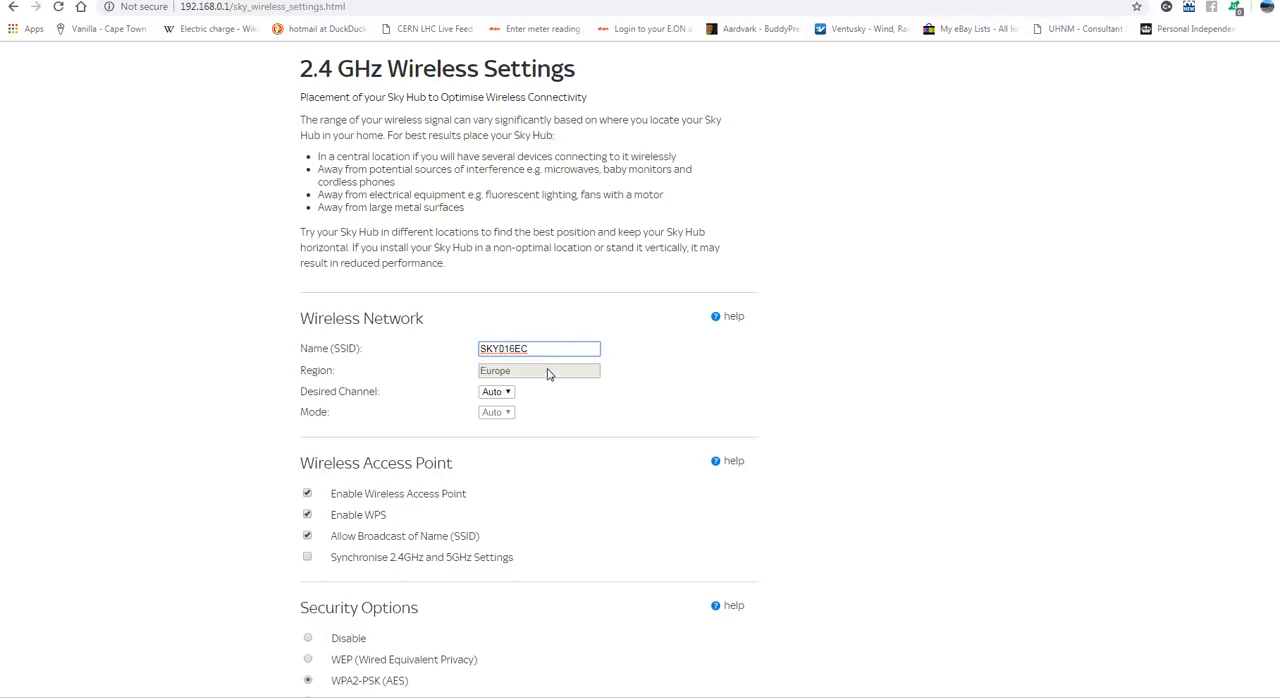
{"action": "mouse_move", "coordinate": [556, 440]}
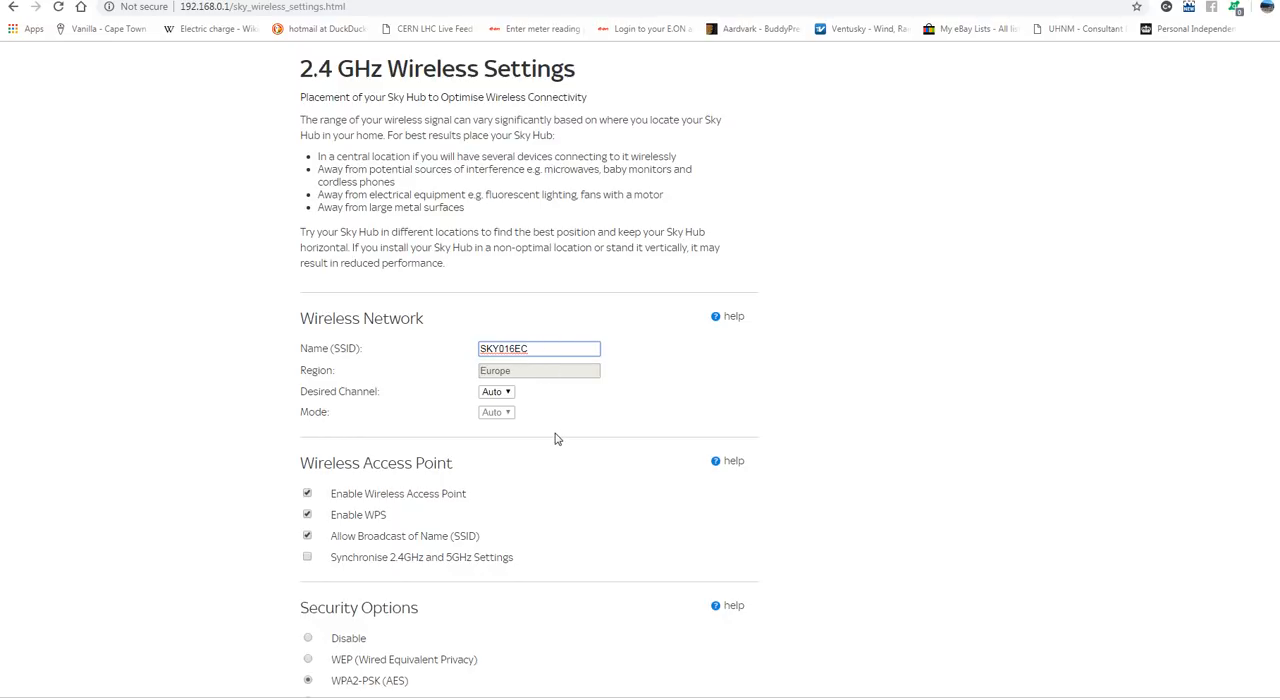
{"action": "scroll", "scroll_direction": "down", "scroll_amount": 3}
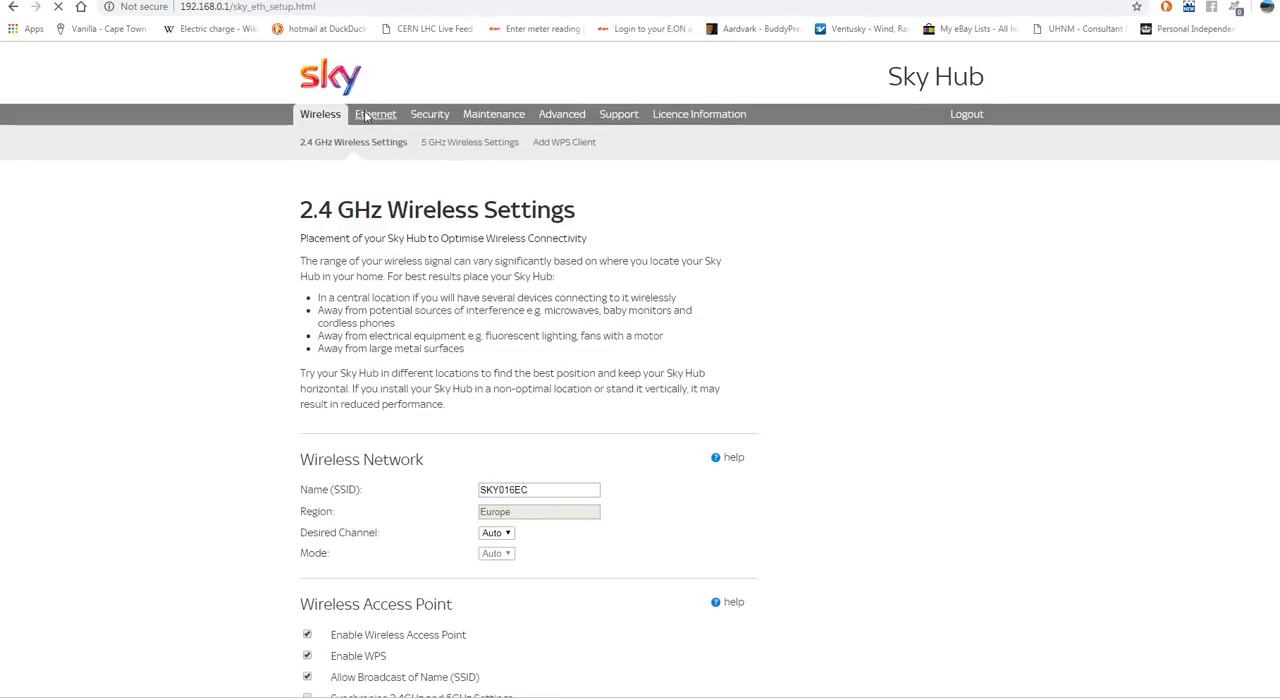
Check the Ethernet Type options on Ethernet Setup, keeping Gigabit Ethernet
{"action": "left_click", "coordinate": [376, 112]}
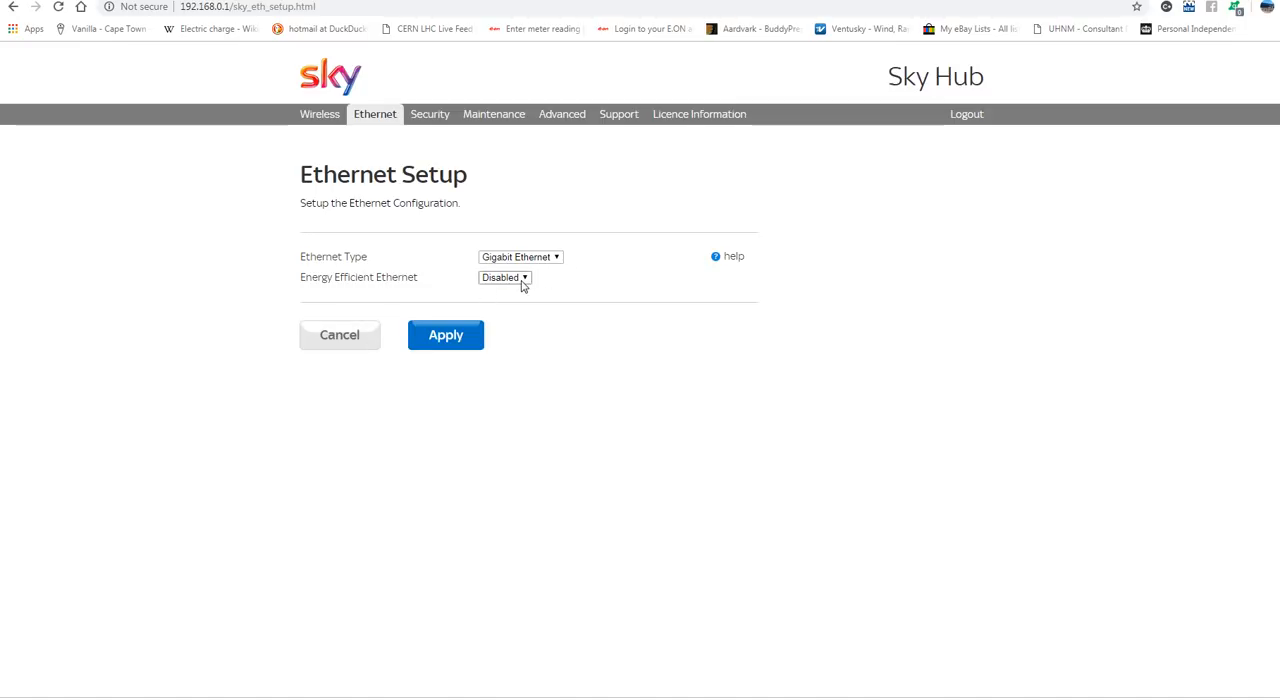
{"action": "left_click", "coordinate": [520, 256]}
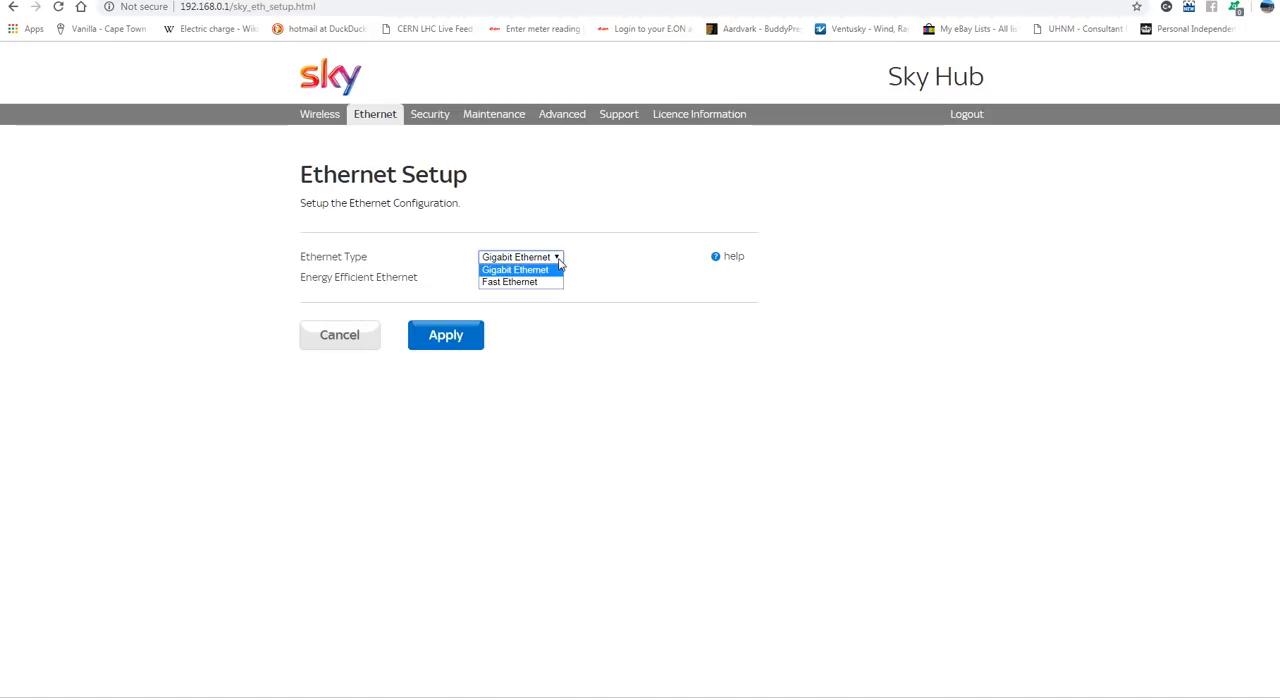
{"action": "left_click", "coordinate": [516, 270]}
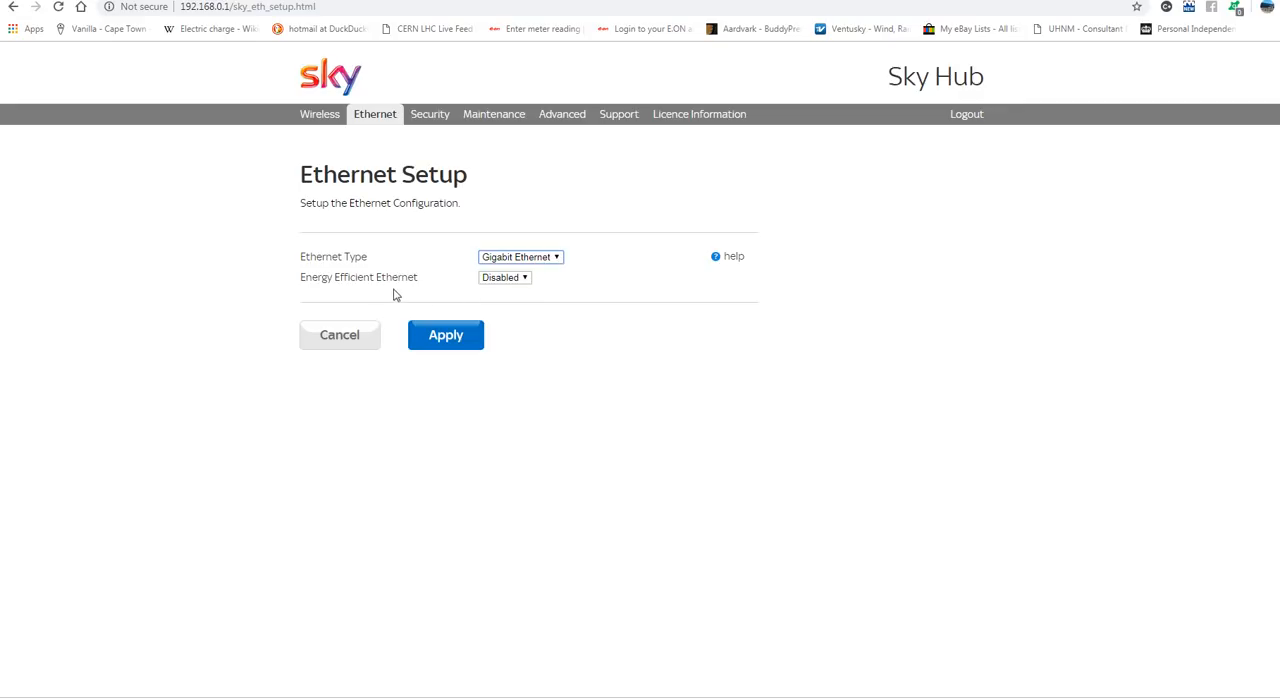
{"action": "mouse_move", "coordinate": [524, 150]}
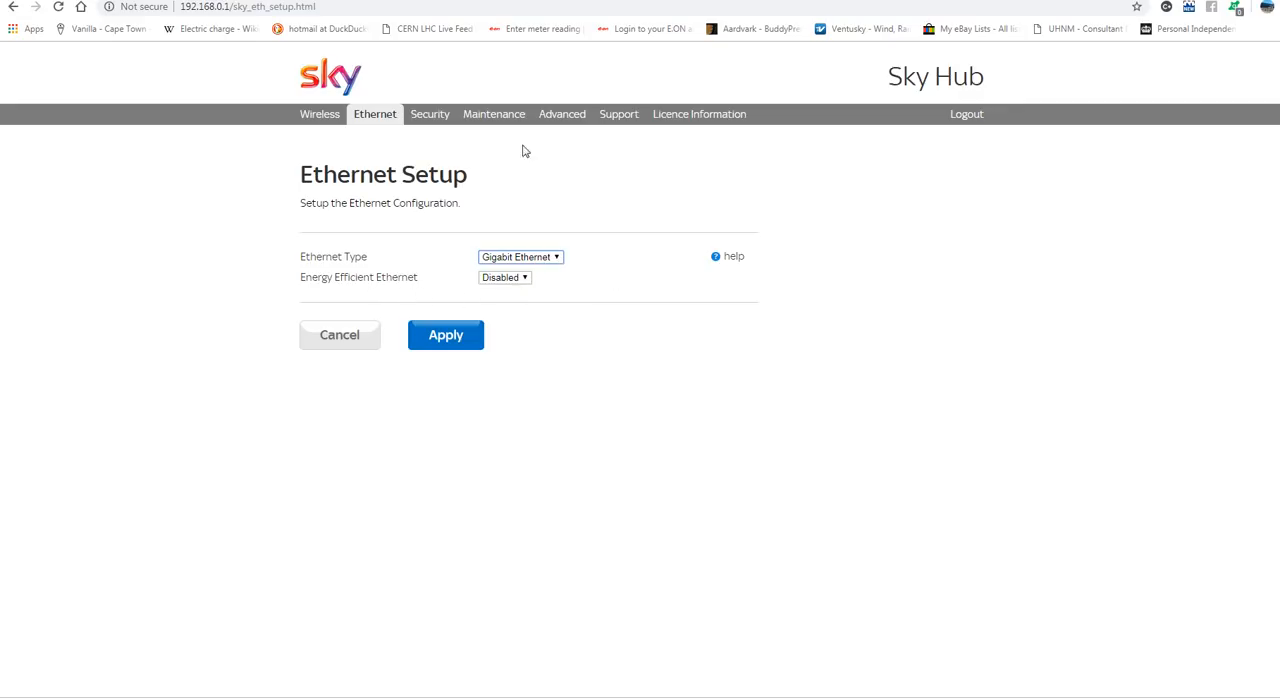
View the Security Logs page with current time, syslog entries and log inclusion options
{"action": "left_click", "coordinate": [428, 112]}
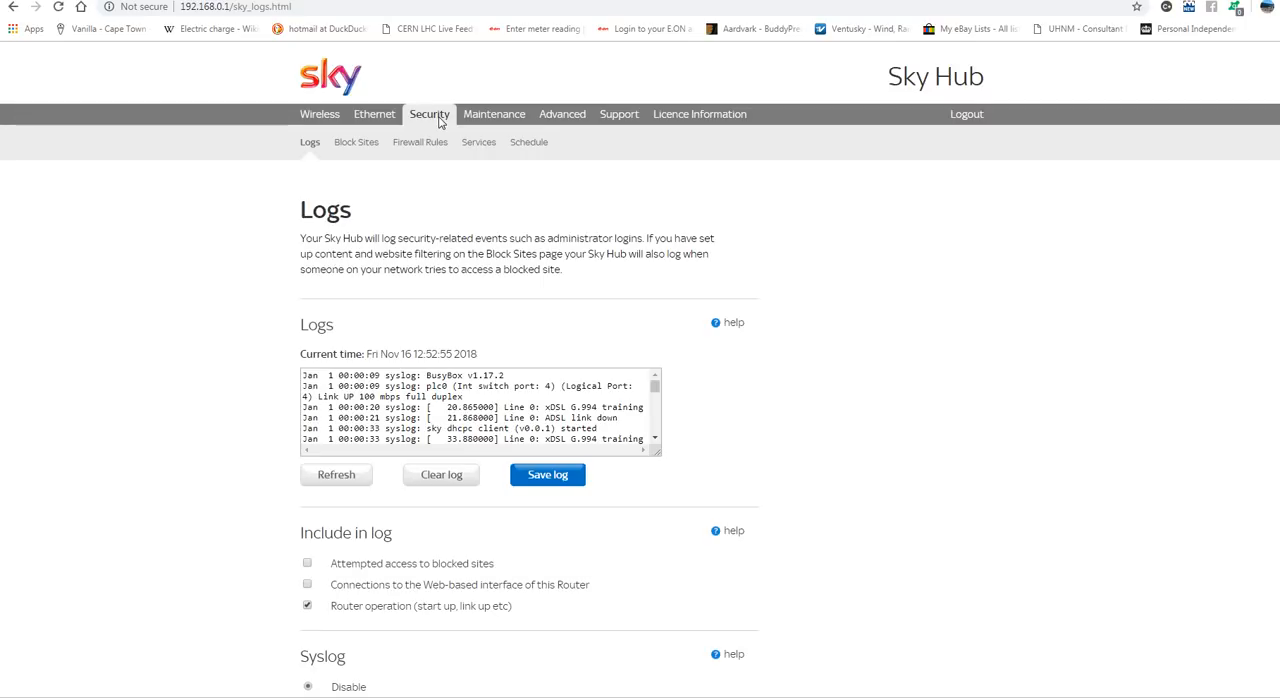
{"action": "scroll", "scroll_direction": "down", "scroll_amount": 3}
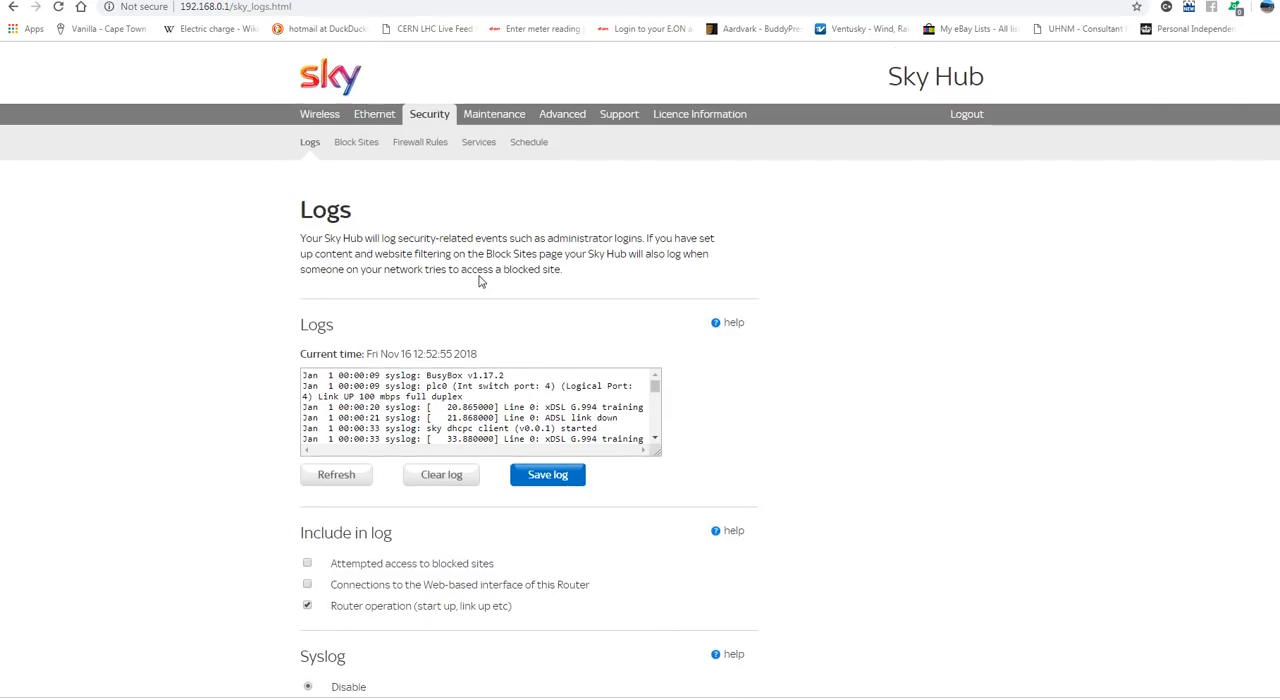
{"action": "left_click", "coordinate": [494, 114]}
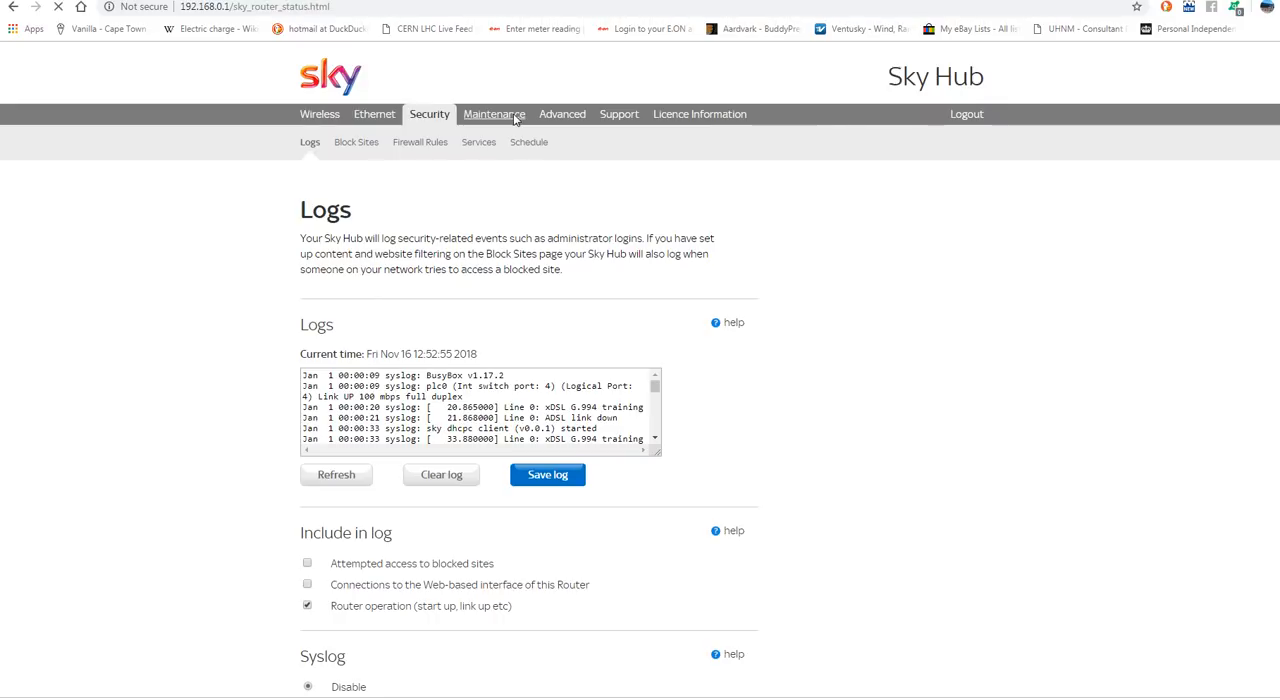
{"action": "left_click", "coordinate": [492, 112]}
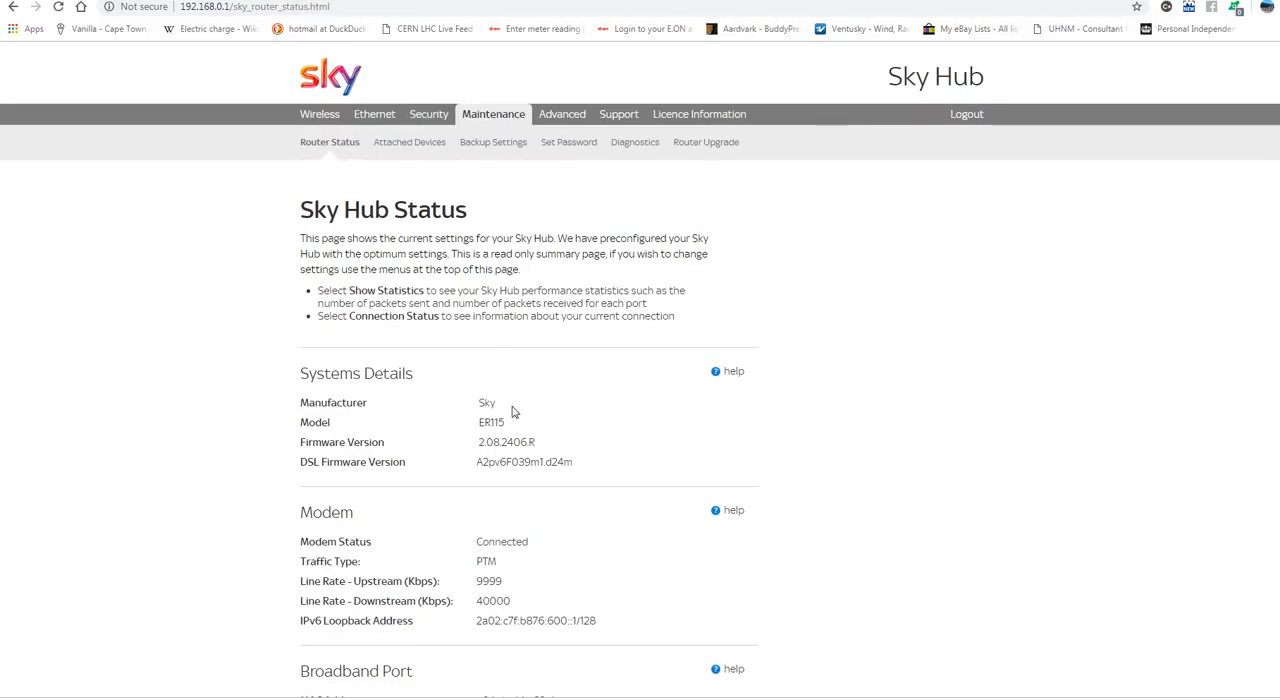
{"action": "scroll", "scroll_direction": "down", "scroll_amount": 3}
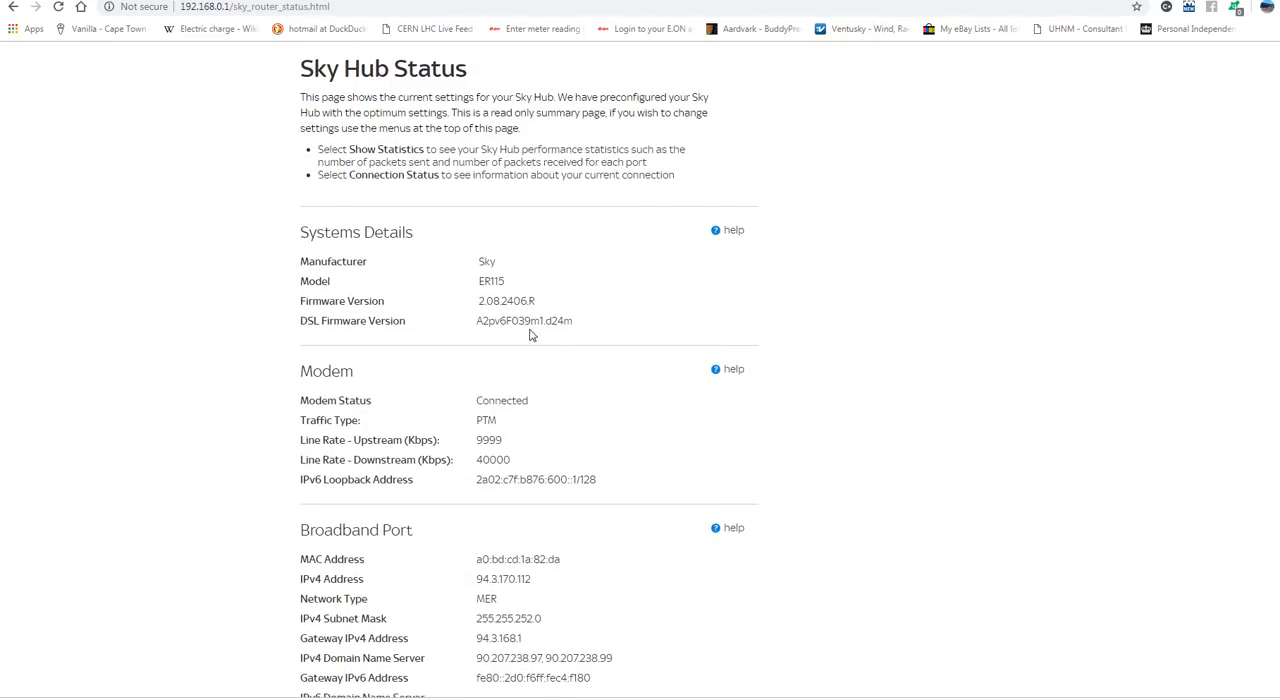
{"action": "scroll", "scroll_direction": "down", "scroll_amount": 3}
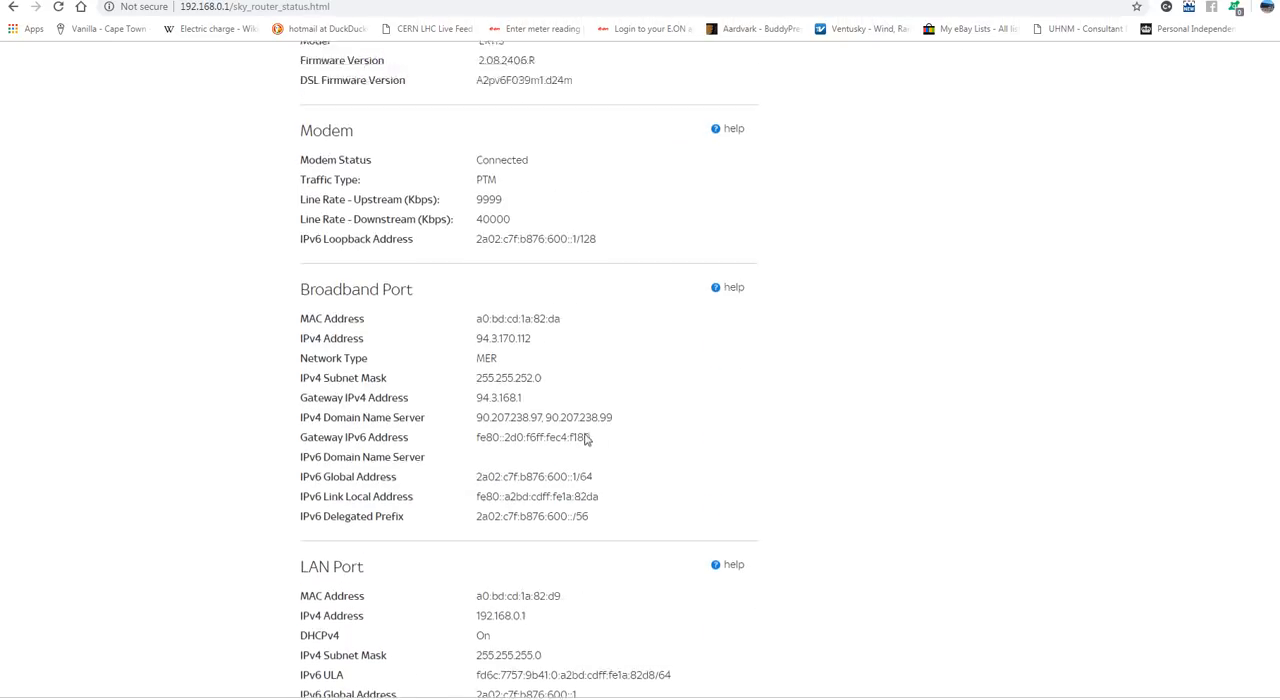
{"action": "scroll", "scroll_direction": "down", "scroll_amount": 3}
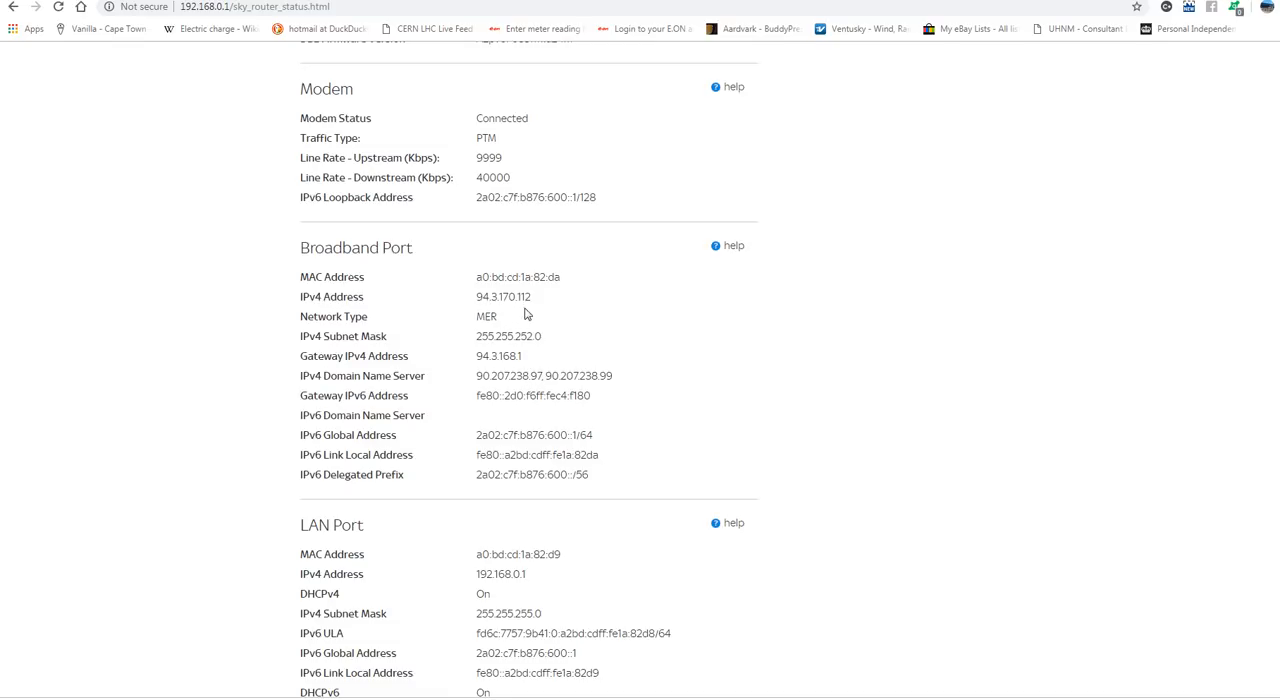
{"action": "mouse_move", "coordinate": [544, 308]}
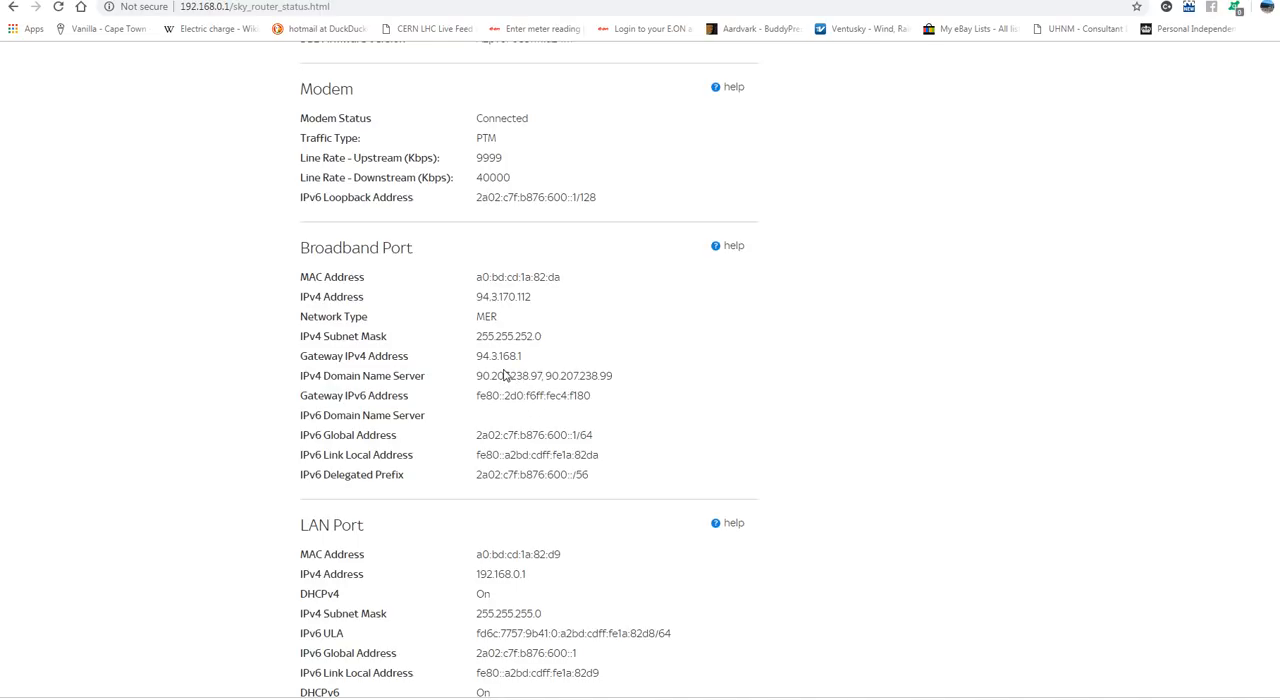
{"action": "mouse_move", "coordinate": [464, 354]}
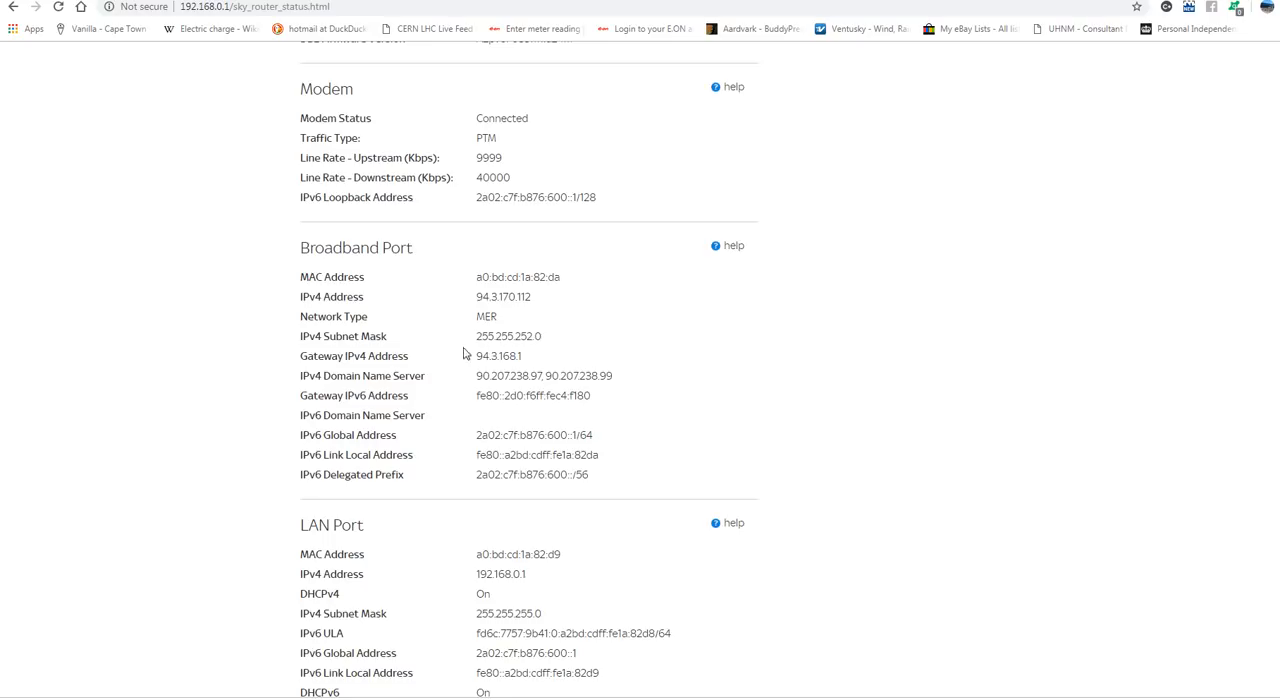
{"action": "scroll", "scroll_direction": "down", "scroll_amount": 3}
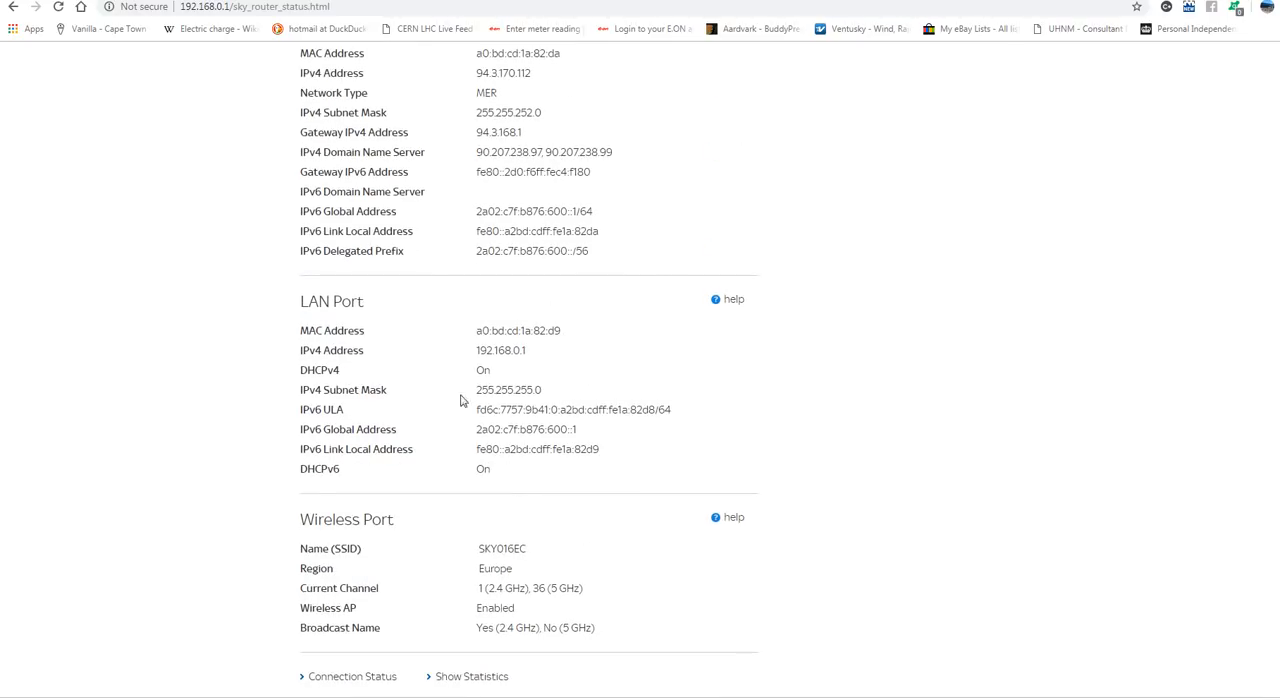
{"action": "mouse_move", "coordinate": [546, 532]}
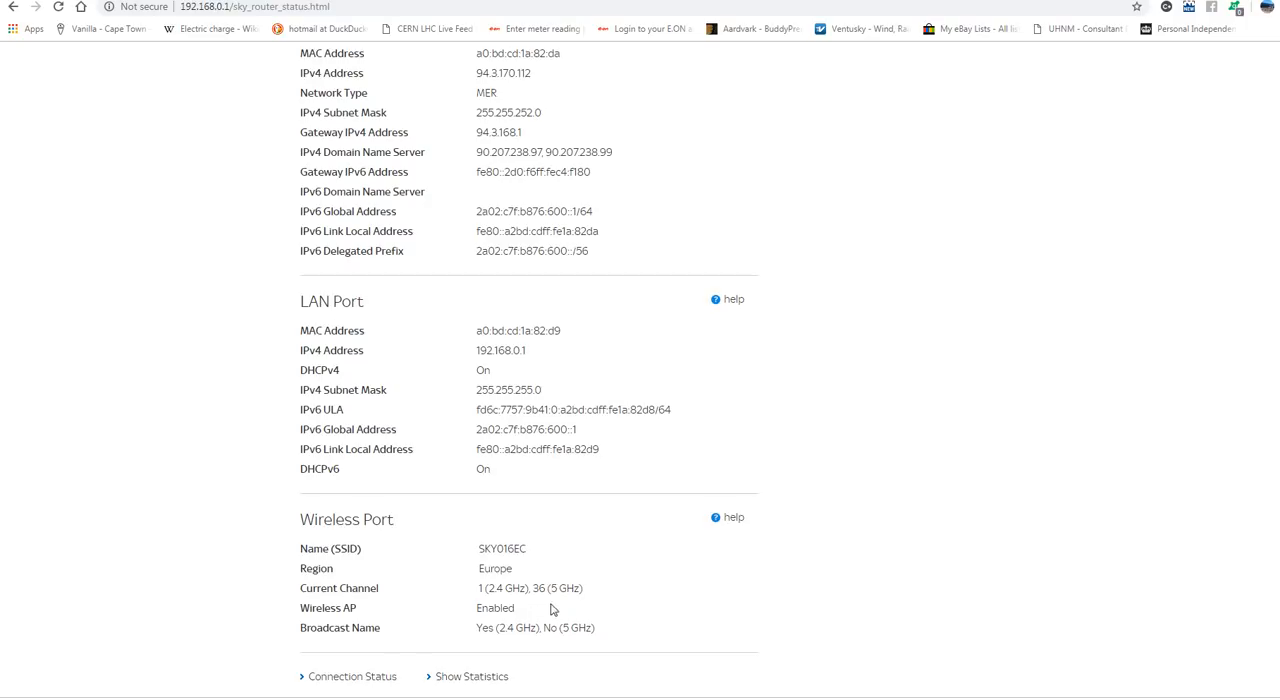
{"action": "mouse_move", "coordinate": [548, 608]}
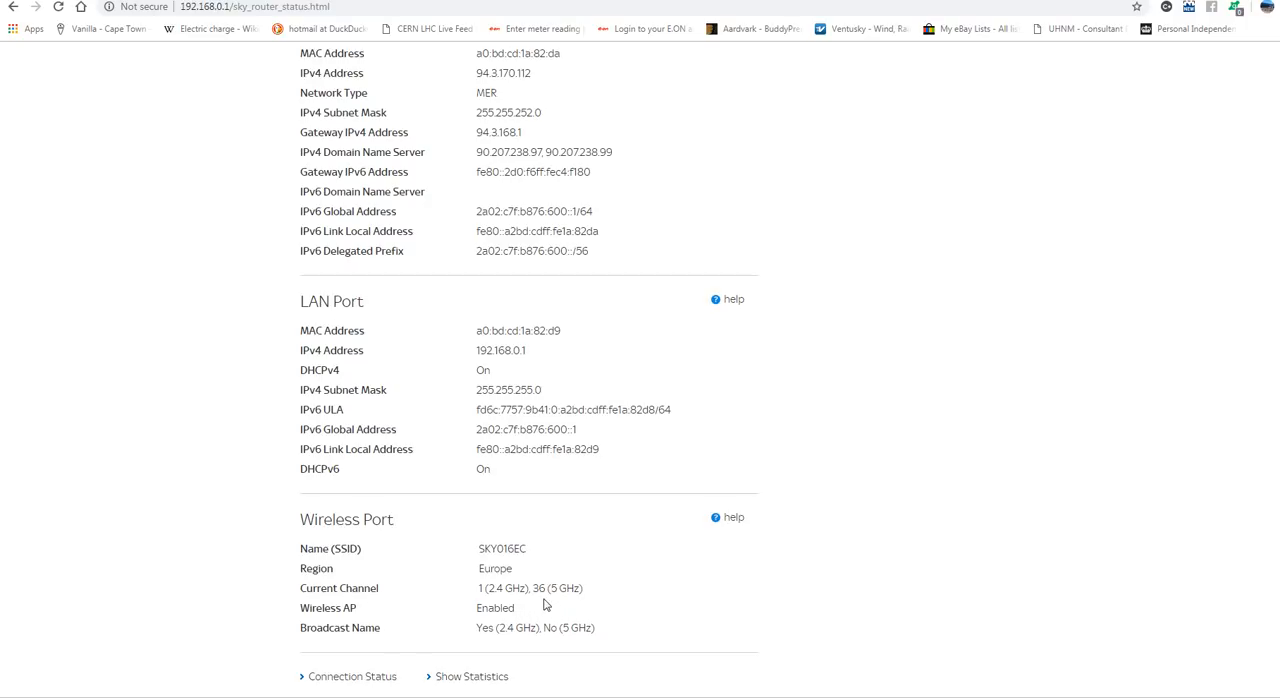
{"action": "mouse_move", "coordinate": [512, 604]}
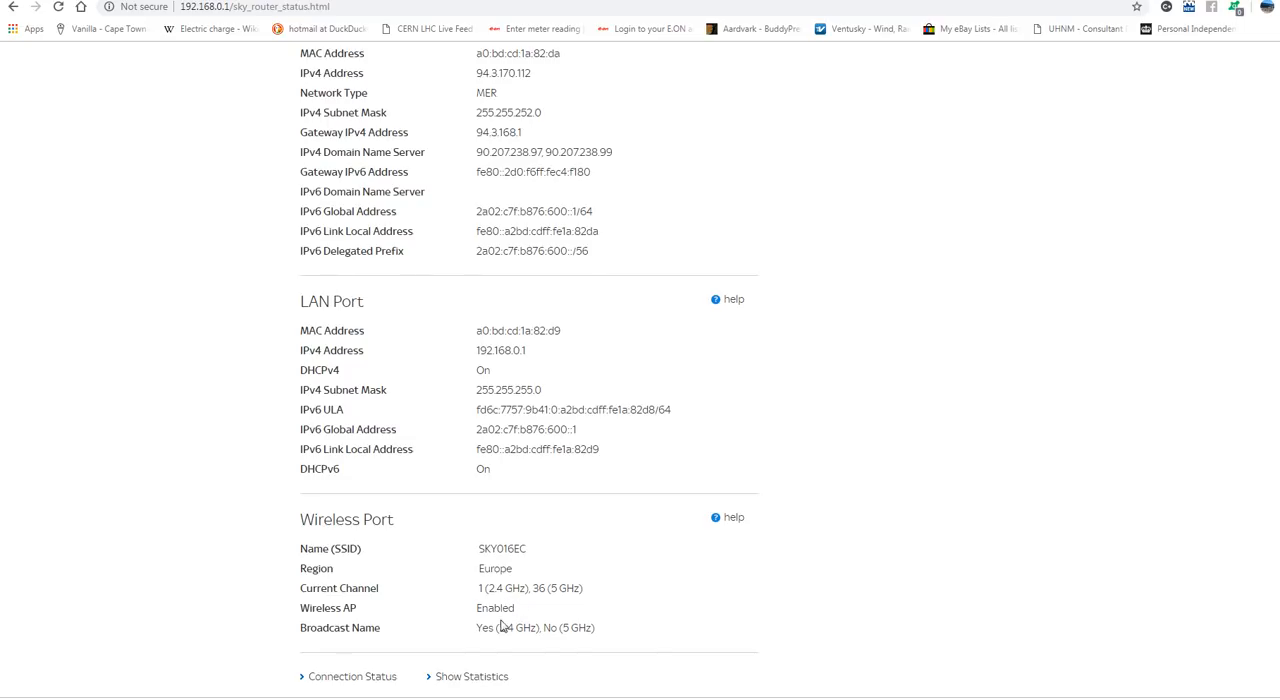
{"action": "mouse_move", "coordinate": [512, 648]}
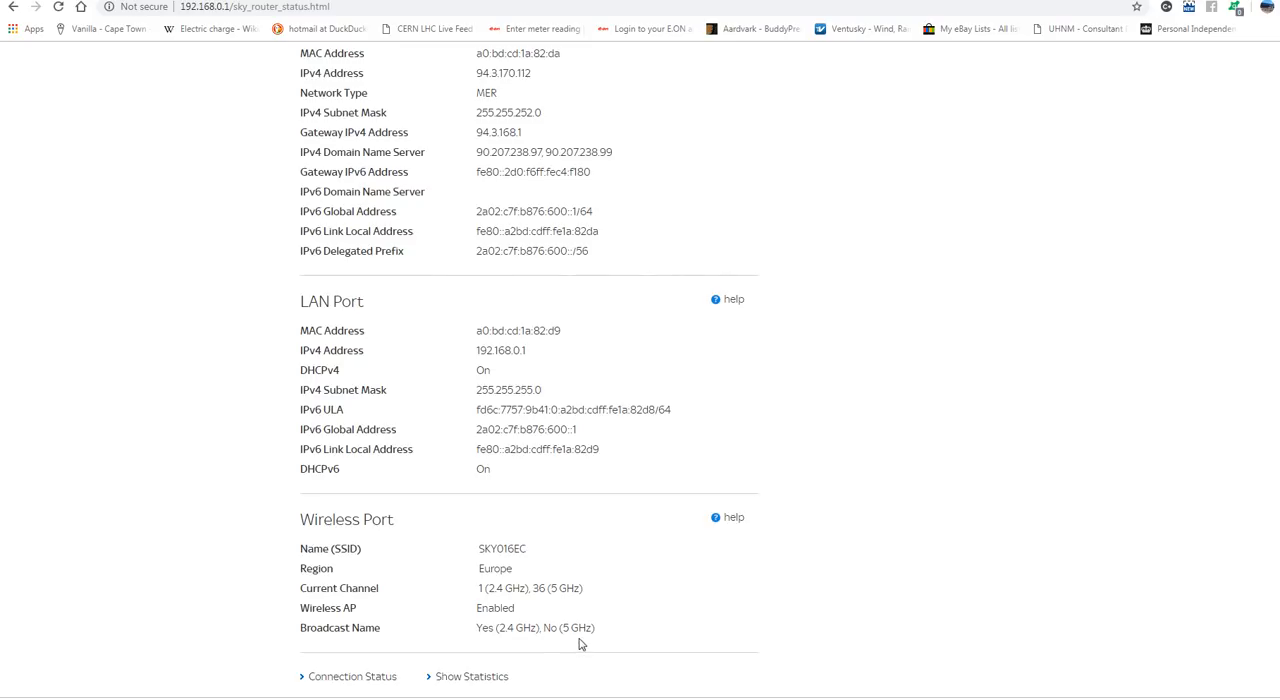
{"action": "mouse_move", "coordinate": [544, 616]}
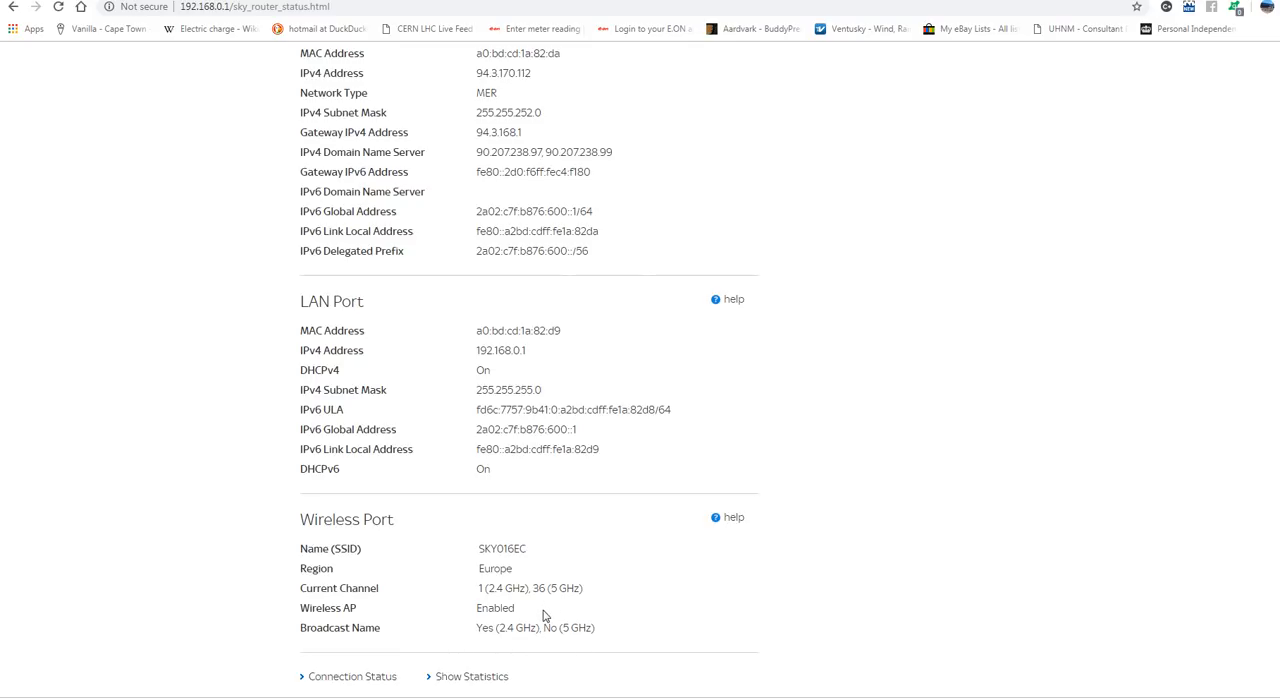
{"action": "scroll", "scroll_direction": "up", "scroll_amount": 3}
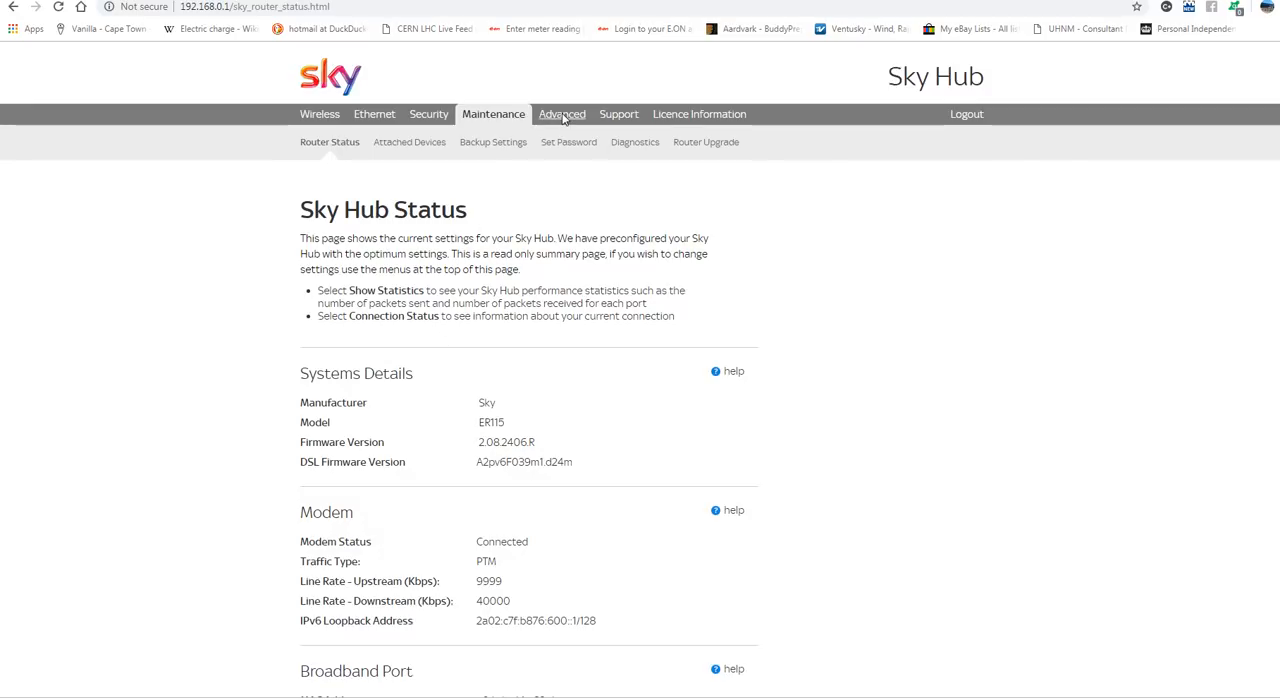
View the Advanced WAN Setup page, then the Support page with recent activity logs
{"action": "left_click", "coordinate": [560, 112]}
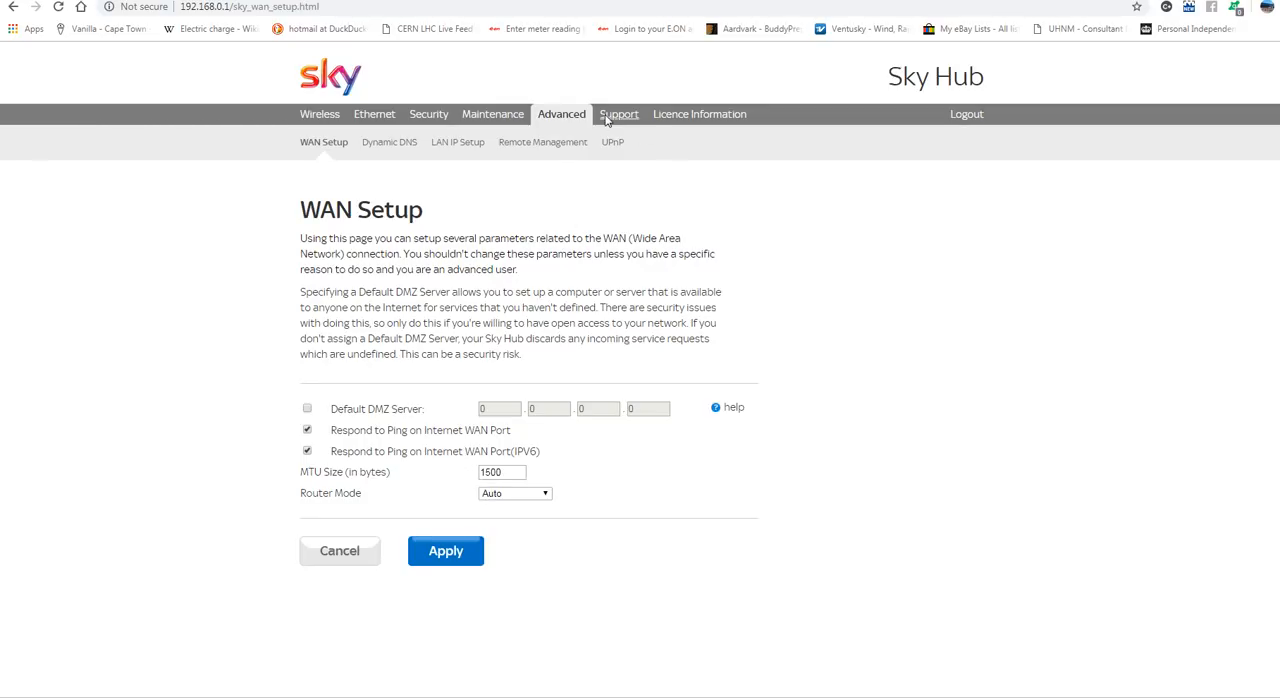
{"action": "left_click", "coordinate": [618, 114]}
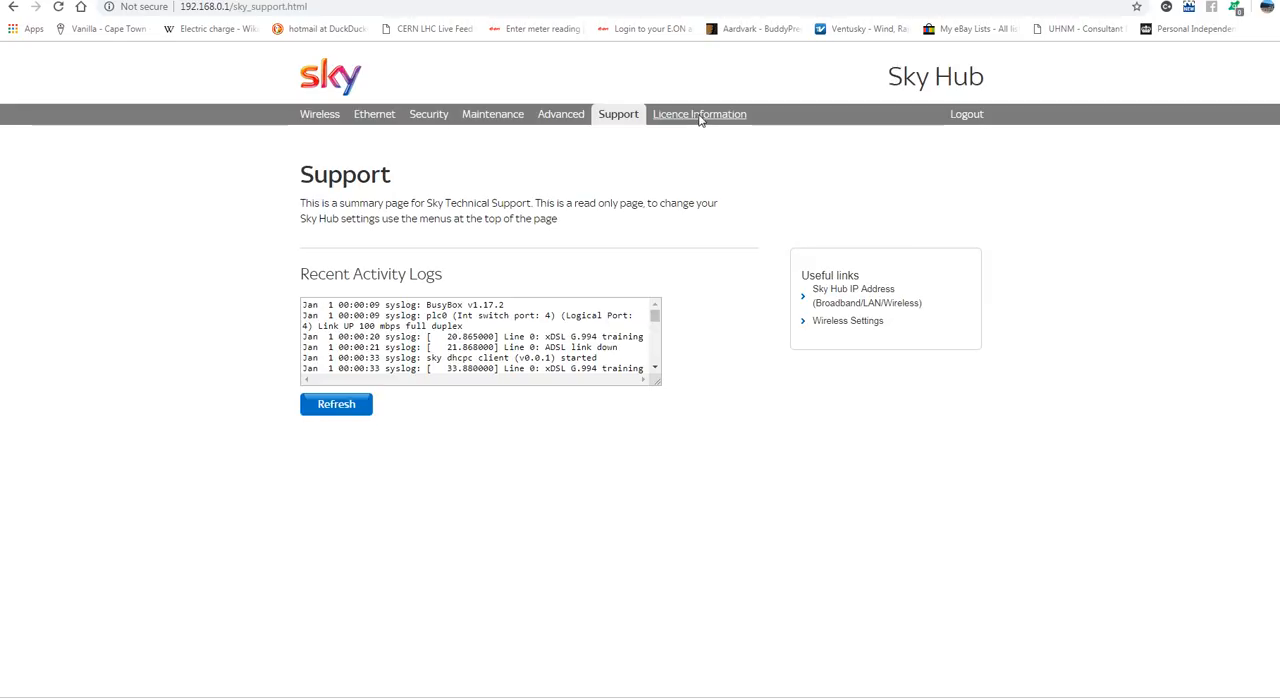
{"action": "mouse_move", "coordinate": [534, 150]}
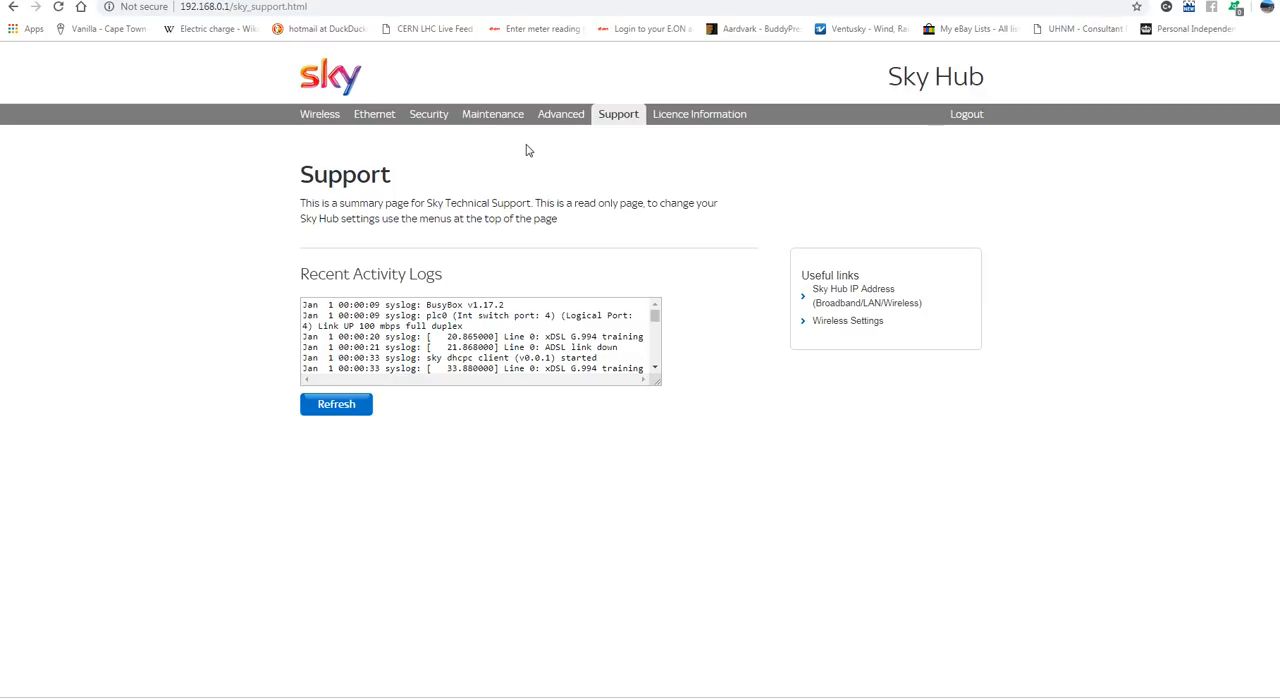
{"action": "mouse_move", "coordinate": [556, 192]}
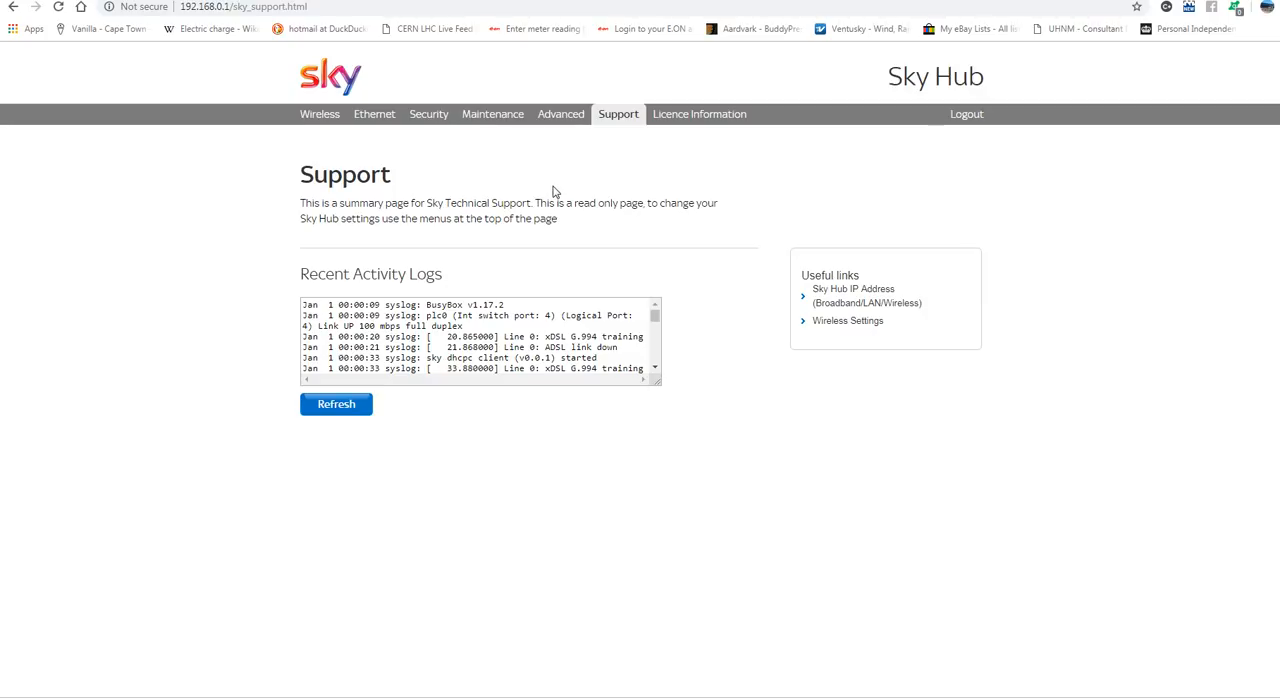
{"action": "mouse_move", "coordinate": [556, 420]}
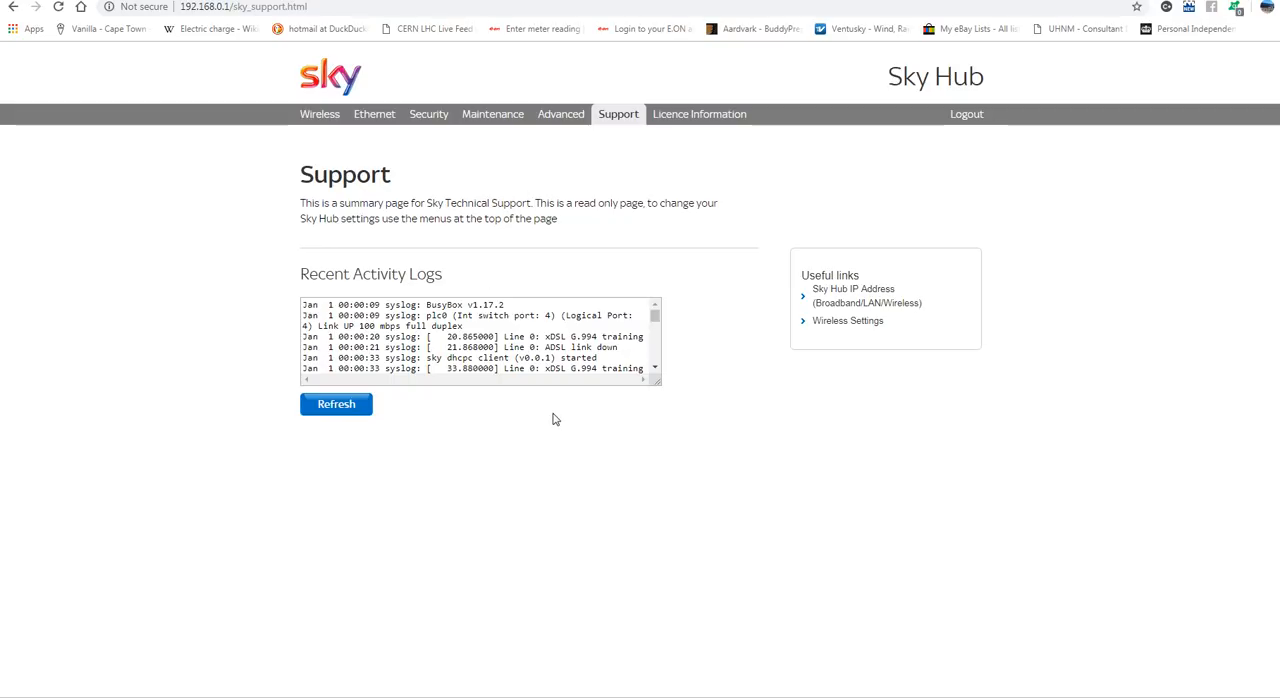
{"action": "mouse_move", "coordinate": [500, 268]}
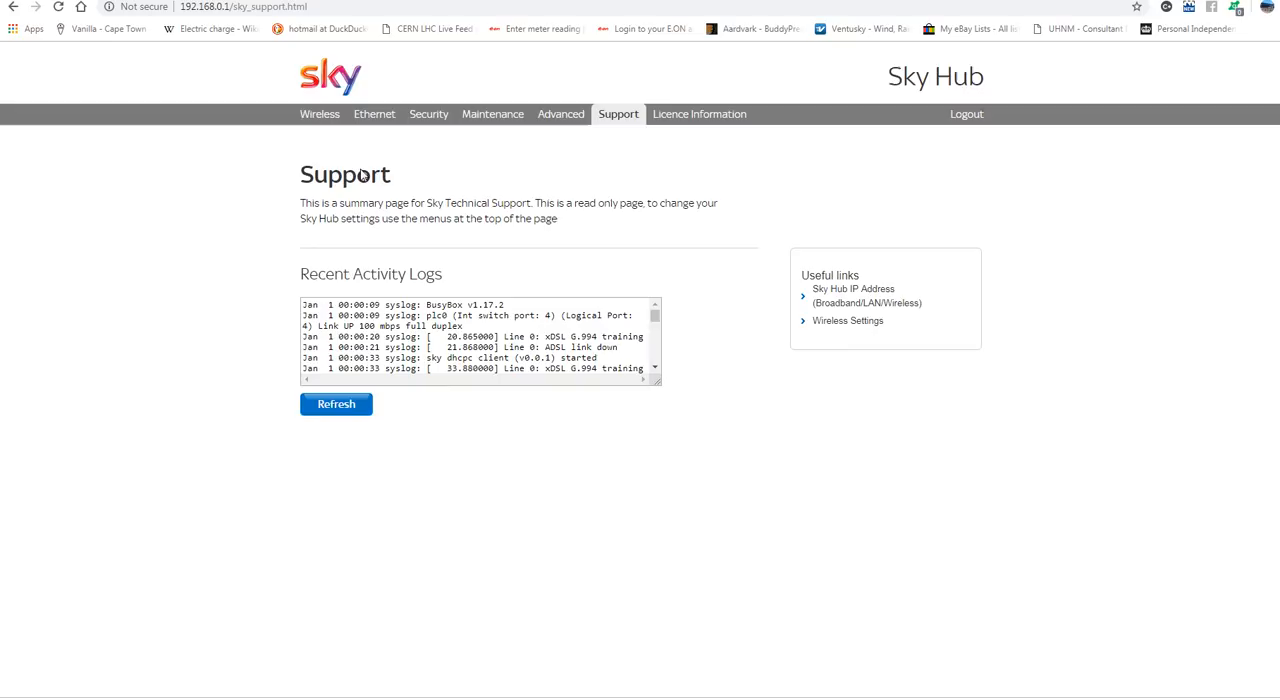
Return to 2.4 GHz Wireless Settings and scroll to the access point options
{"action": "left_click", "coordinate": [320, 112]}
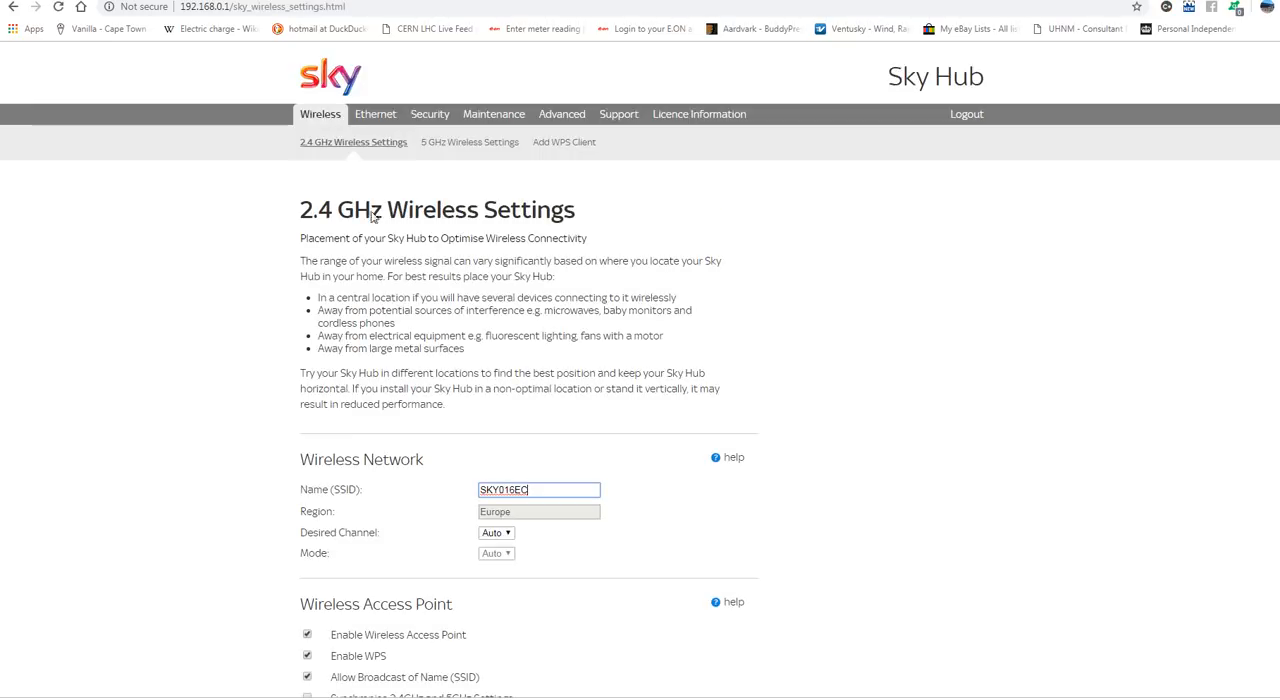
{"action": "scroll", "scroll_direction": "down", "scroll_amount": 3}
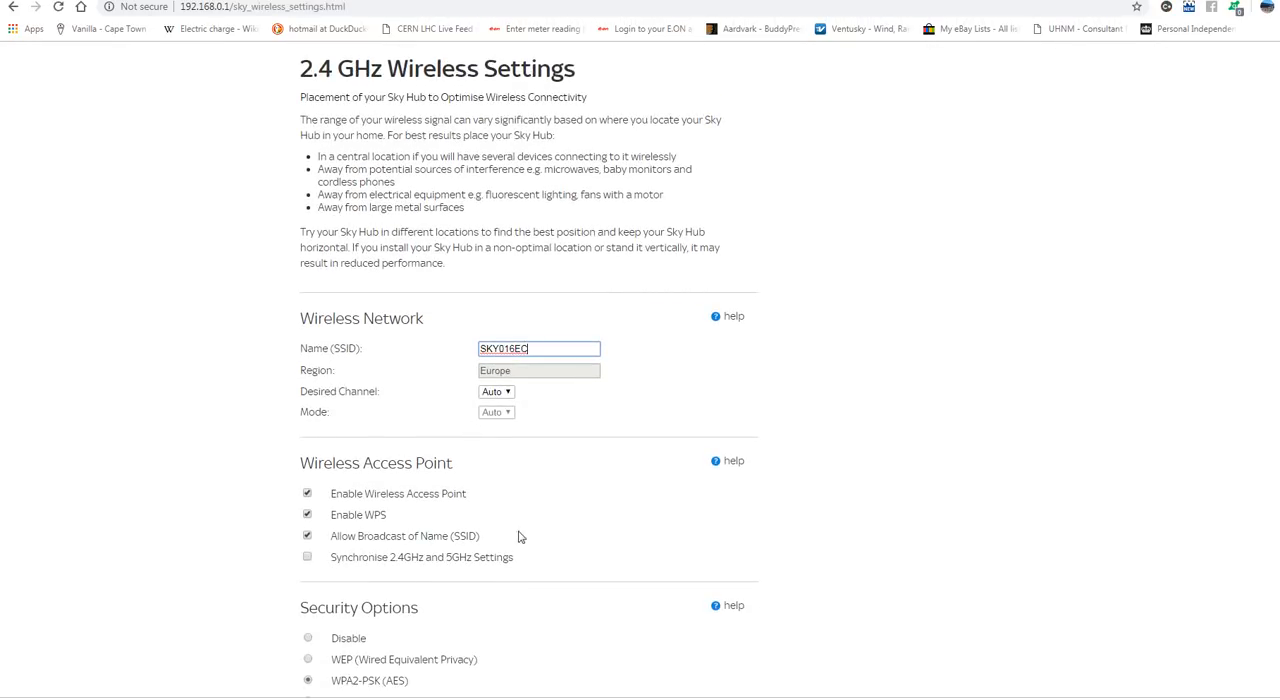
{"action": "scroll", "scroll_direction": "down", "scroll_amount": 3}
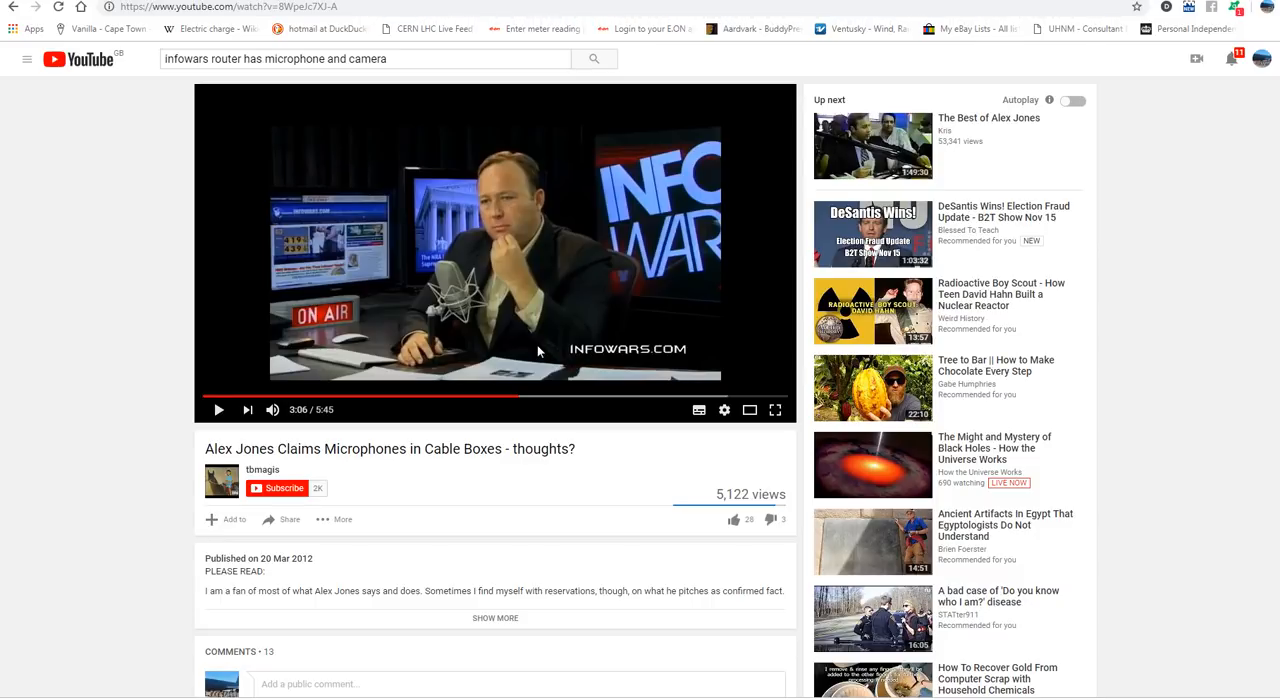
{"action": "mouse_move", "coordinate": [498, 358]}
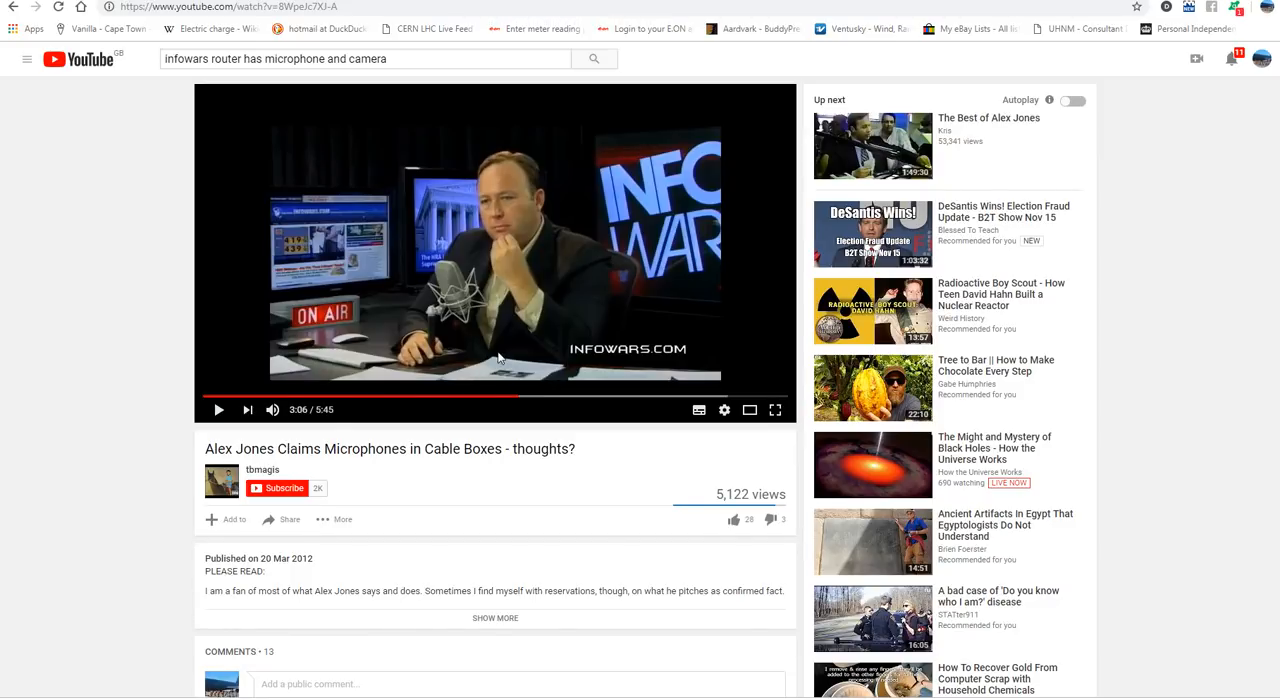
{"action": "mouse_move", "coordinate": [404, 452]}
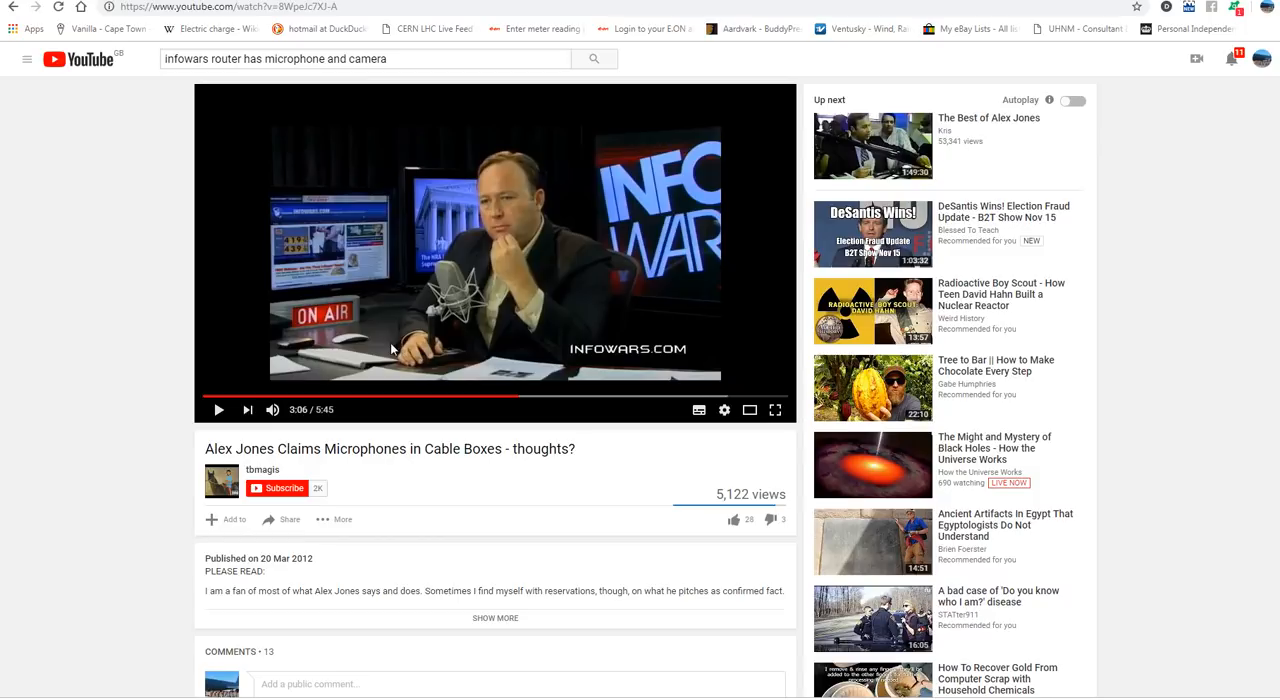
{"action": "mouse_move", "coordinate": [328, 572]}
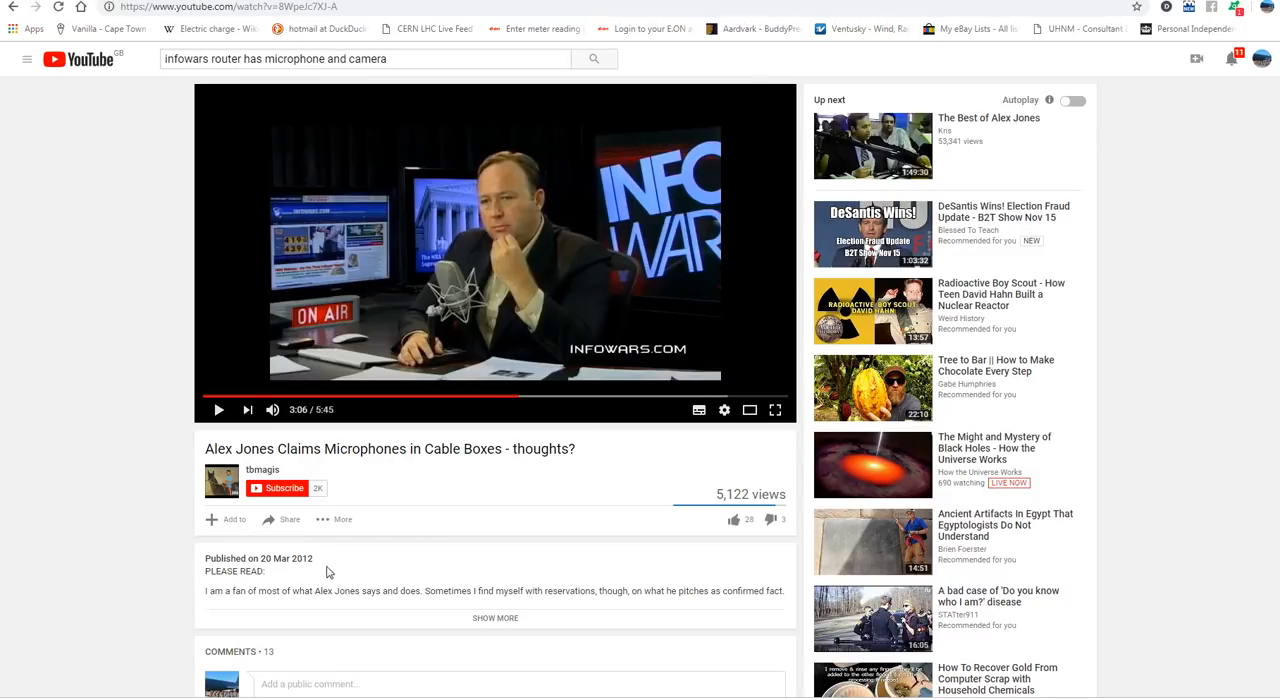
{"action": "mouse_move", "coordinate": [540, 460]}
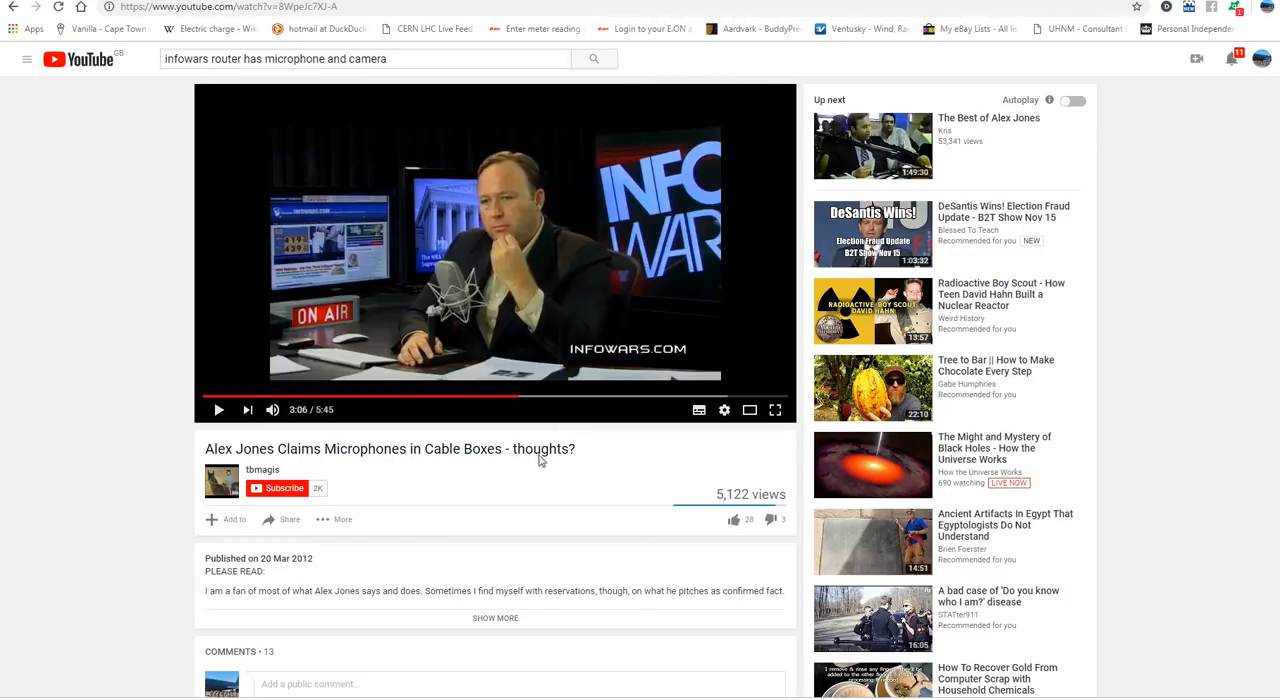
{"action": "mouse_move", "coordinate": [518, 480]}
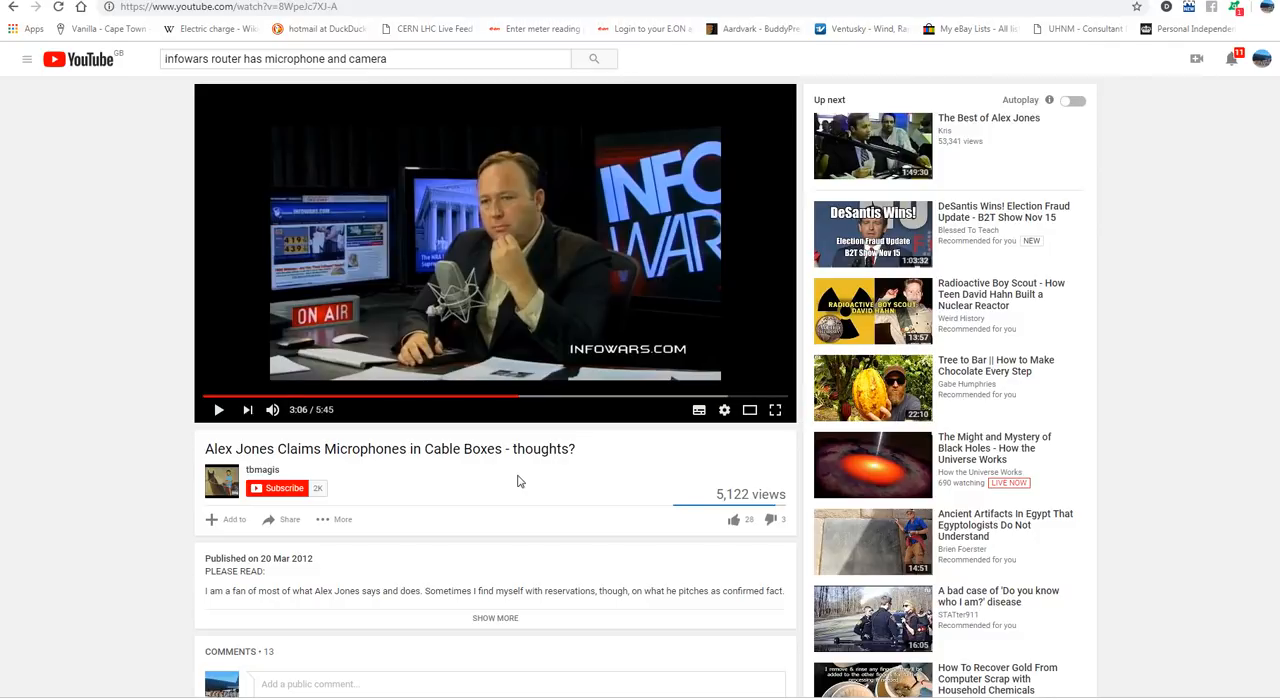
{"action": "mouse_move", "coordinate": [504, 480]}
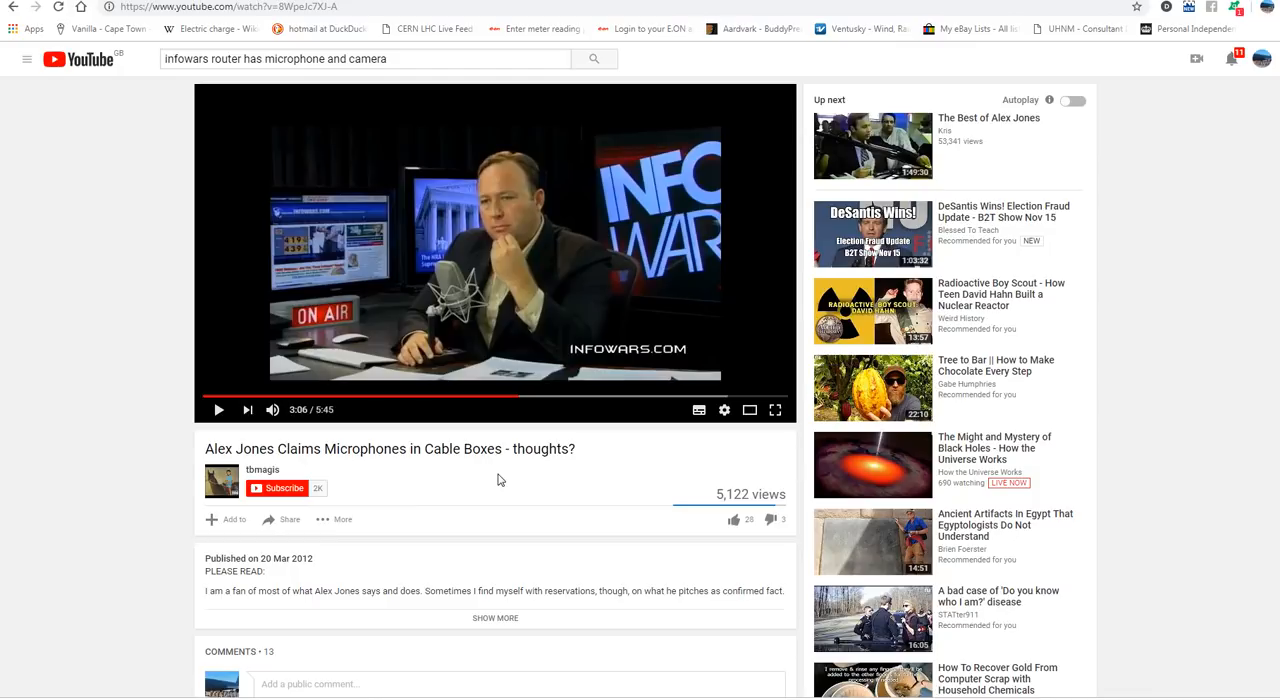
{"action": "mouse_move", "coordinate": [502, 496]}
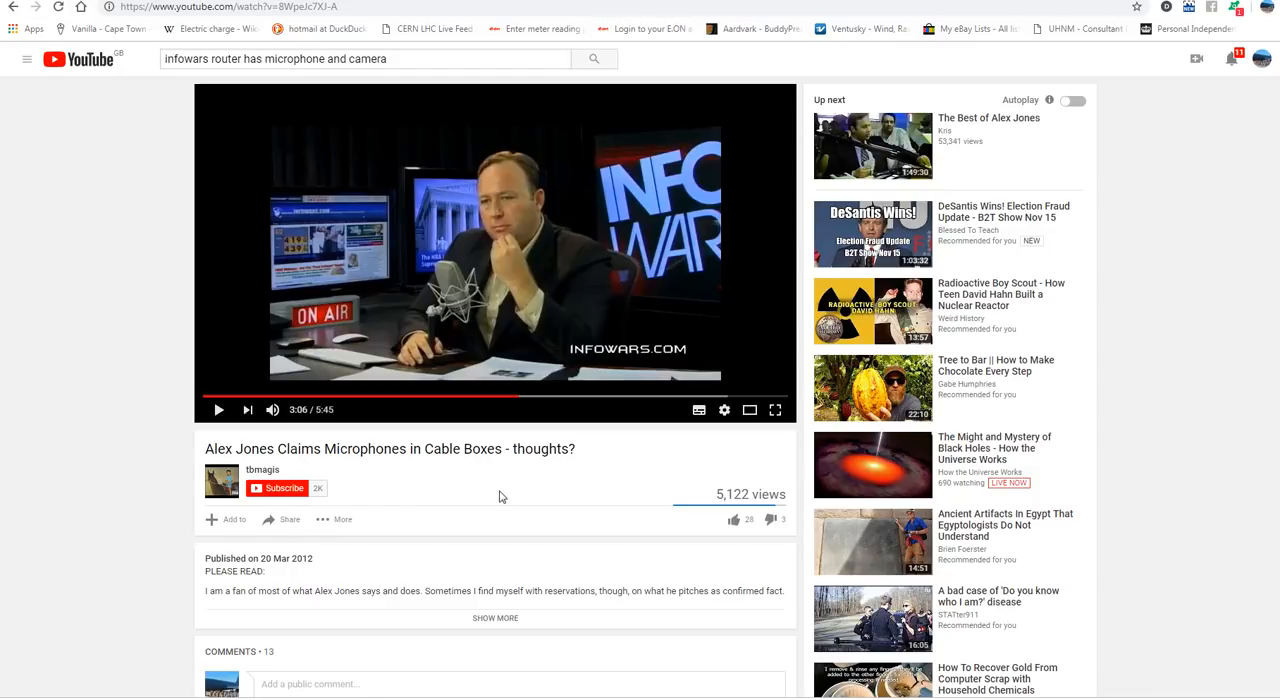
{"action": "mouse_move", "coordinate": [504, 484]}
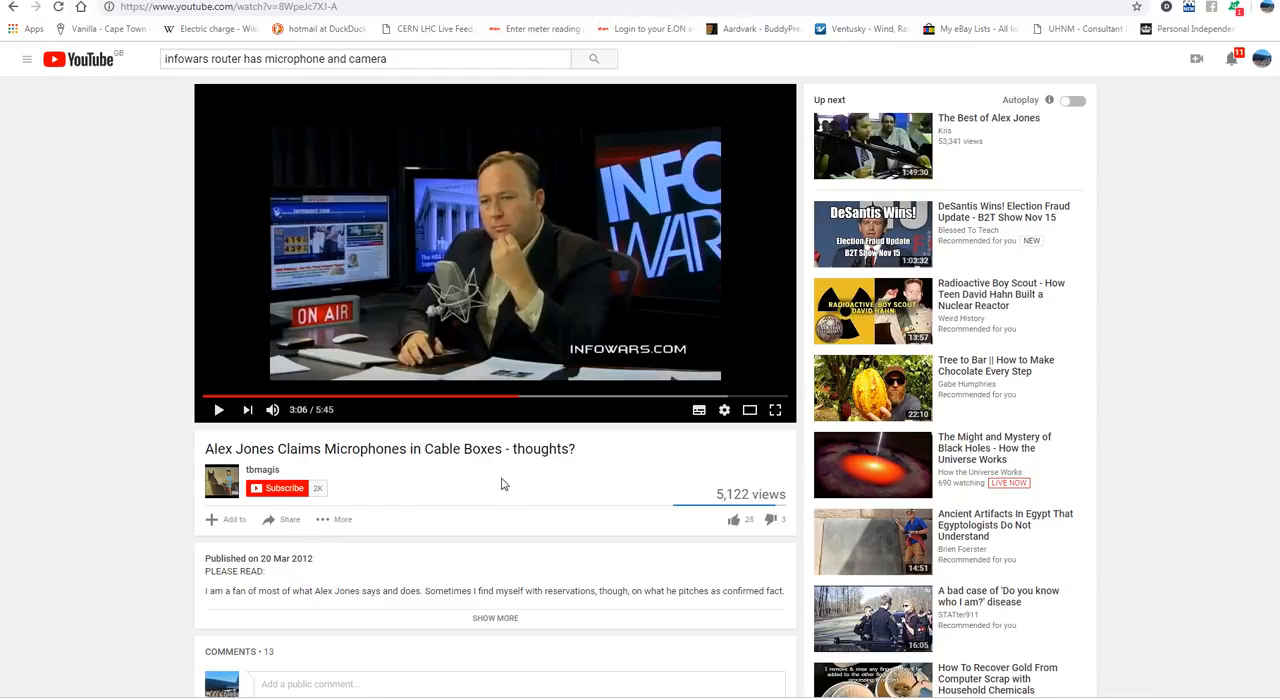